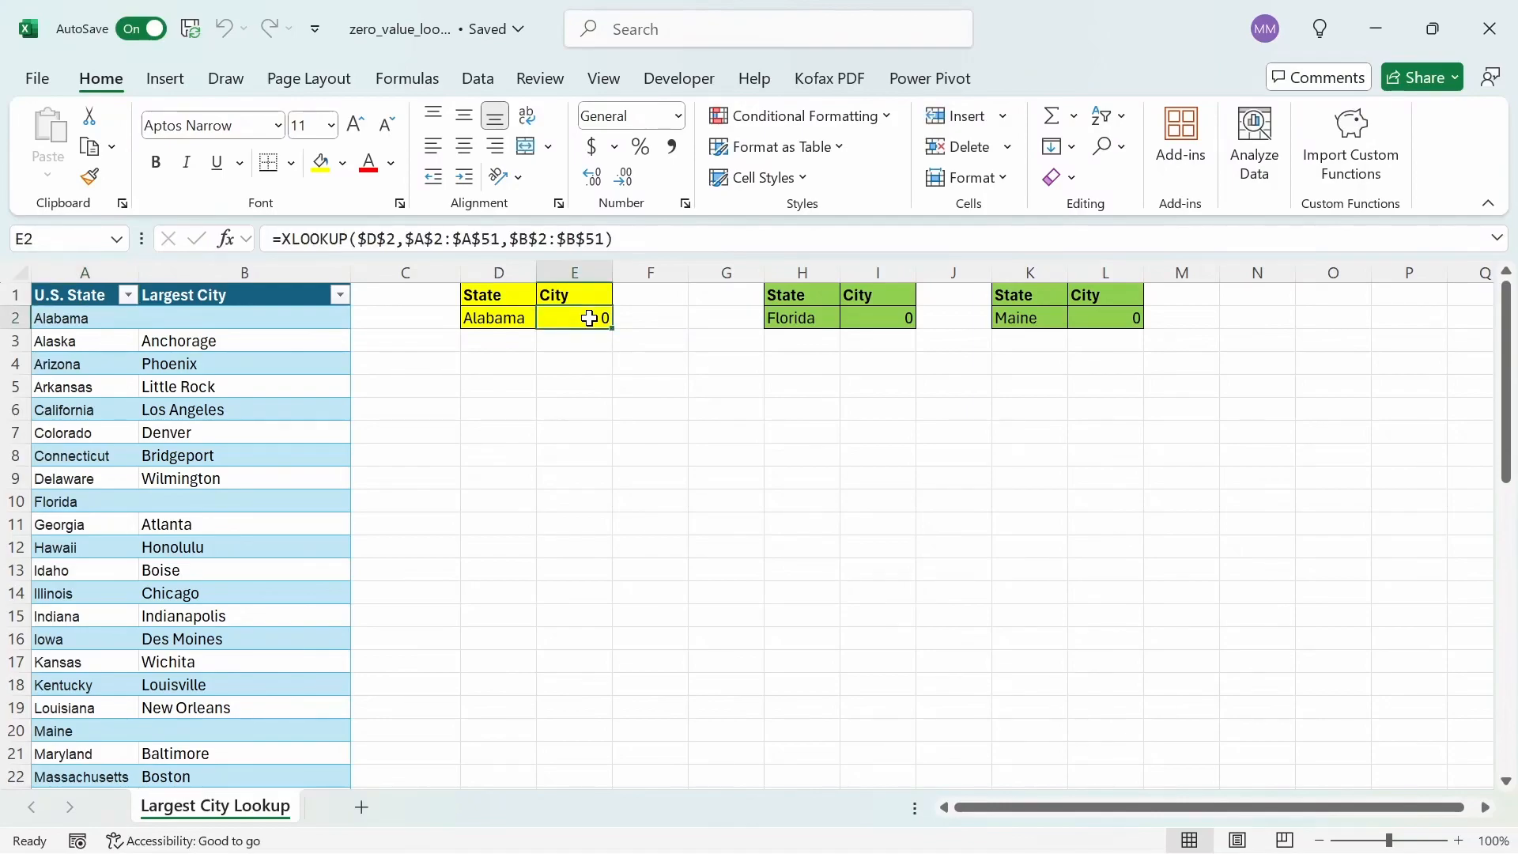
Step: Review the VLOOKUP and INDEX/MATCH formulas returning 0 and confirm Florida and Maine have no largest city
{"action": "left_click", "coordinate": [877, 317]}
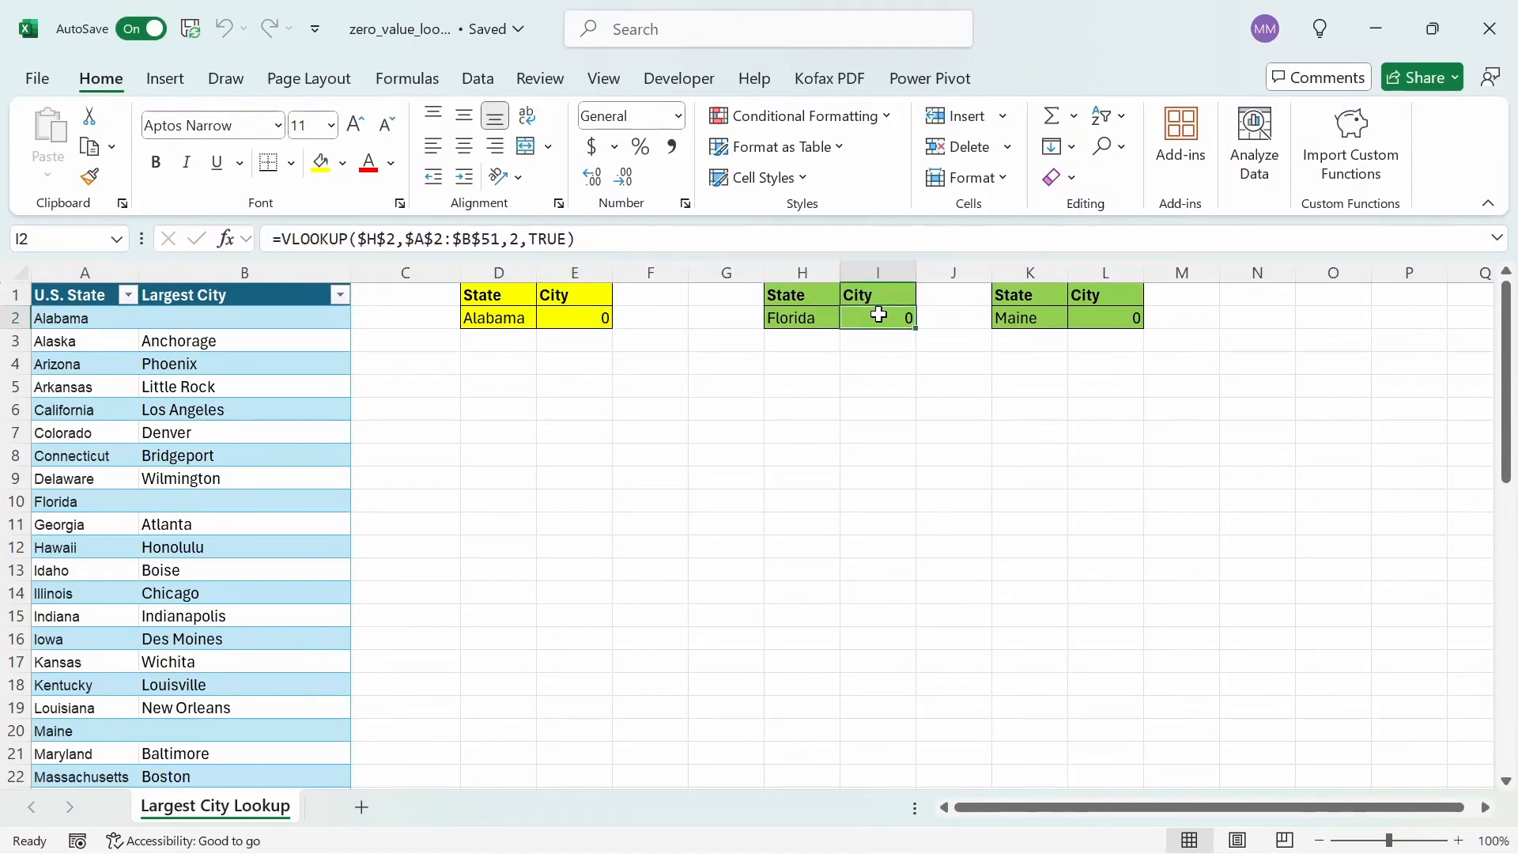
{"action": "mouse_move", "coordinate": [1100, 327]}
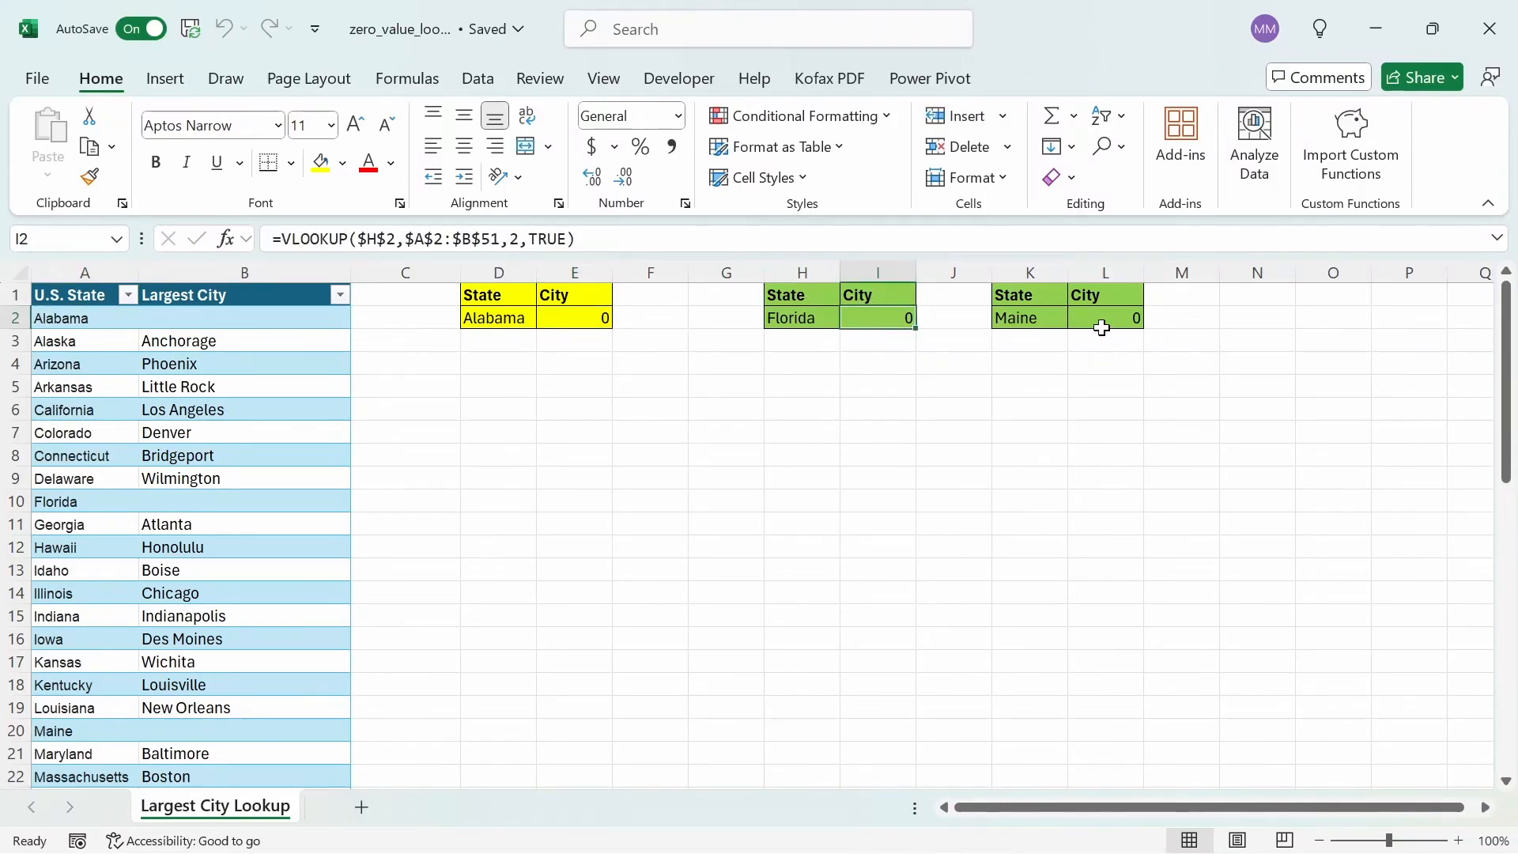
{"action": "left_click", "coordinate": [1105, 318]}
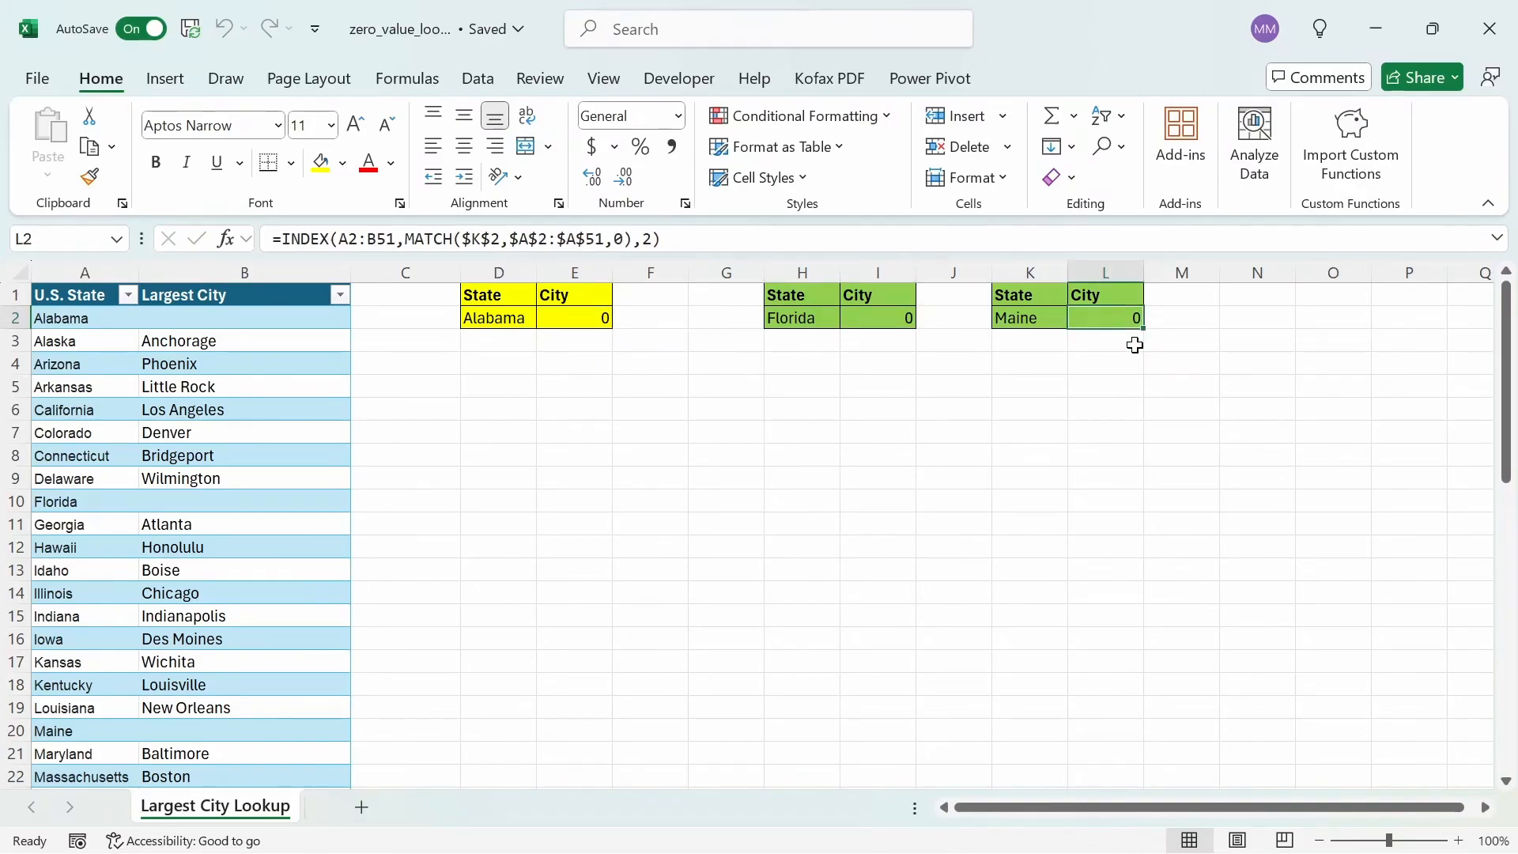
{"action": "mouse_move", "coordinate": [452, 389]}
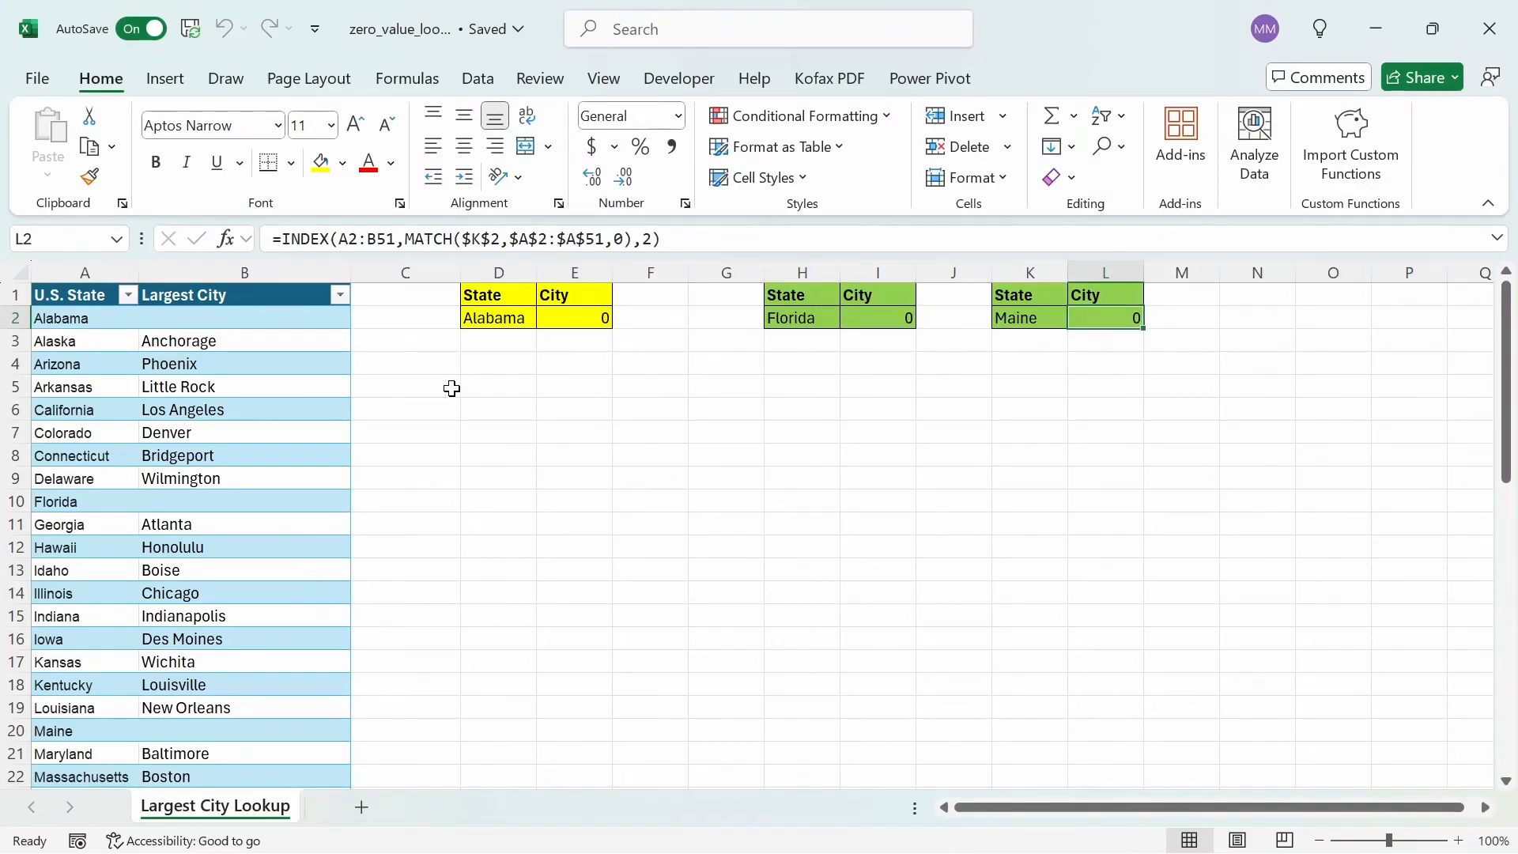
{"action": "left_click", "coordinate": [84, 294]}
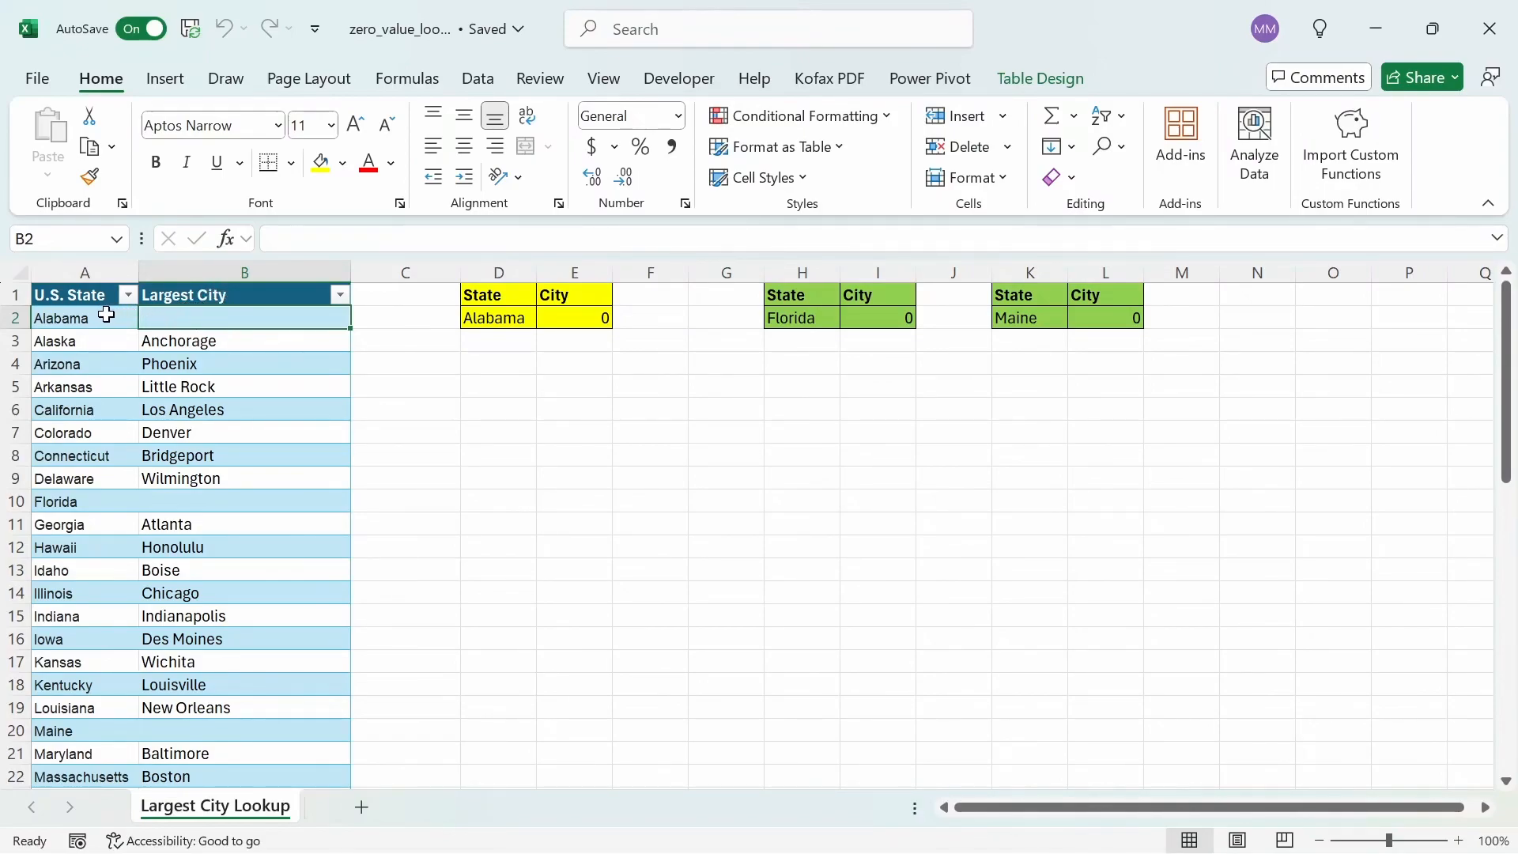
{"action": "left_click", "coordinate": [54, 502]}
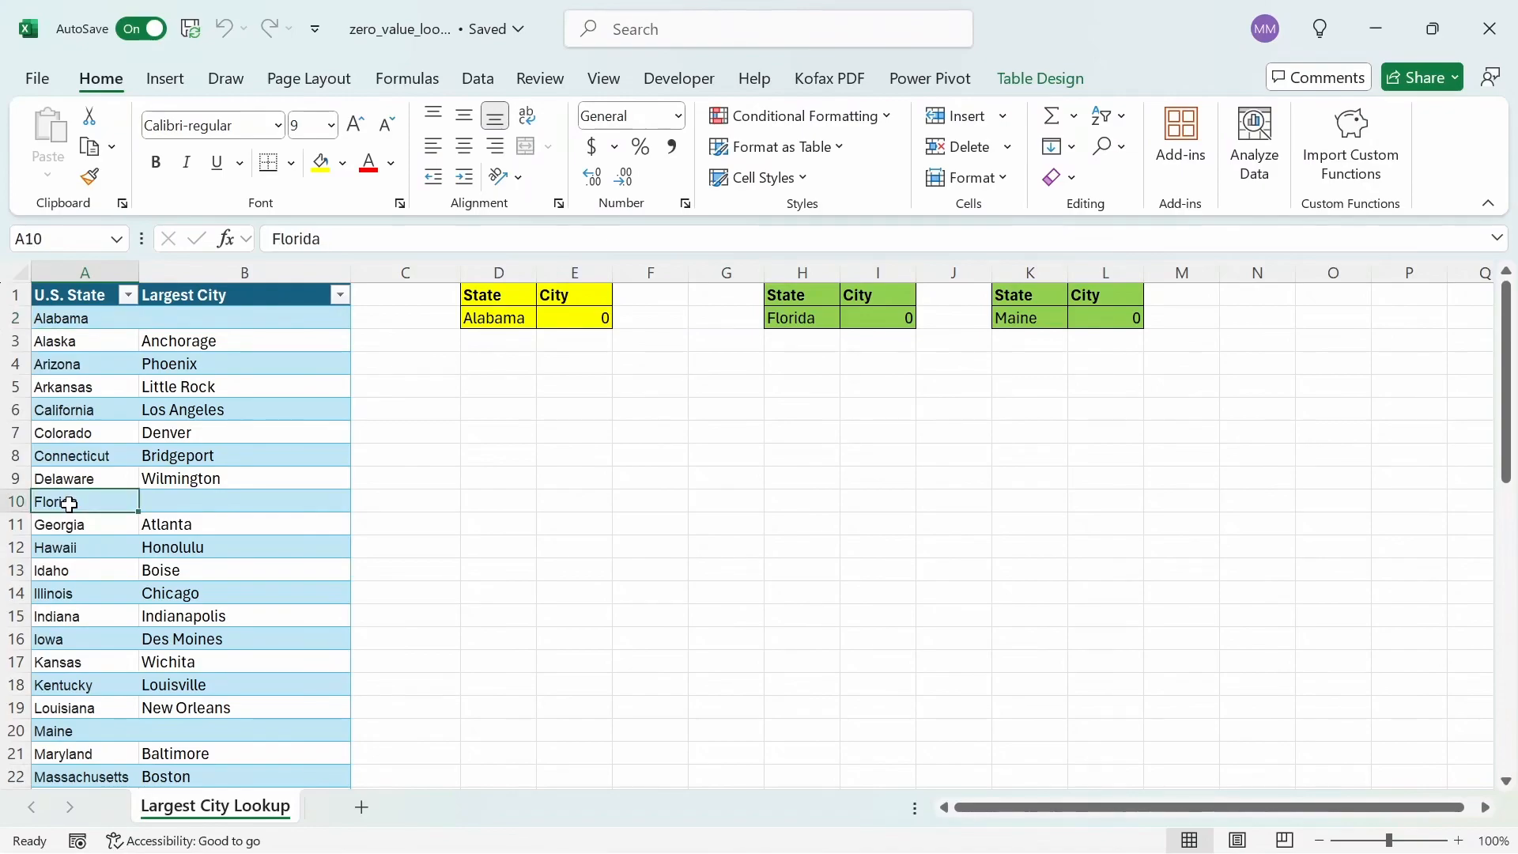
{"action": "left_click", "coordinate": [54, 730]}
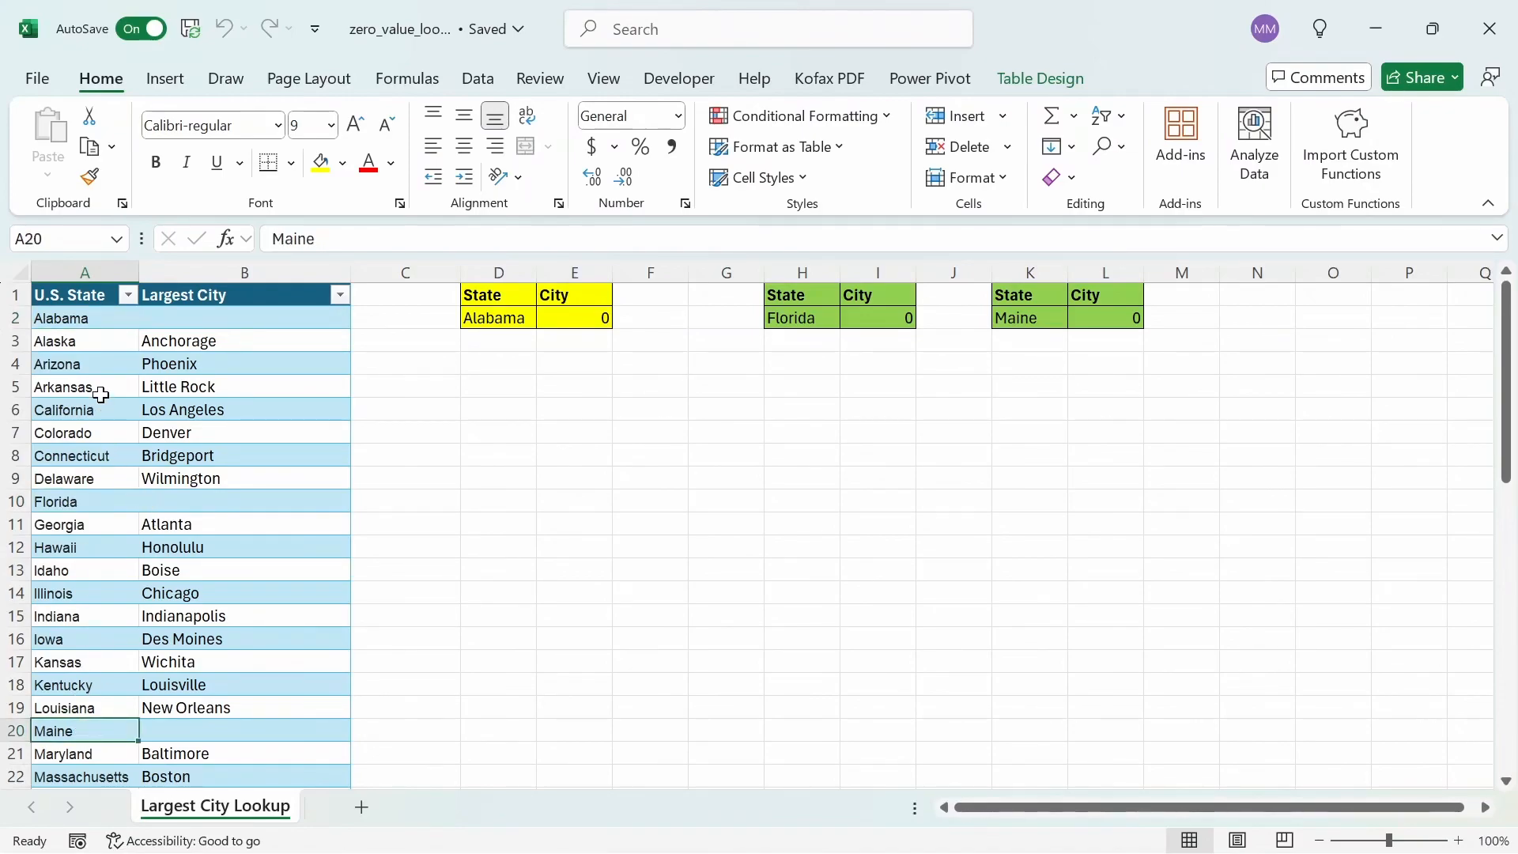
{"action": "left_click", "coordinate": [84, 294]}
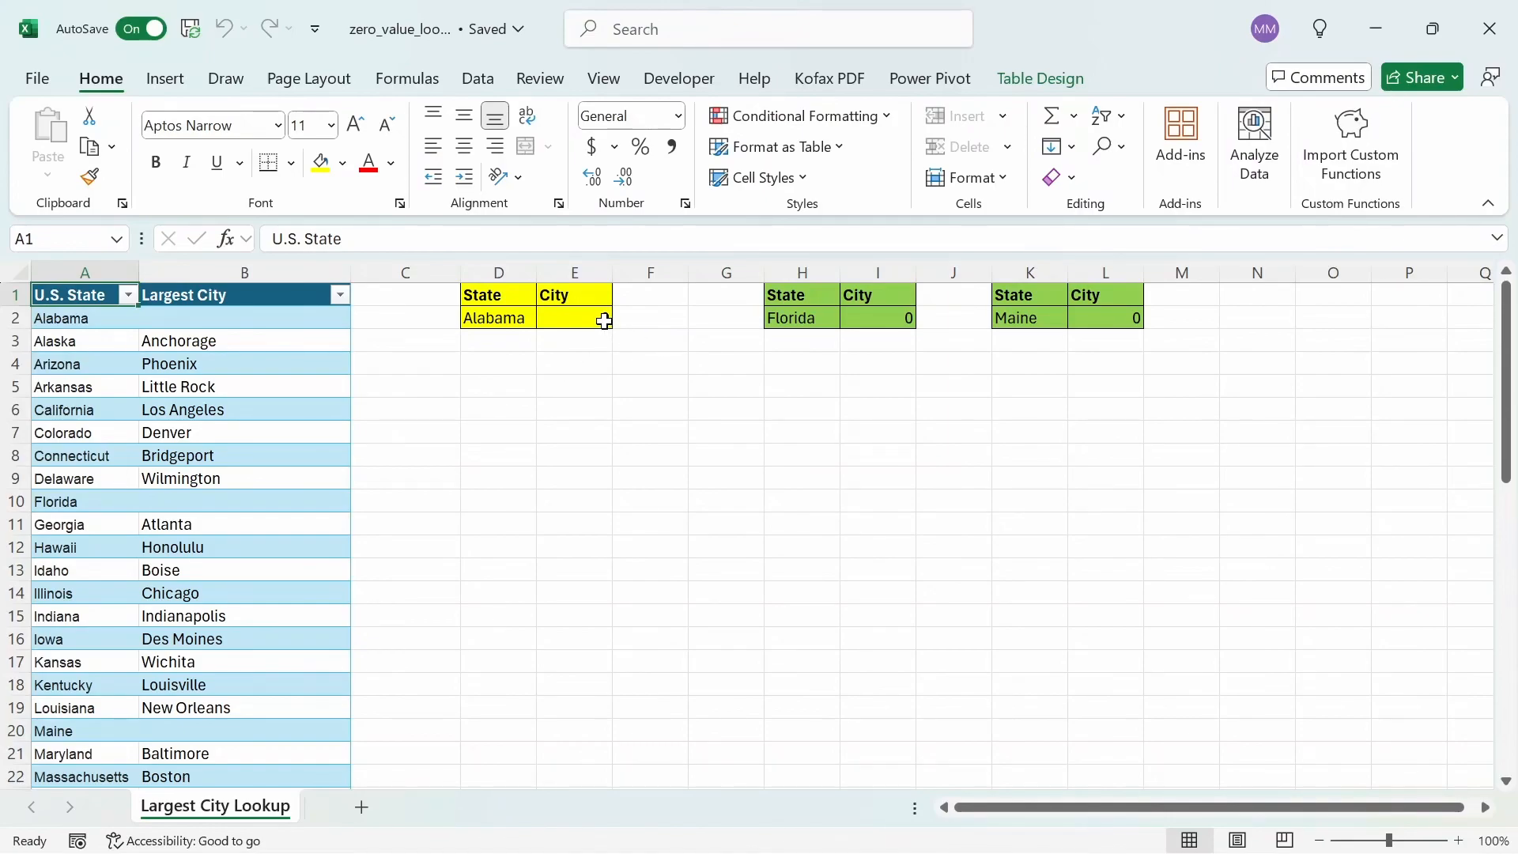
{"action": "left_click", "coordinate": [572, 318]}
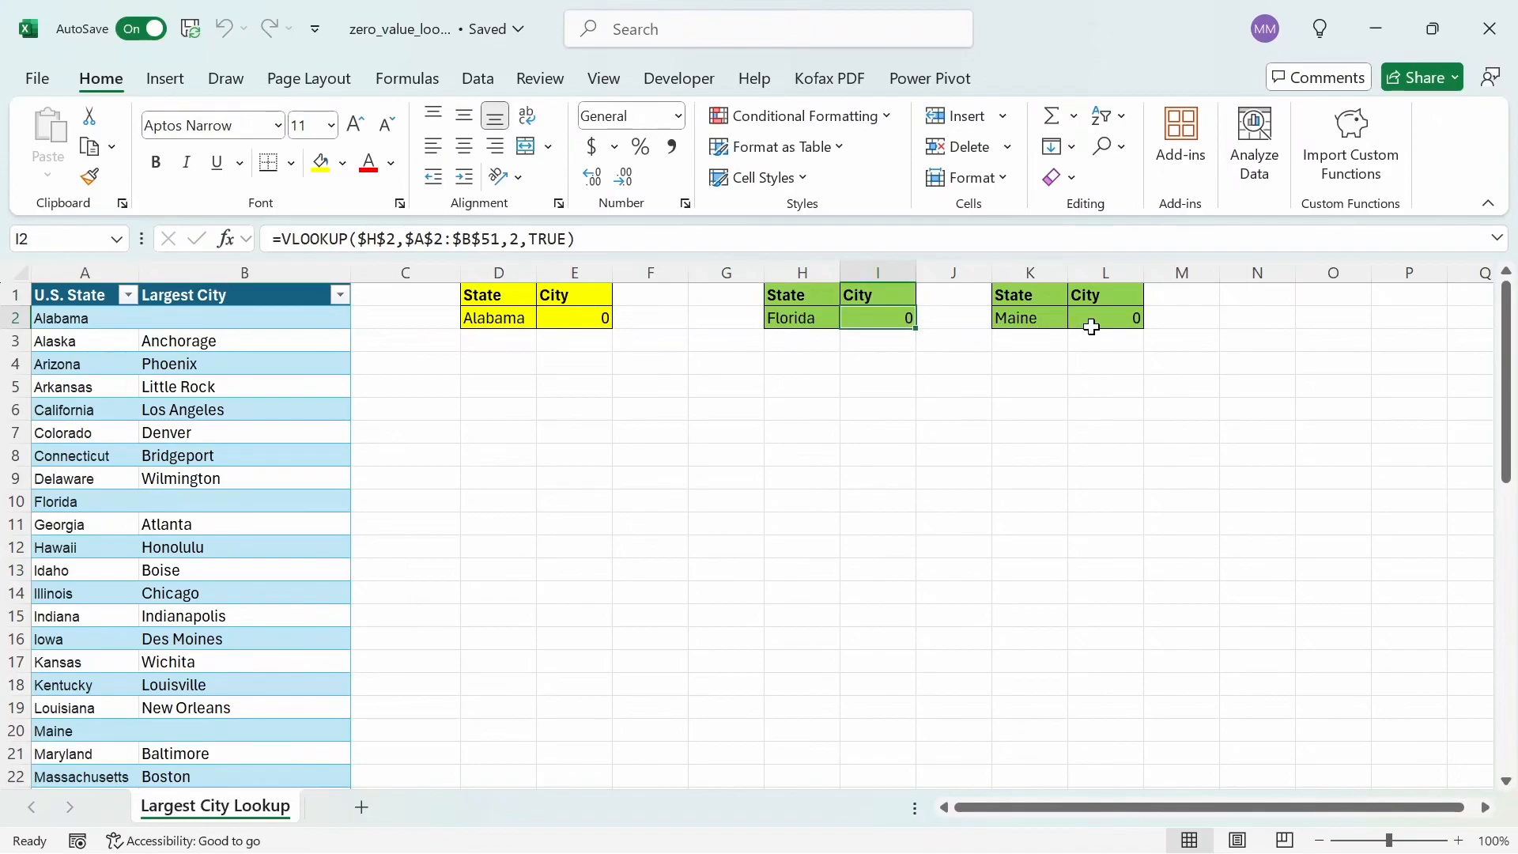
{"action": "left_click", "coordinate": [1105, 318]}
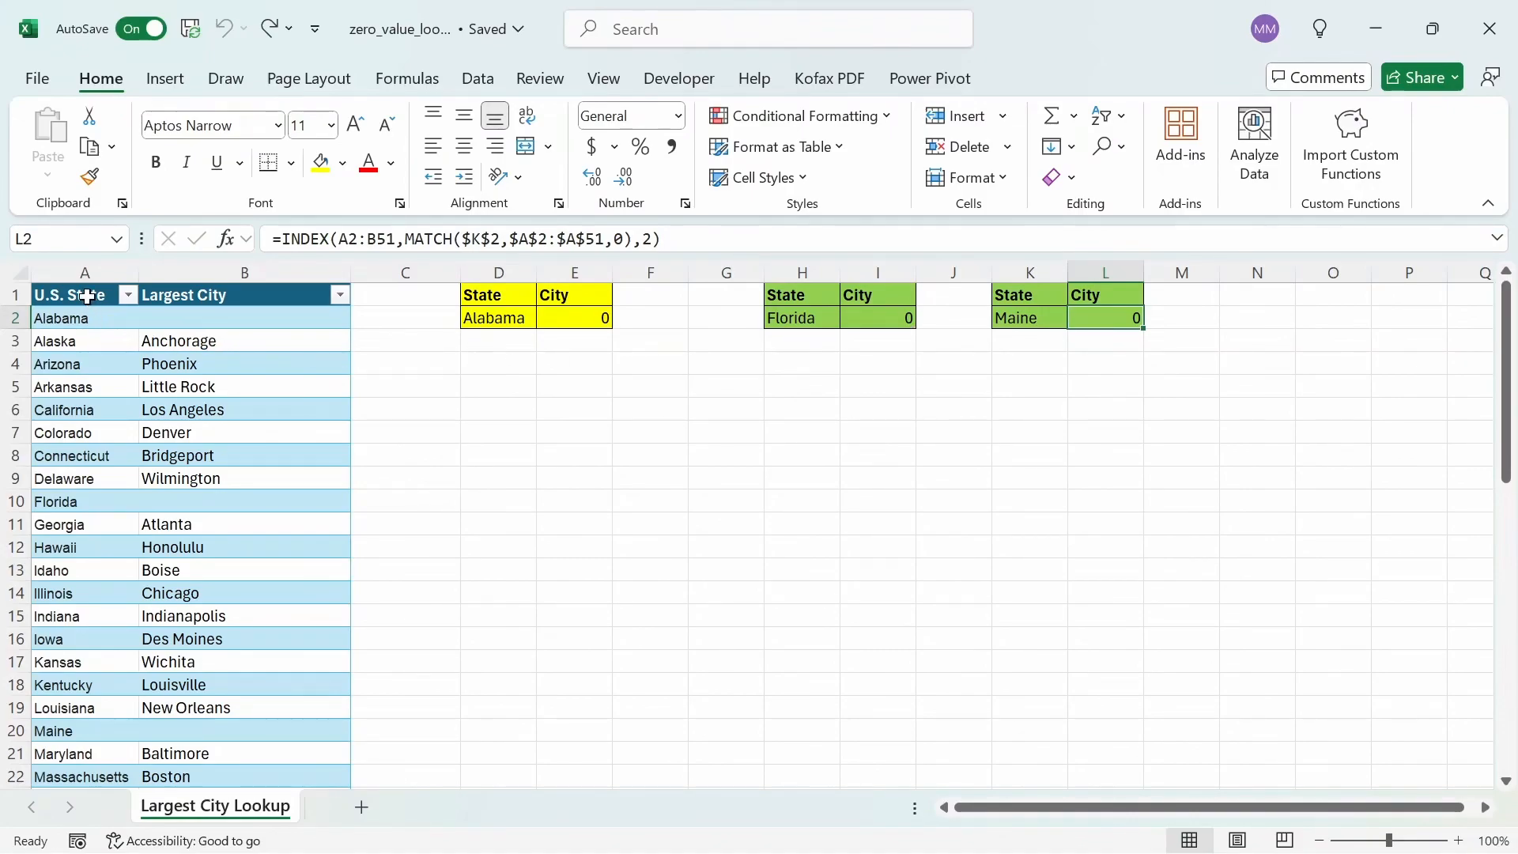
Step: Delete Alabama's name in A2 so E2's XLOOKUP returns #N/A while Florida and Maine still show 0
{"action": "left_click", "coordinate": [84, 295]}
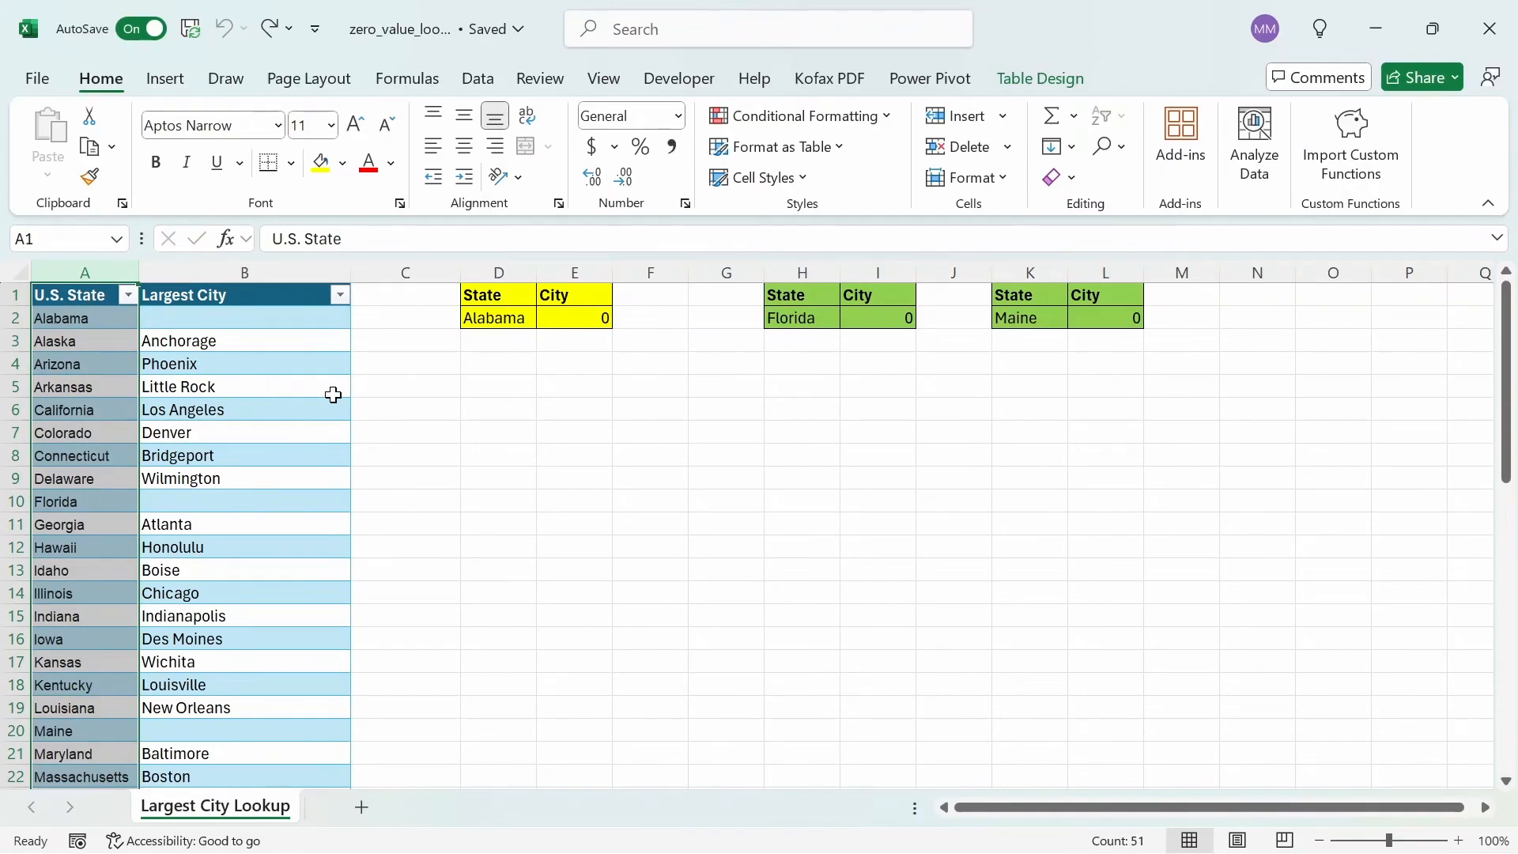
{"action": "left_click", "coordinate": [493, 318]}
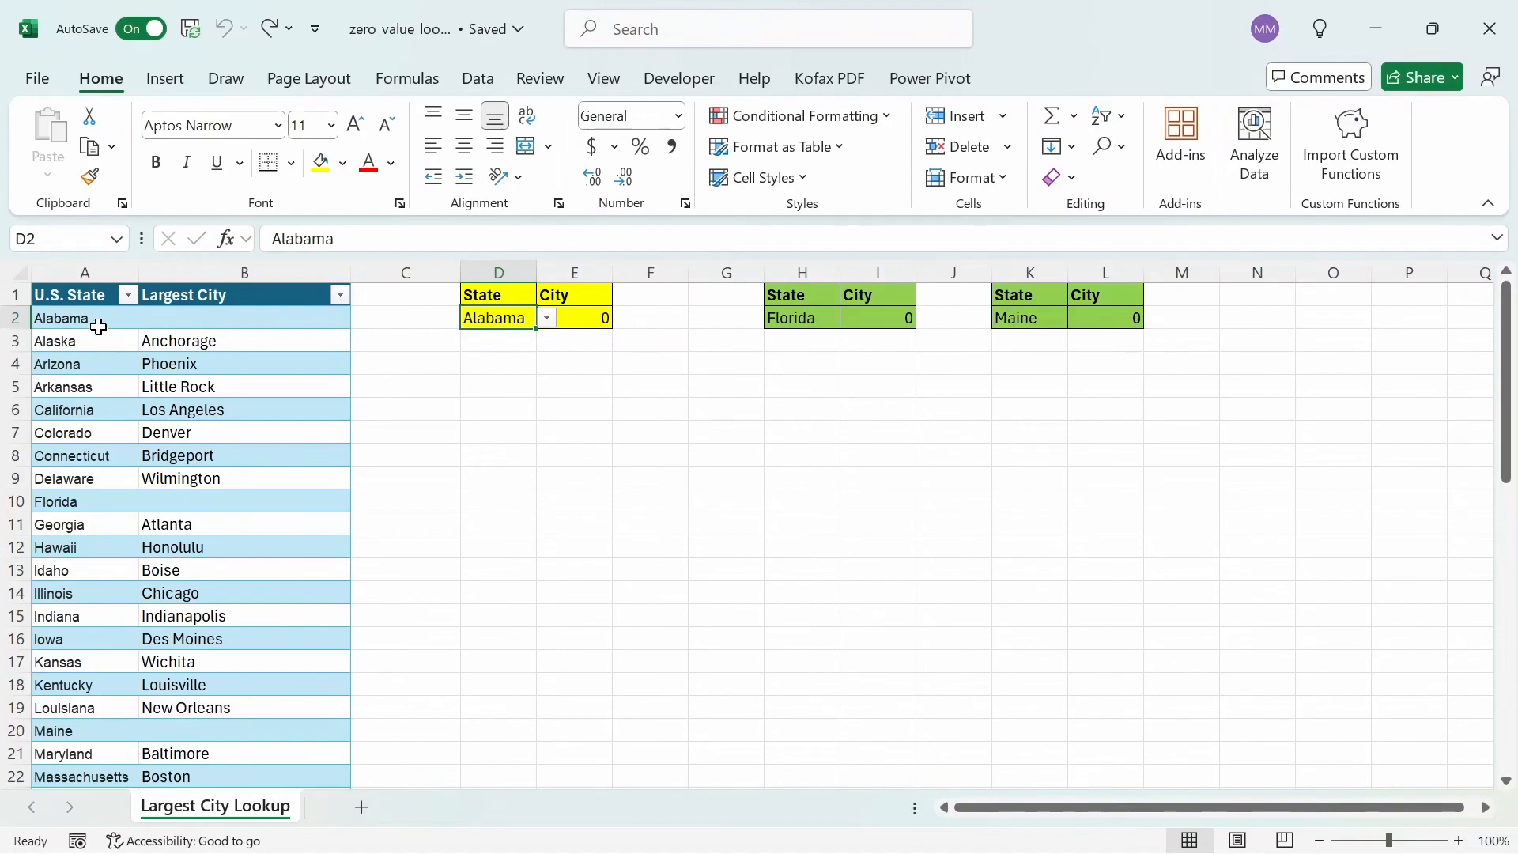
{"action": "left_click", "coordinate": [84, 317]}
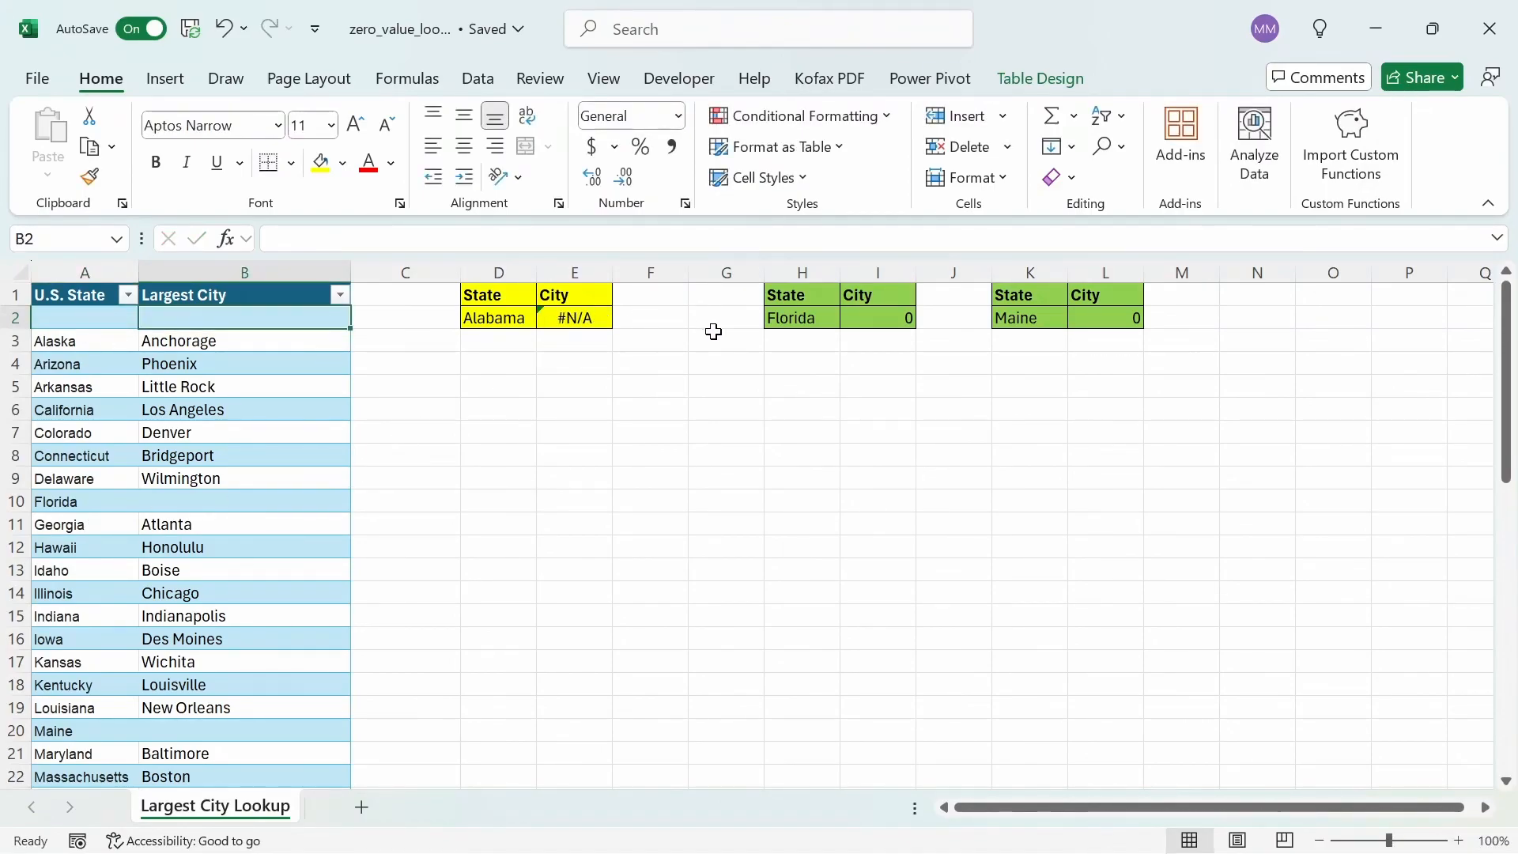
{"action": "left_click", "coordinate": [802, 317]}
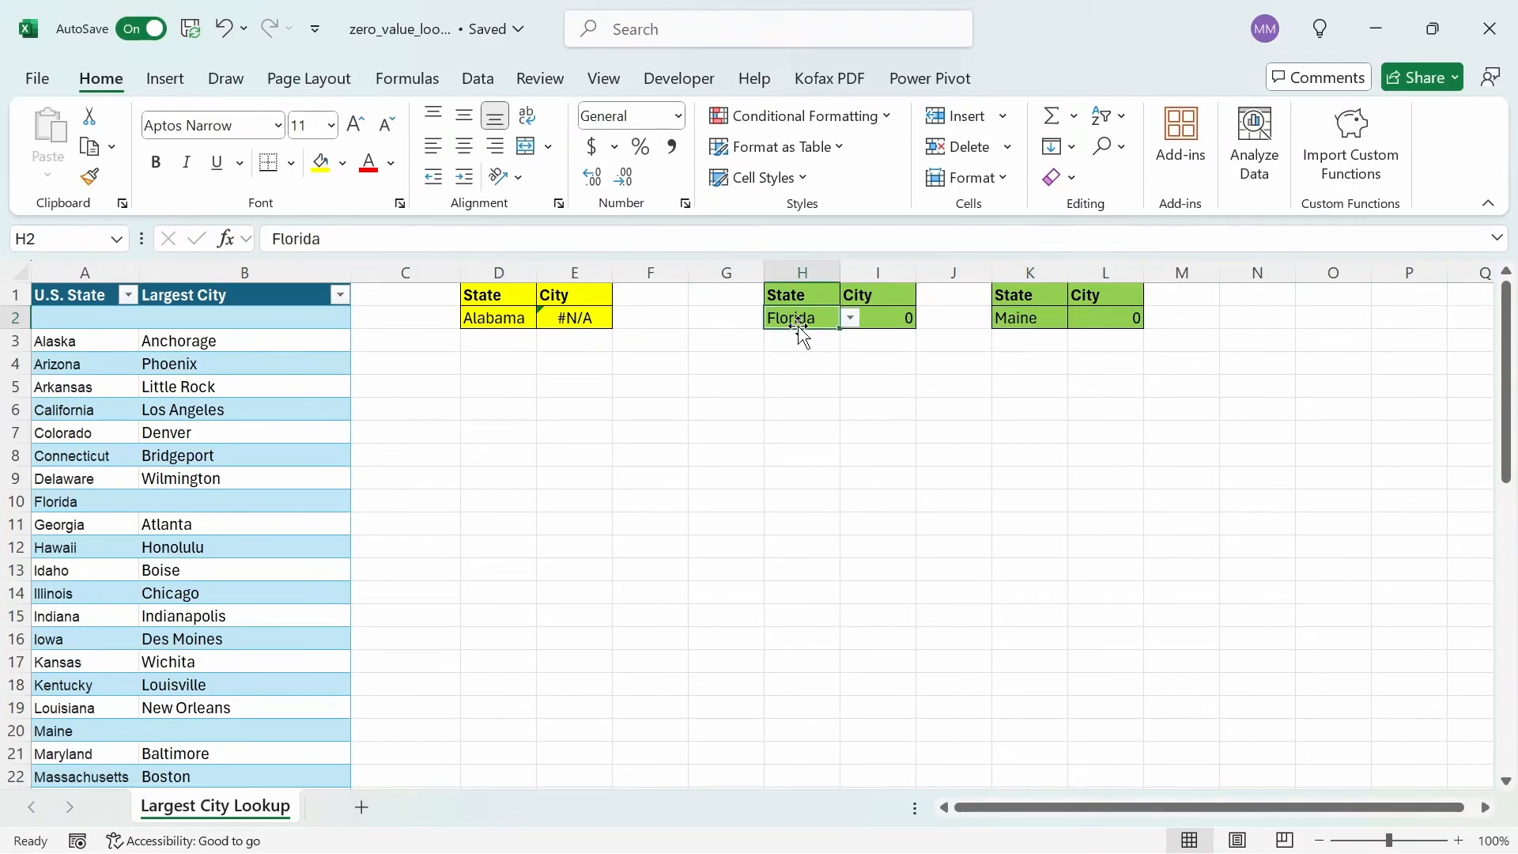
{"action": "left_click", "coordinate": [1015, 317]}
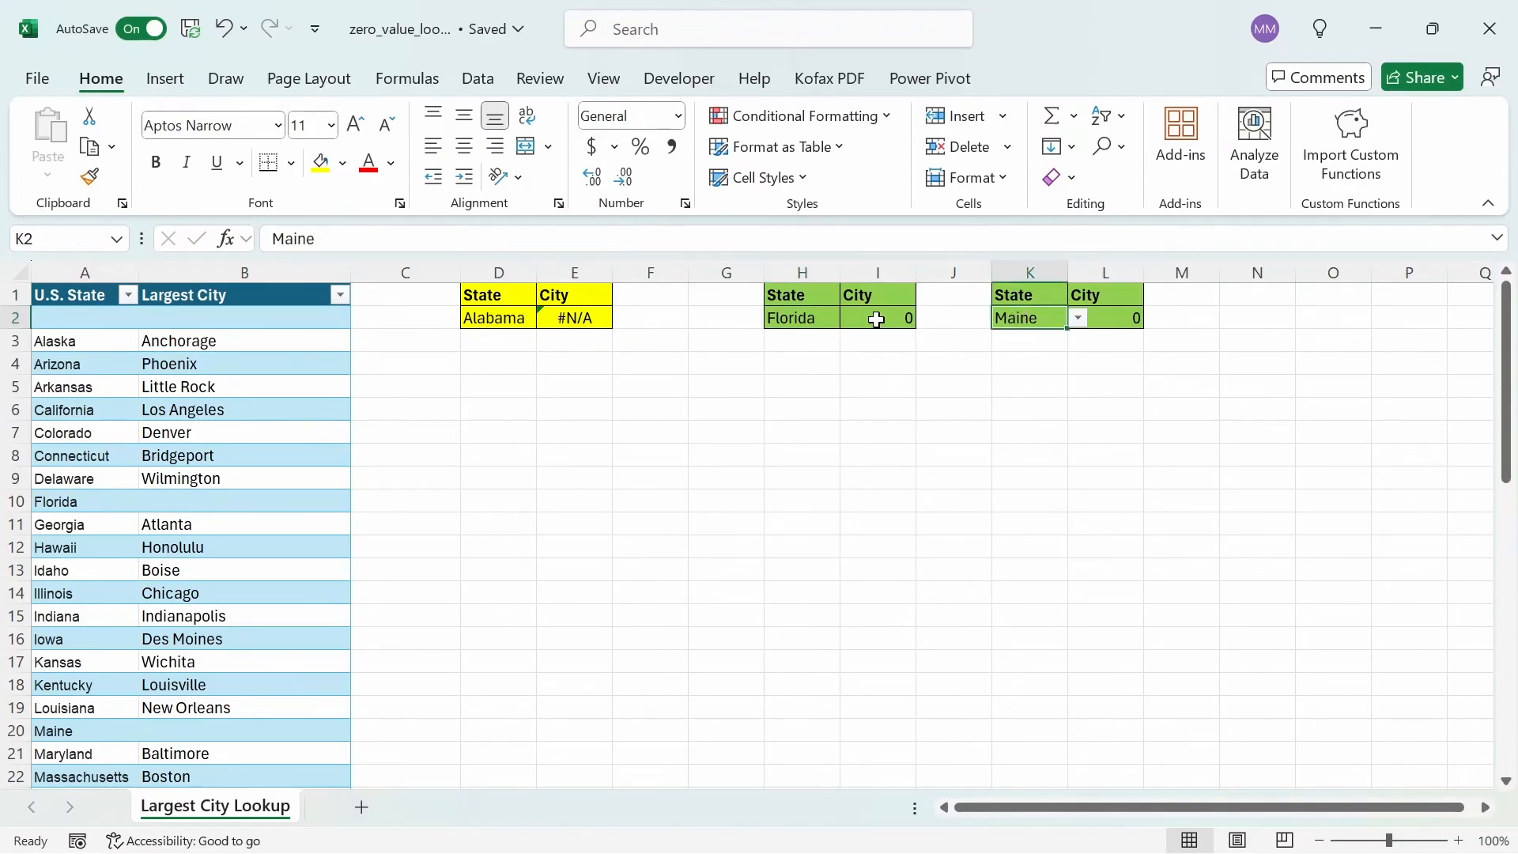
{"action": "left_click", "coordinate": [876, 318]}
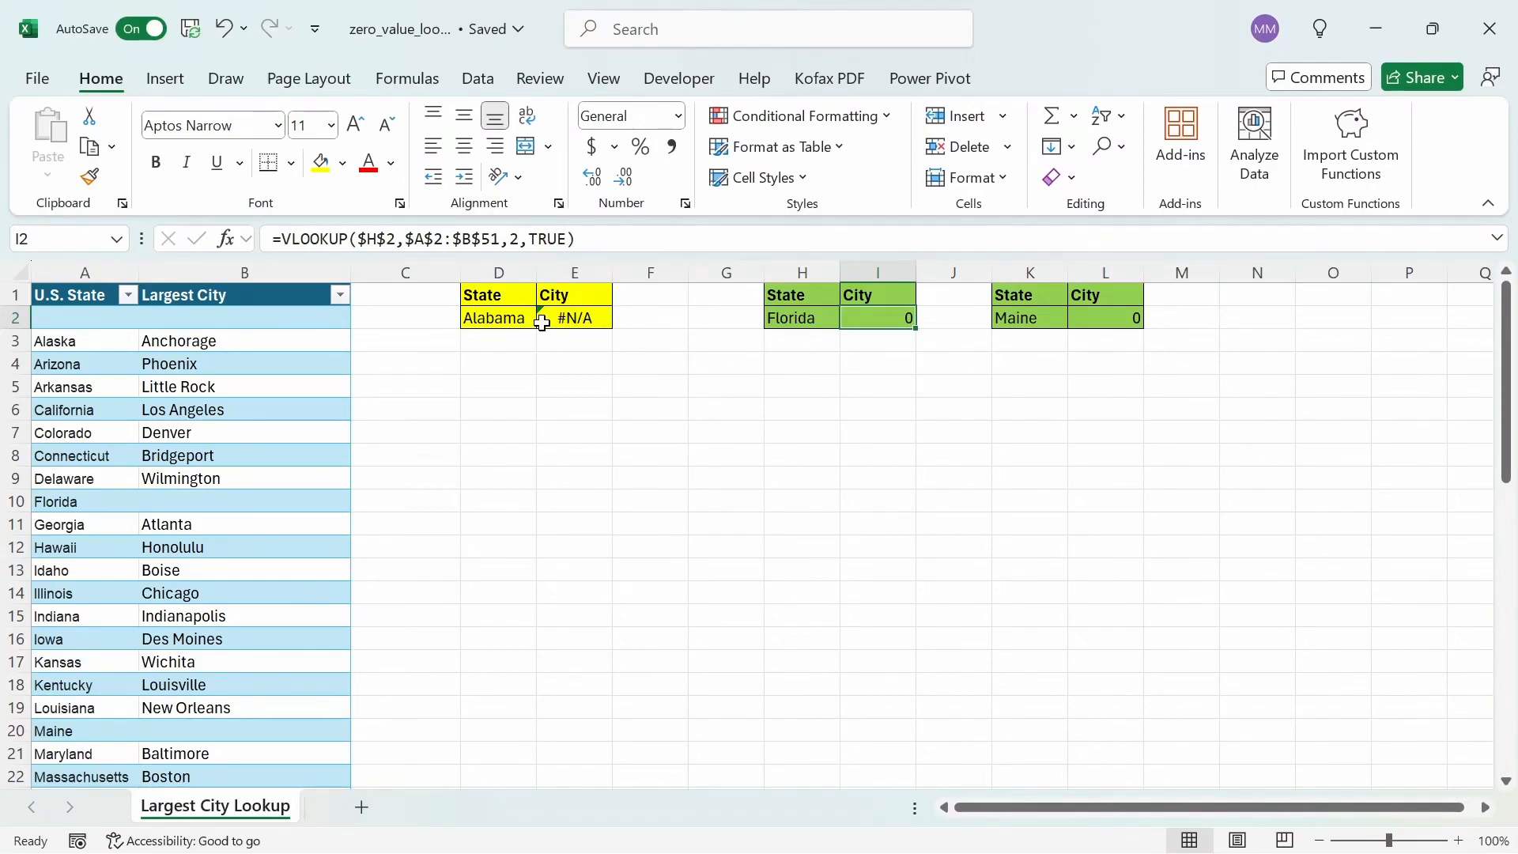
Step: Retype Alabama in A2 and start adding a "NOT FOUND" if_not_found argument to the XLOOKUP in E2
{"action": "left_click", "coordinate": [84, 317]}
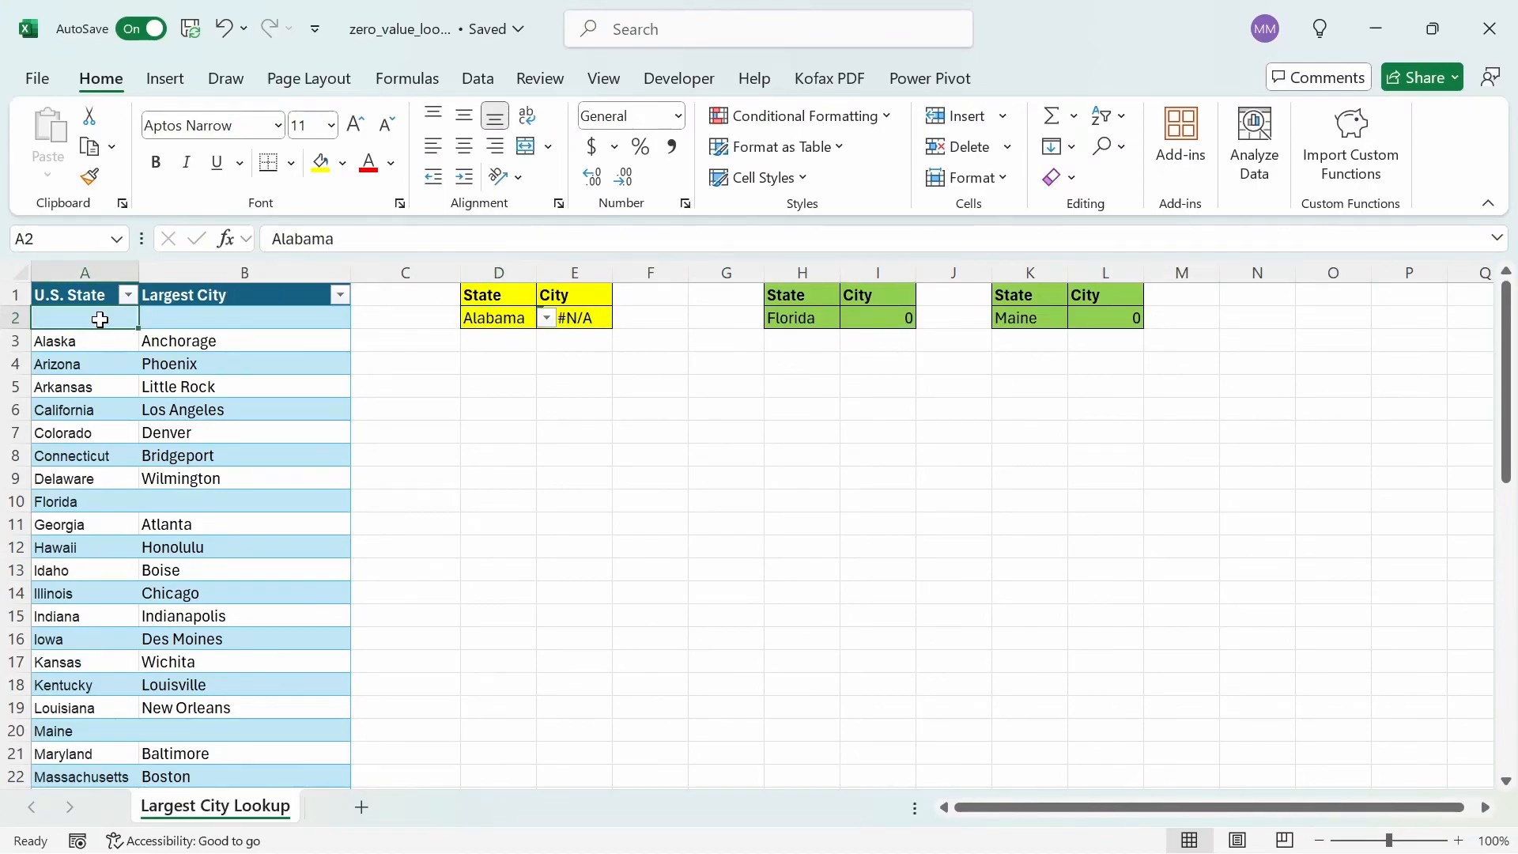
{"action": "type", "text": "Alabama"}
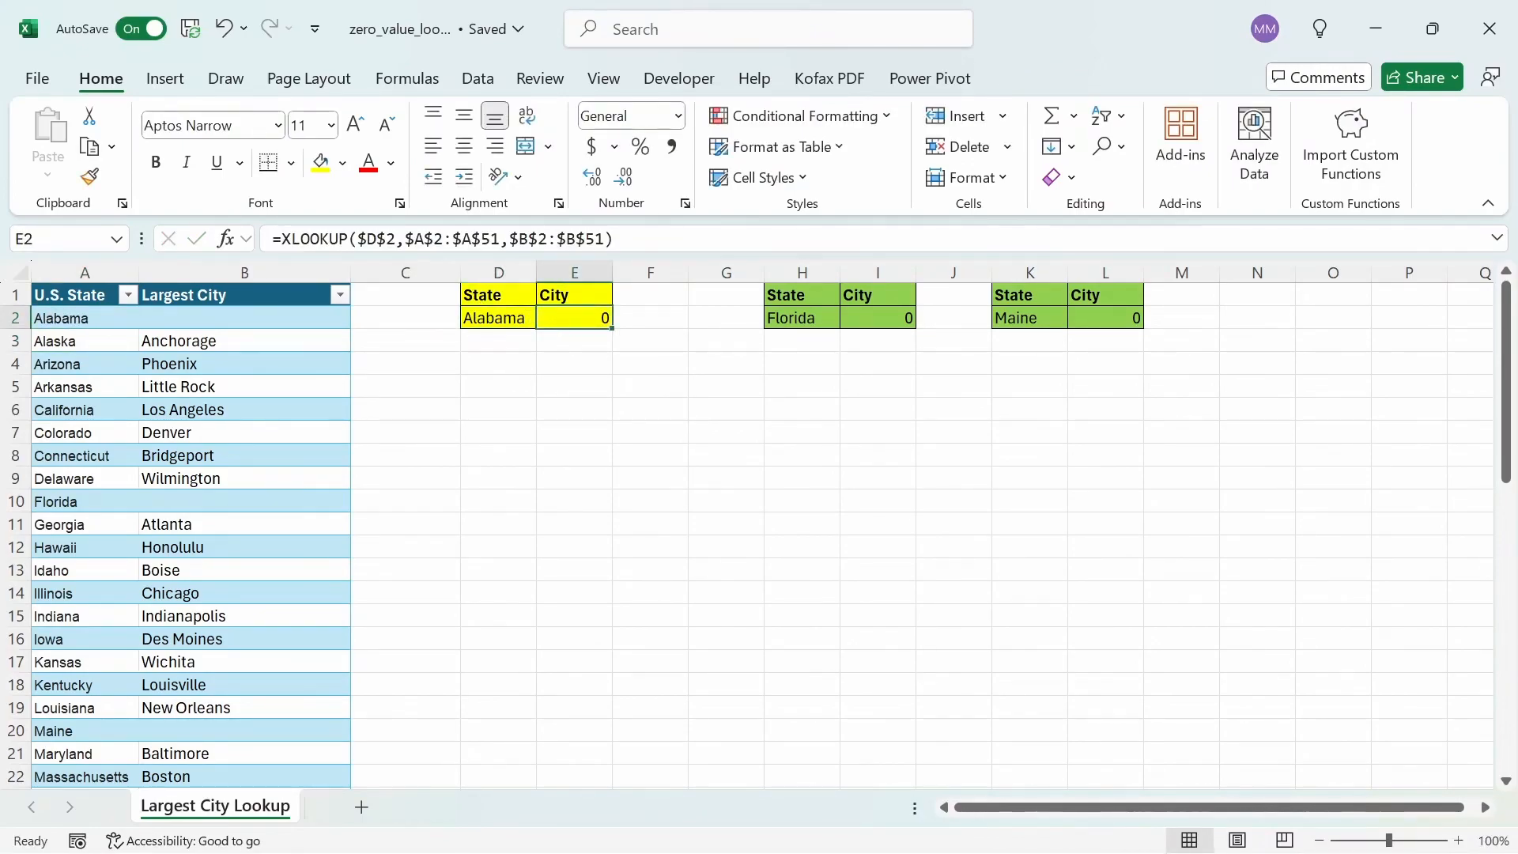
{"action": "type", "text": ","}
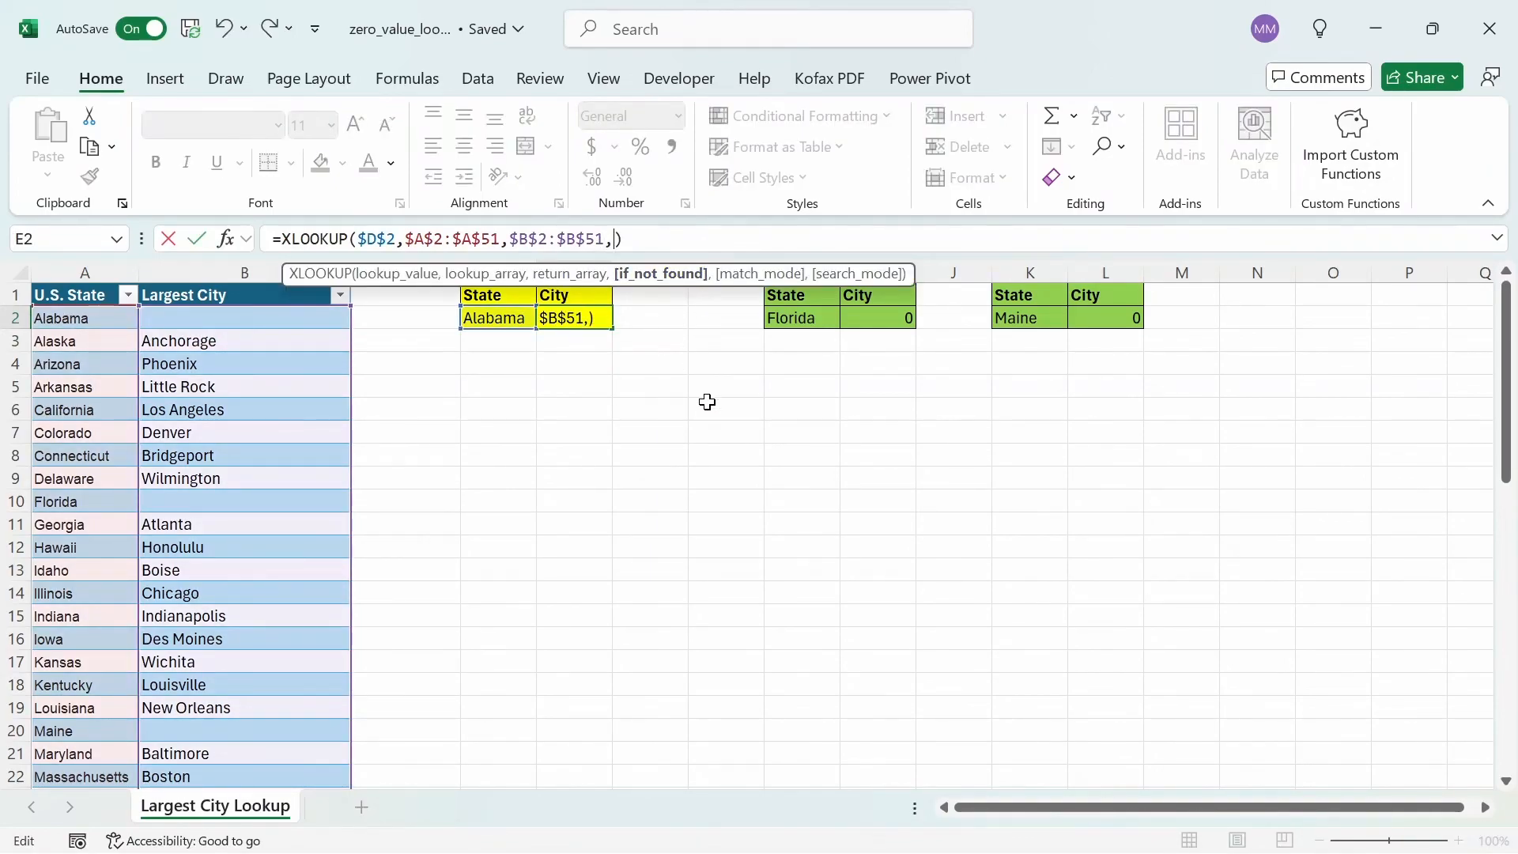
{"action": "type", "text": "\"NOT FOUND"}
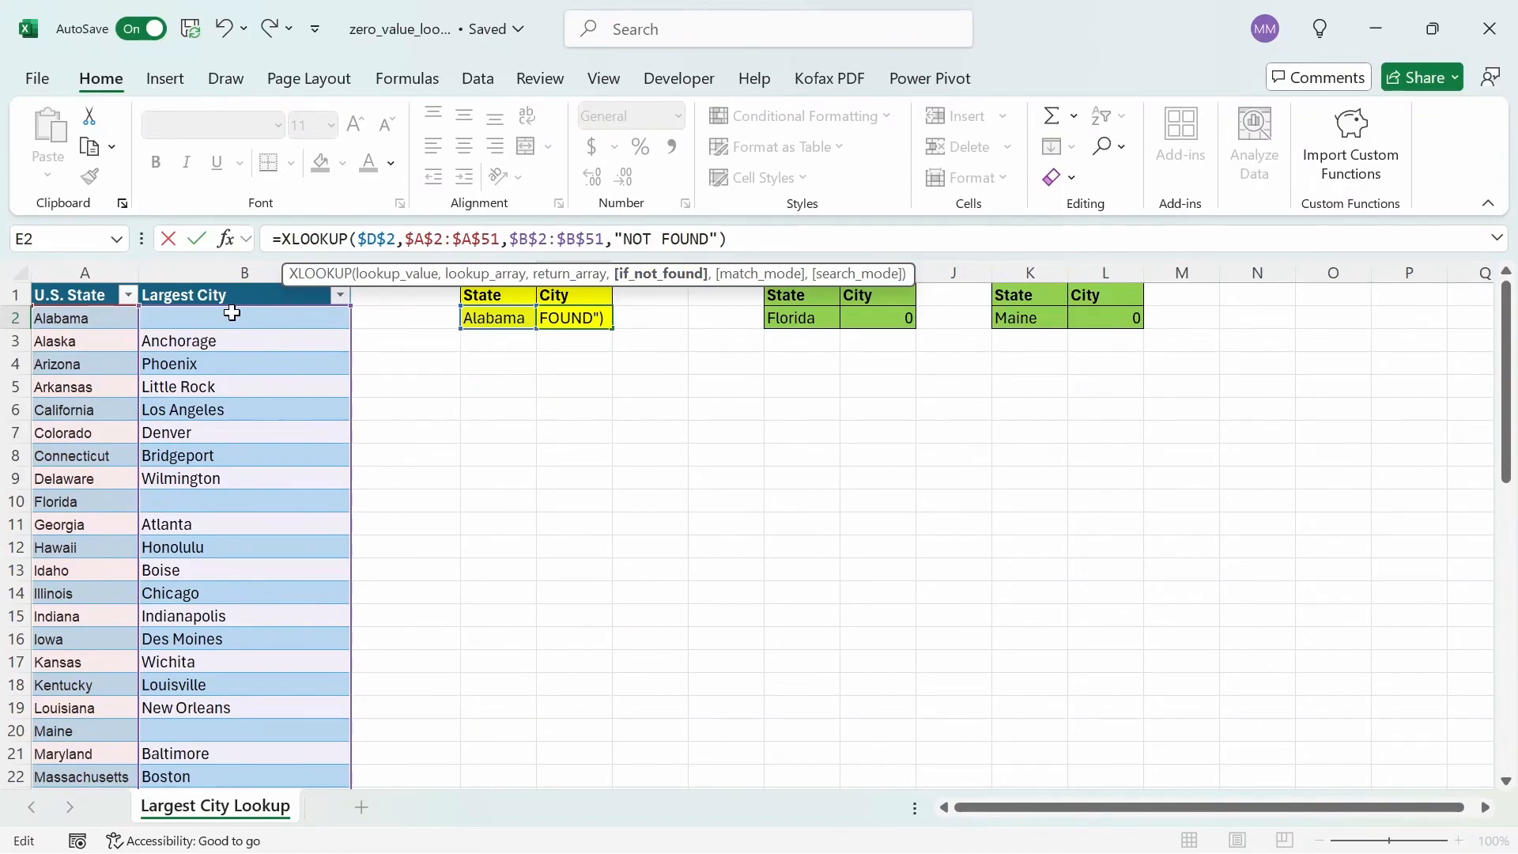
{"action": "mouse_move", "coordinate": [456, 408]}
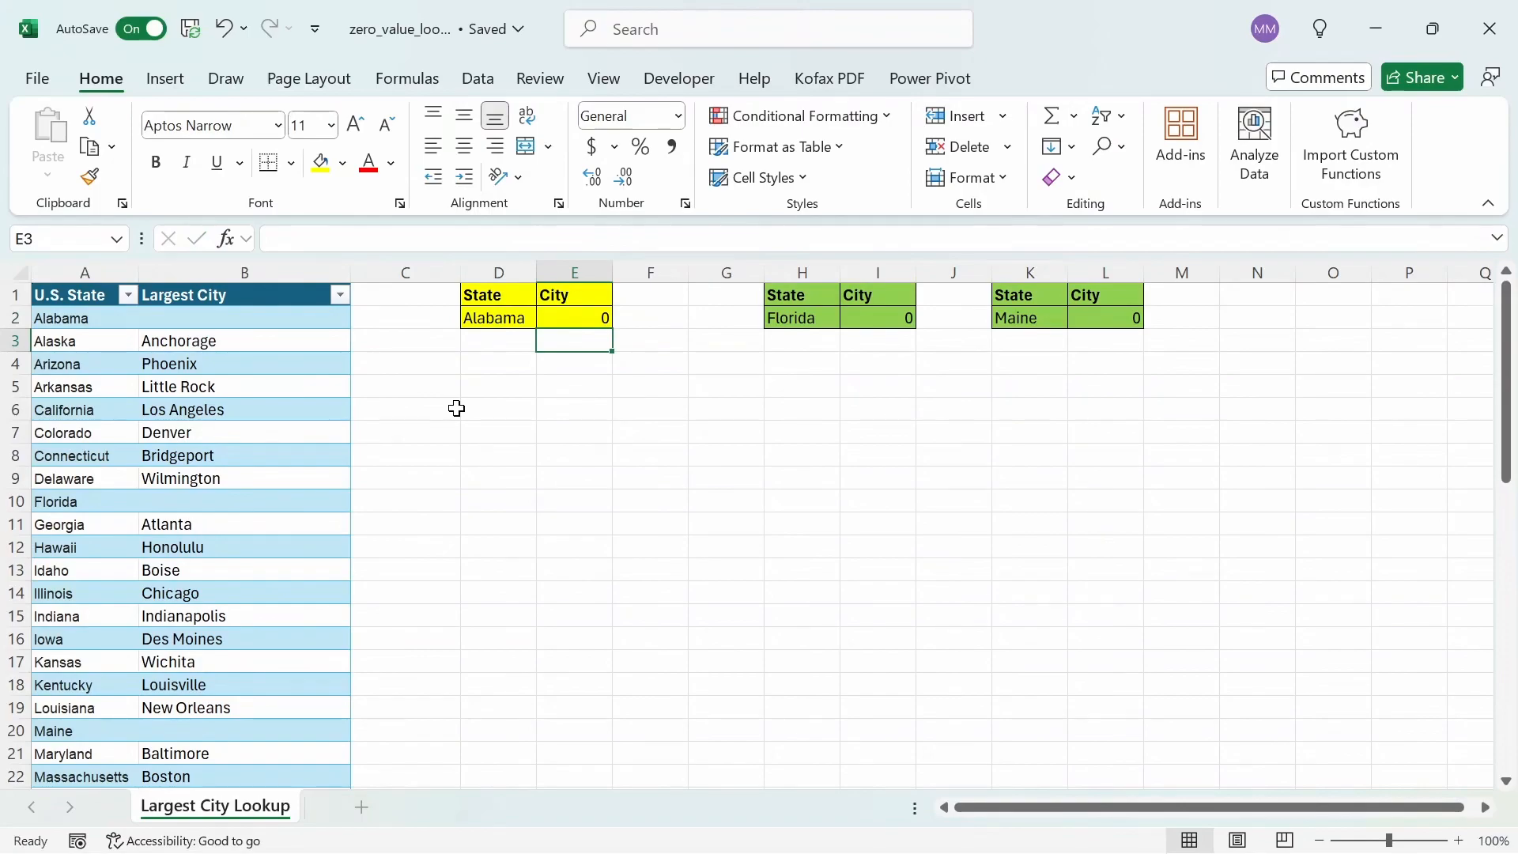
Step: Append &"" to the XLOOKUP return array $B$2:$B$51 in E2 so Alabama shows blank instead of 0
{"action": "left_click", "coordinate": [574, 318]}
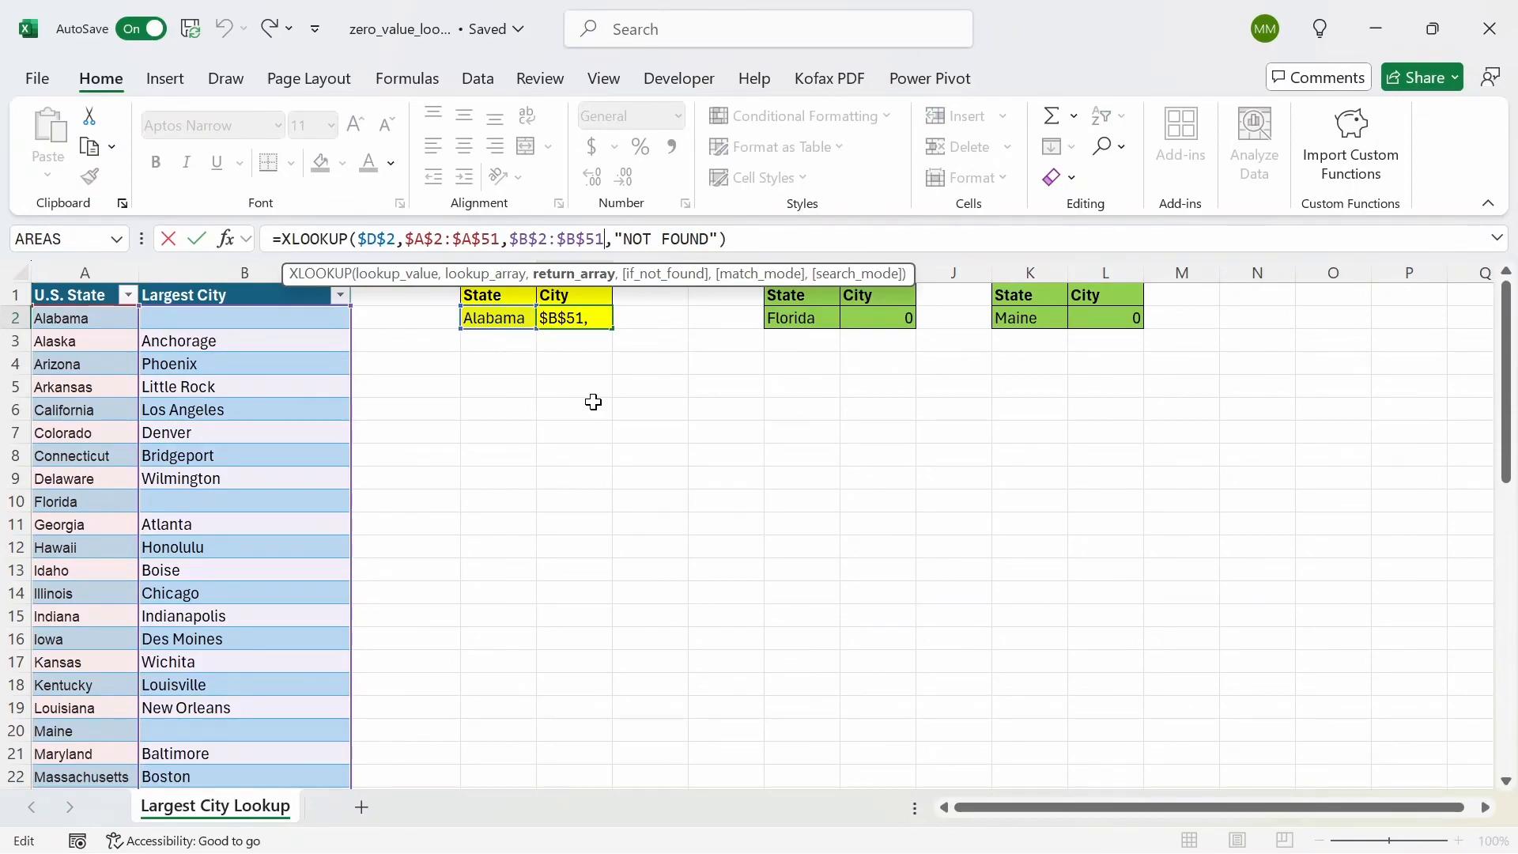
{"action": "type", "text": "&"}
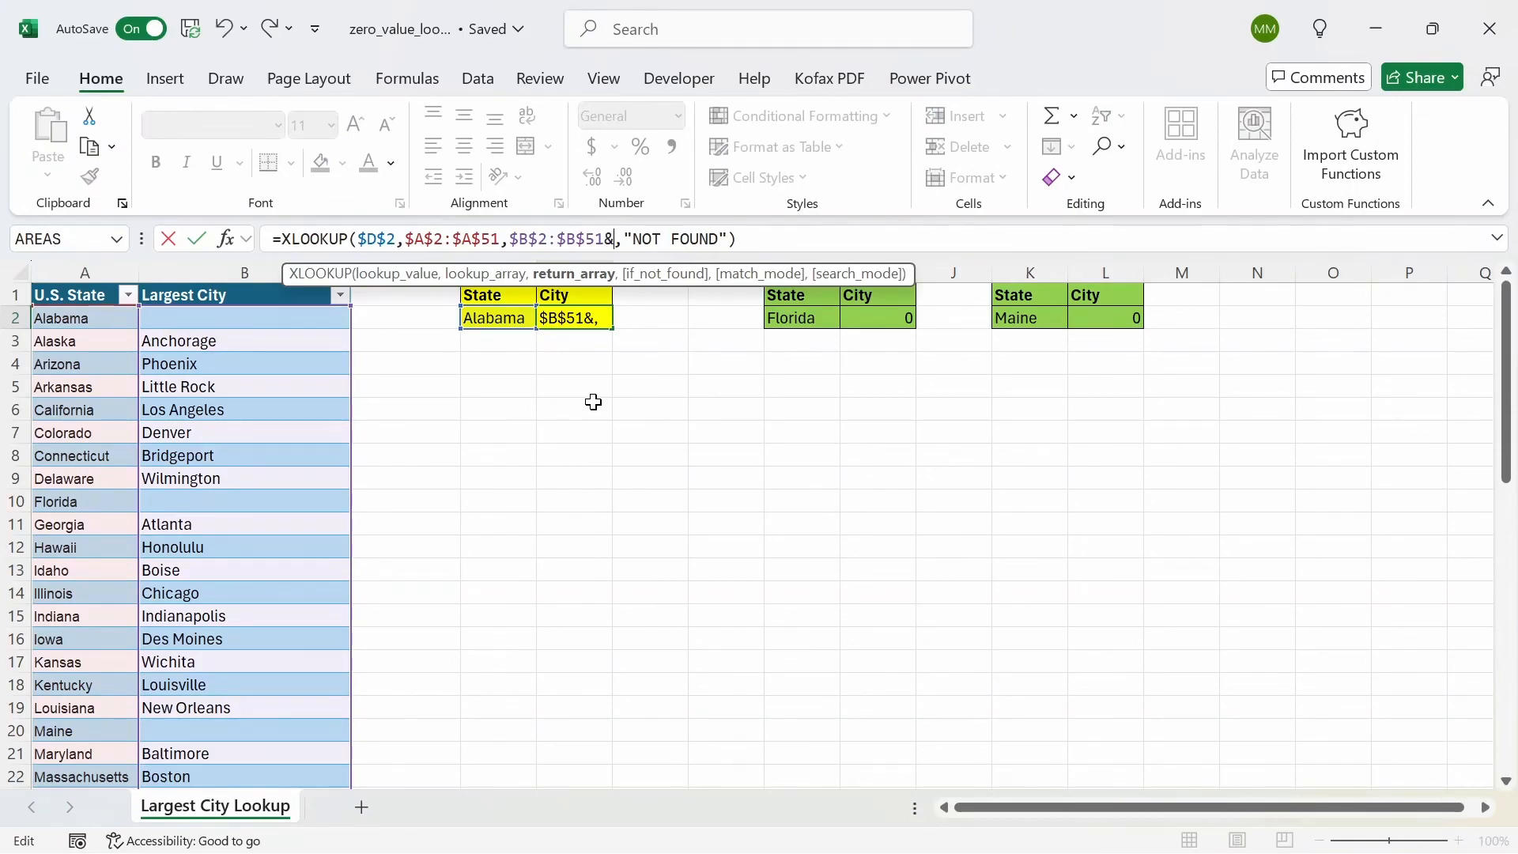
{"action": "type", "text": "\"\""}
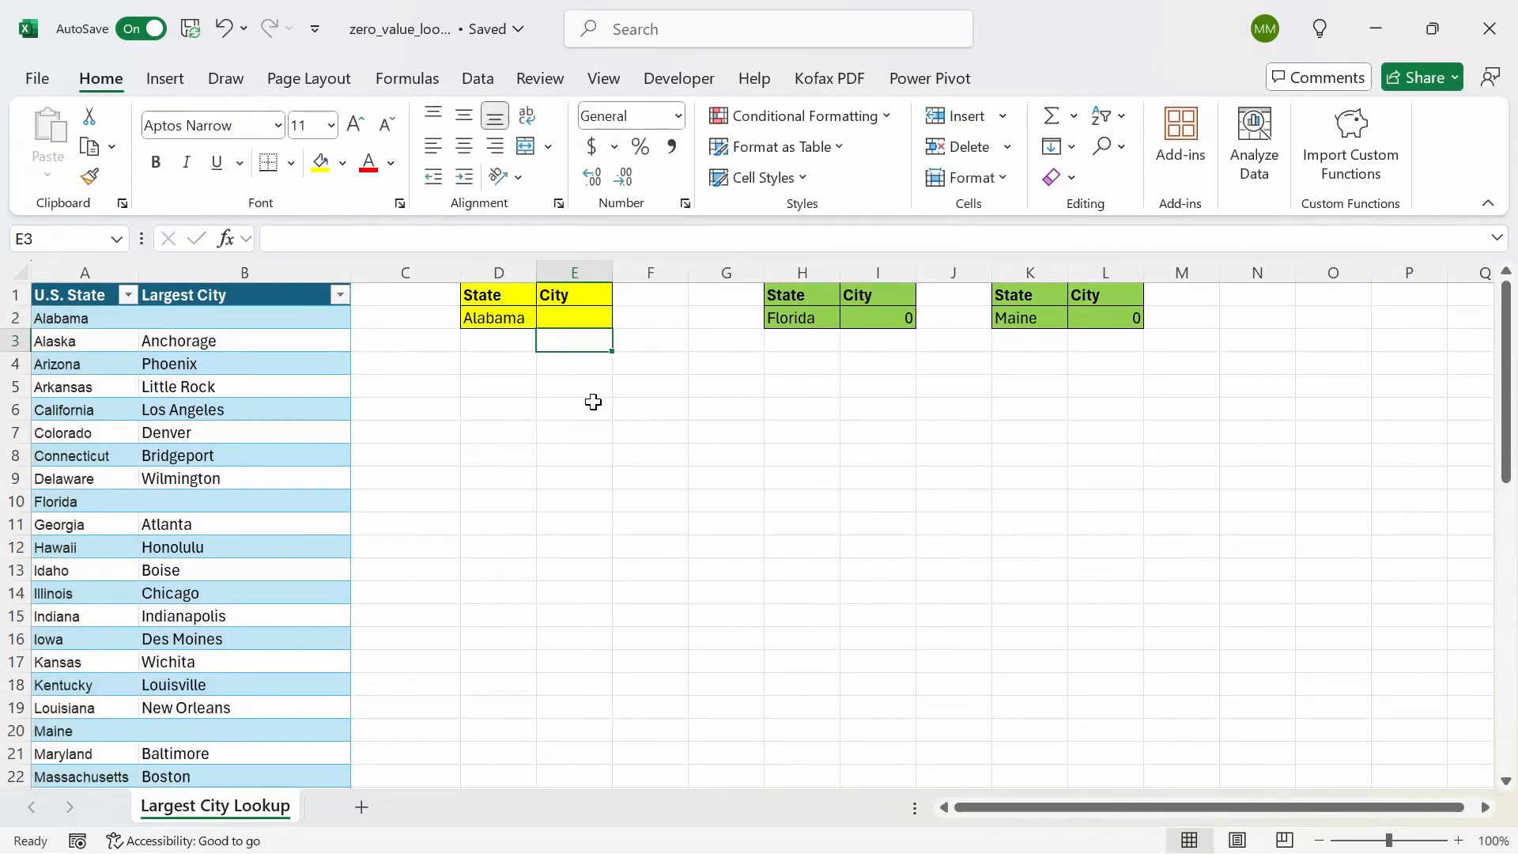
Step: Test the XLOOKUP by switching D2's state to Idaho and back to Alabama
{"action": "left_click", "coordinate": [574, 318]}
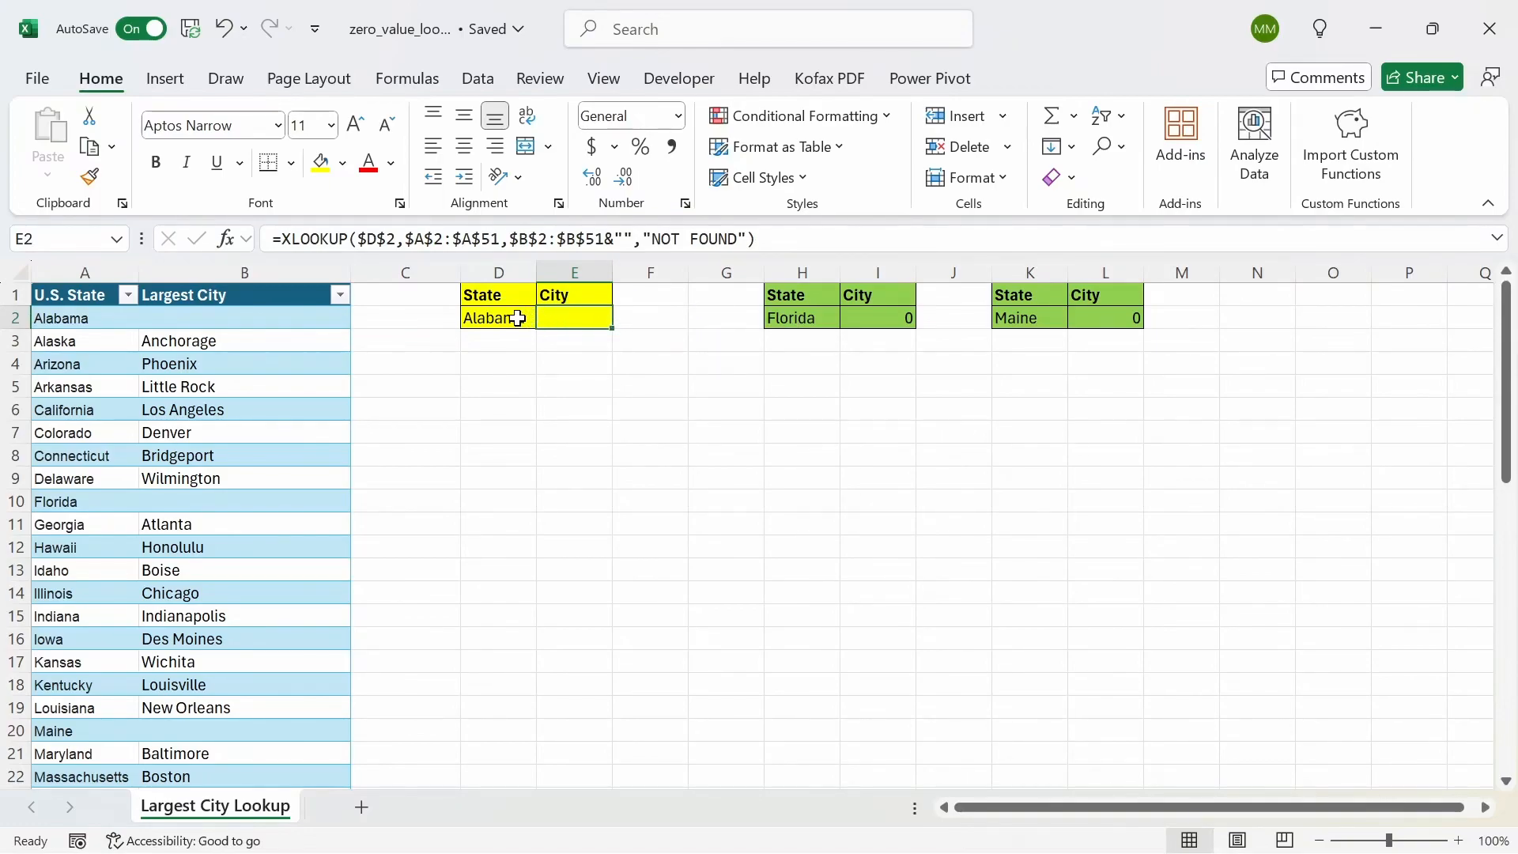
{"action": "left_click", "coordinate": [496, 317]}
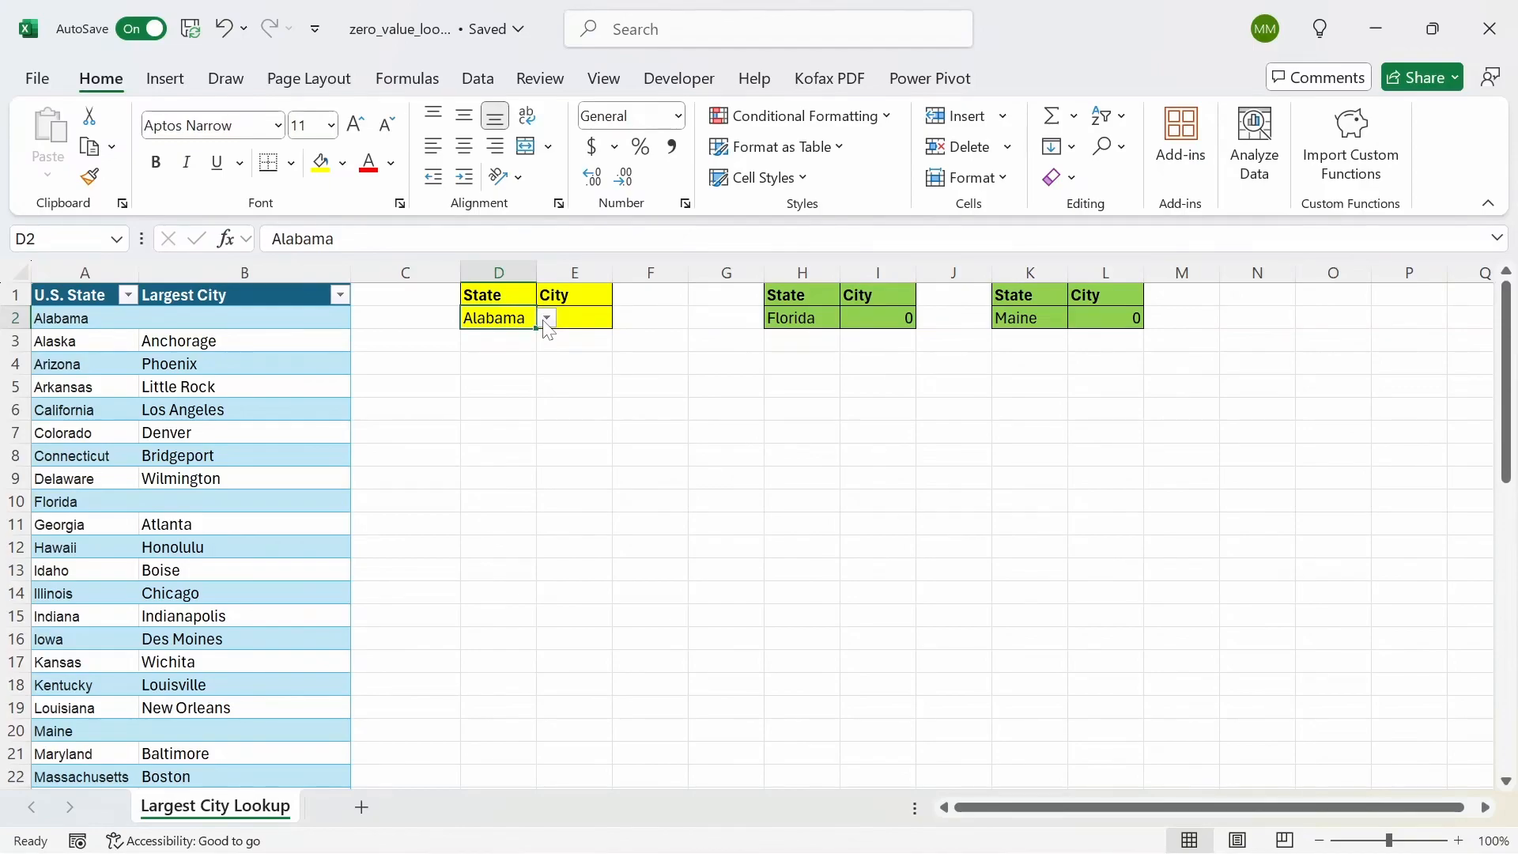
{"action": "left_click", "coordinate": [545, 317]}
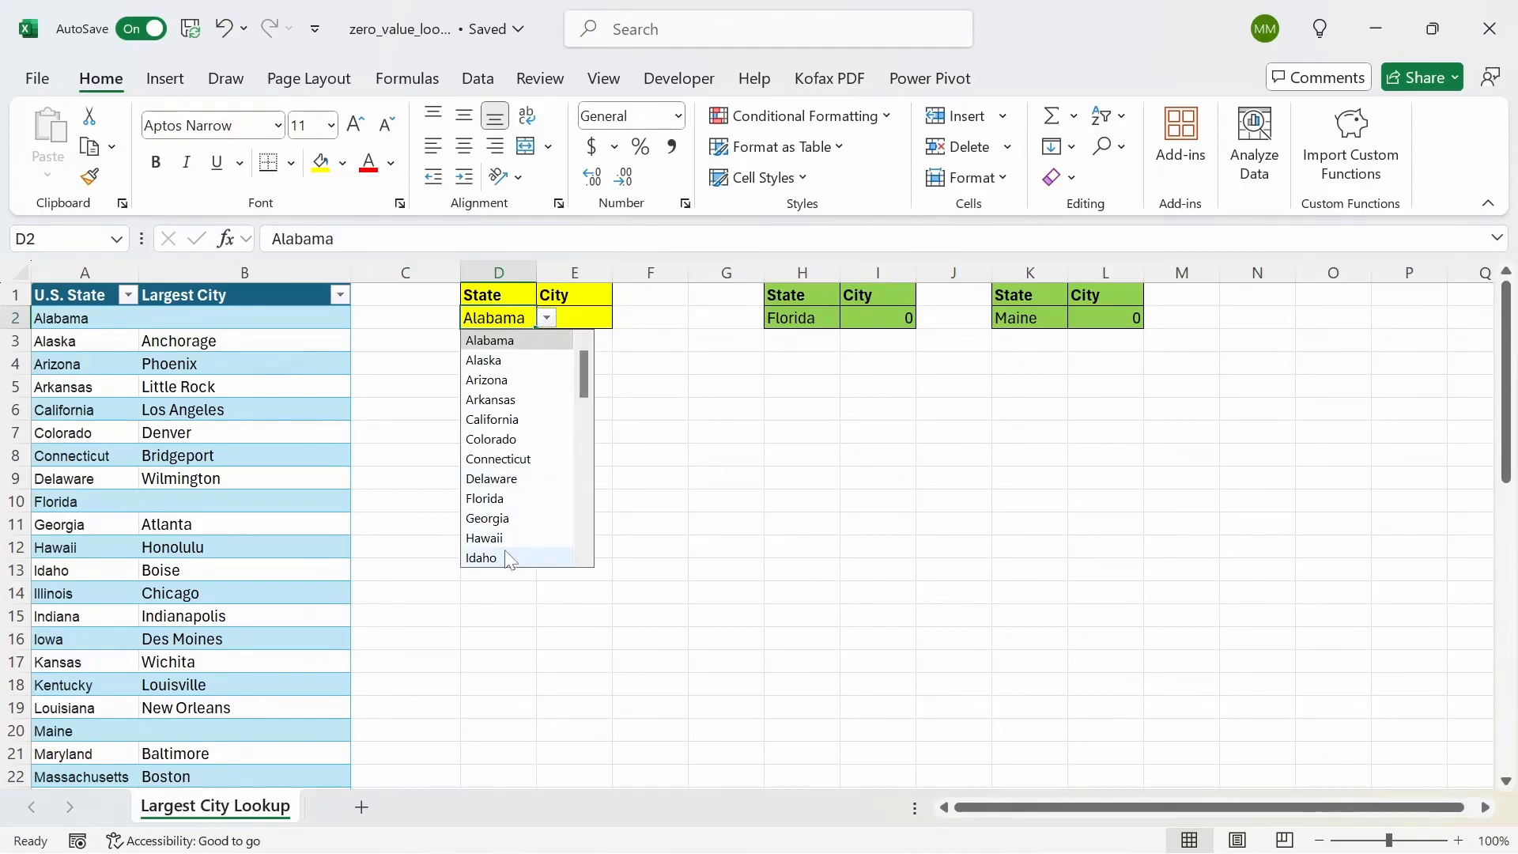
{"action": "mouse_move", "coordinate": [503, 565]}
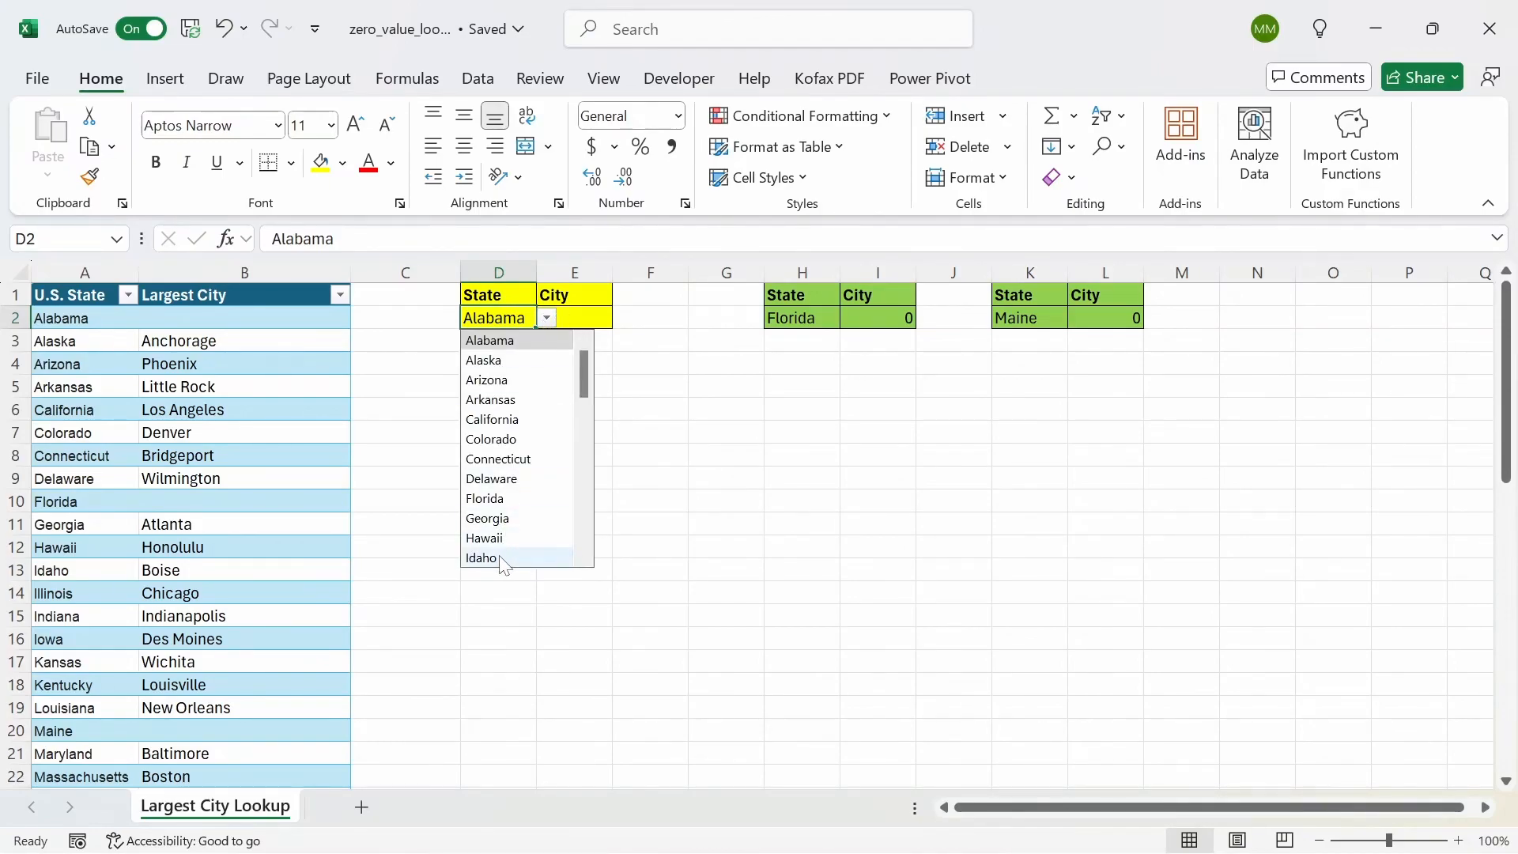
{"action": "left_click", "coordinate": [481, 558]}
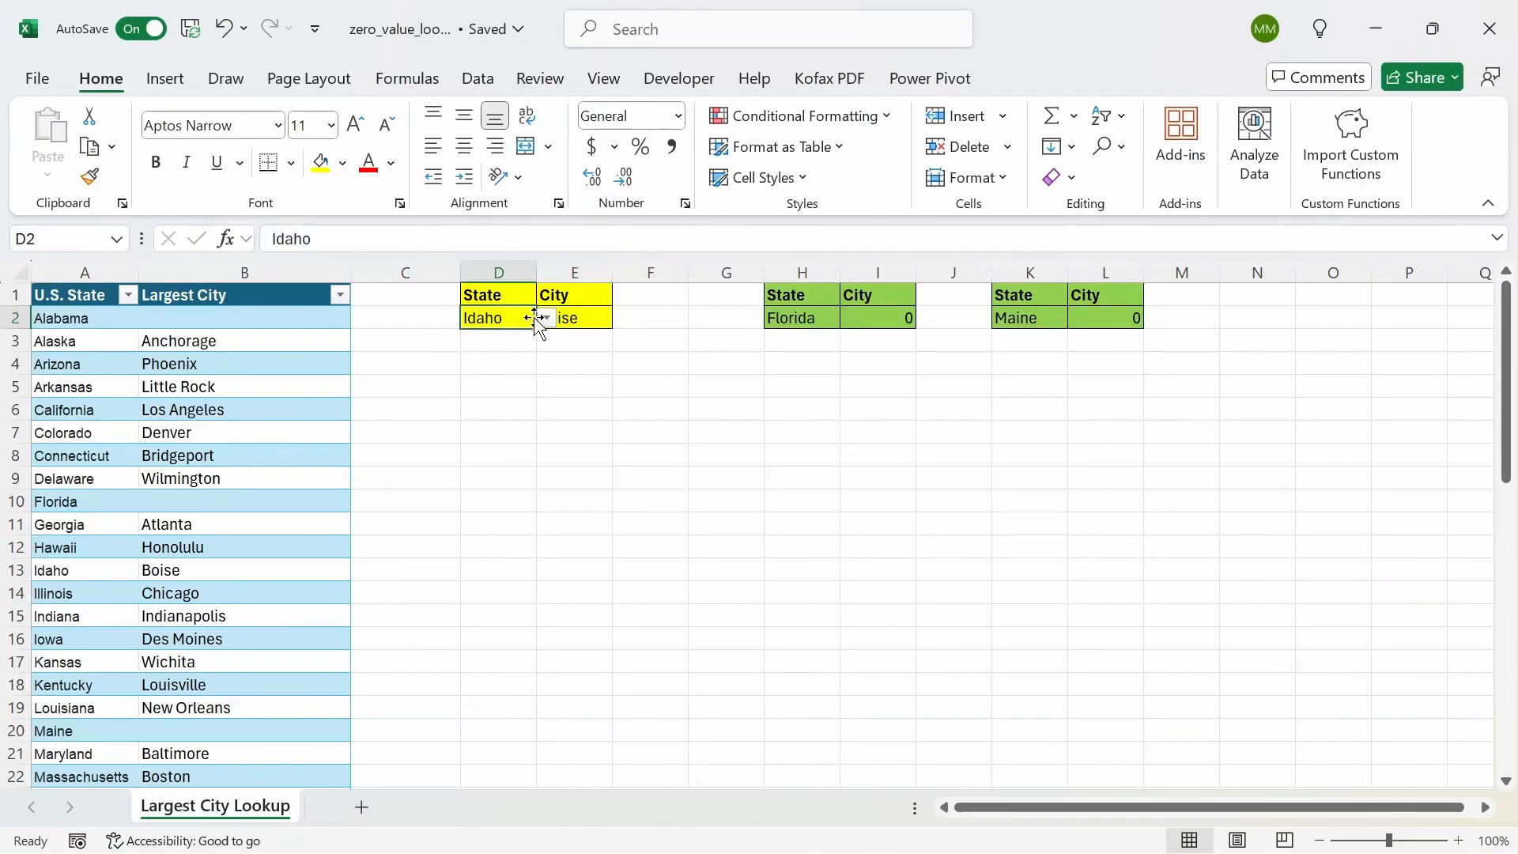
{"action": "left_click", "coordinate": [545, 318]}
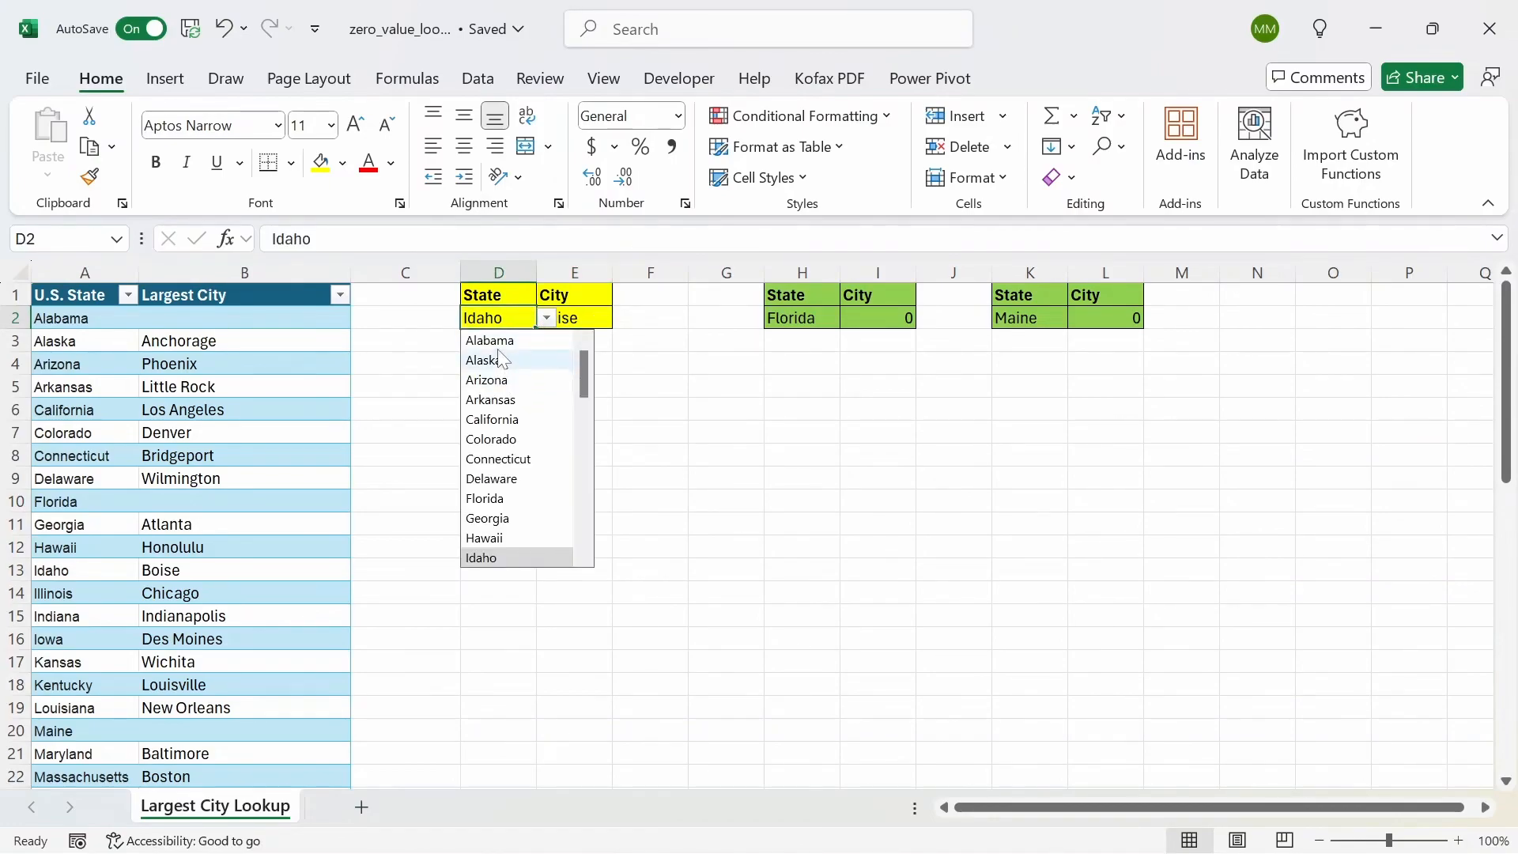
{"action": "left_click", "coordinate": [490, 340]}
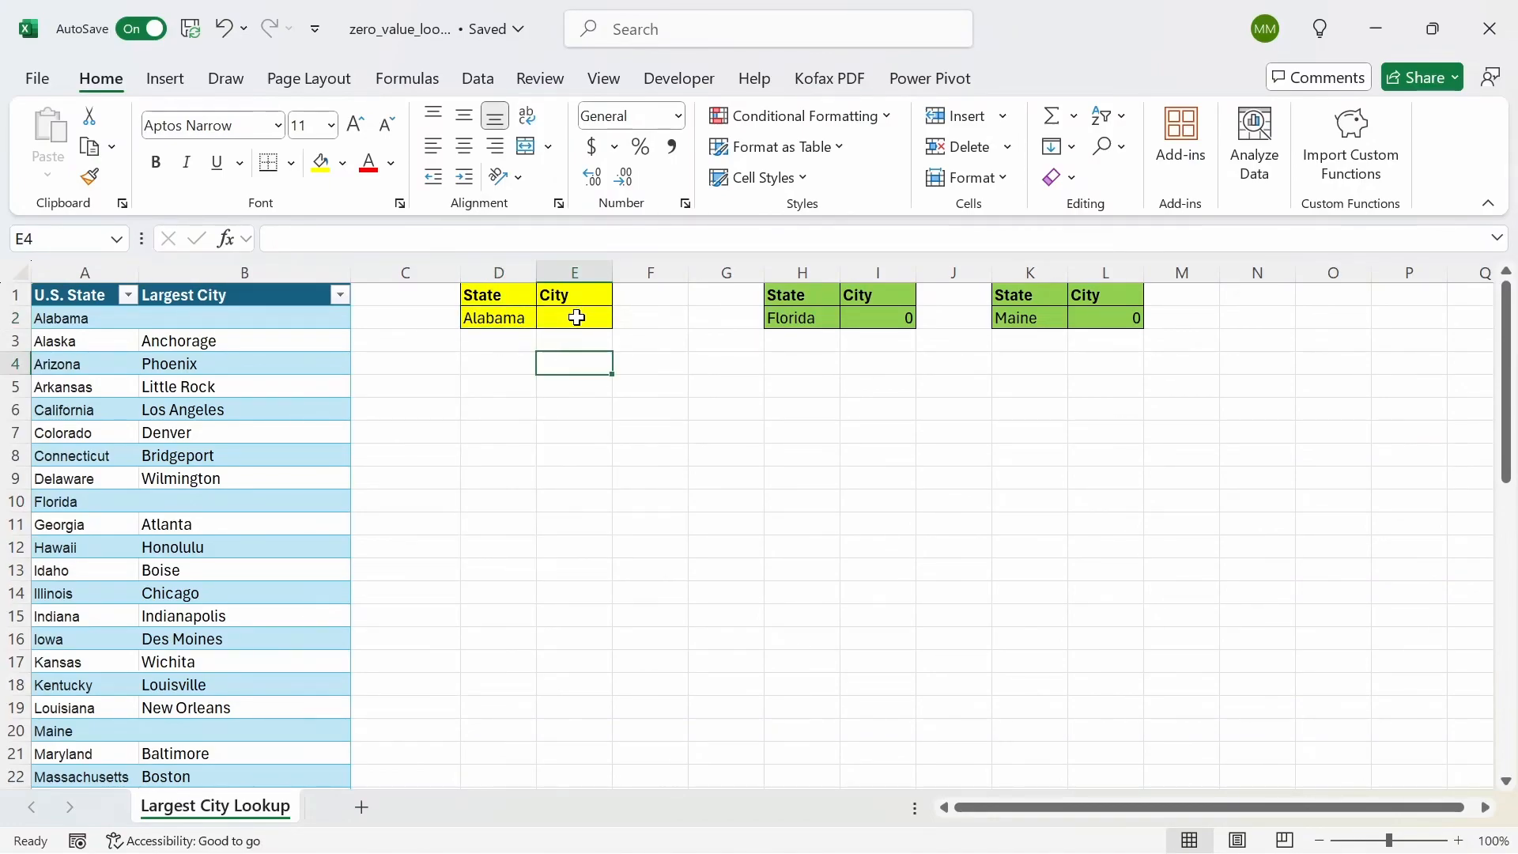
{"action": "left_click", "coordinate": [573, 318]}
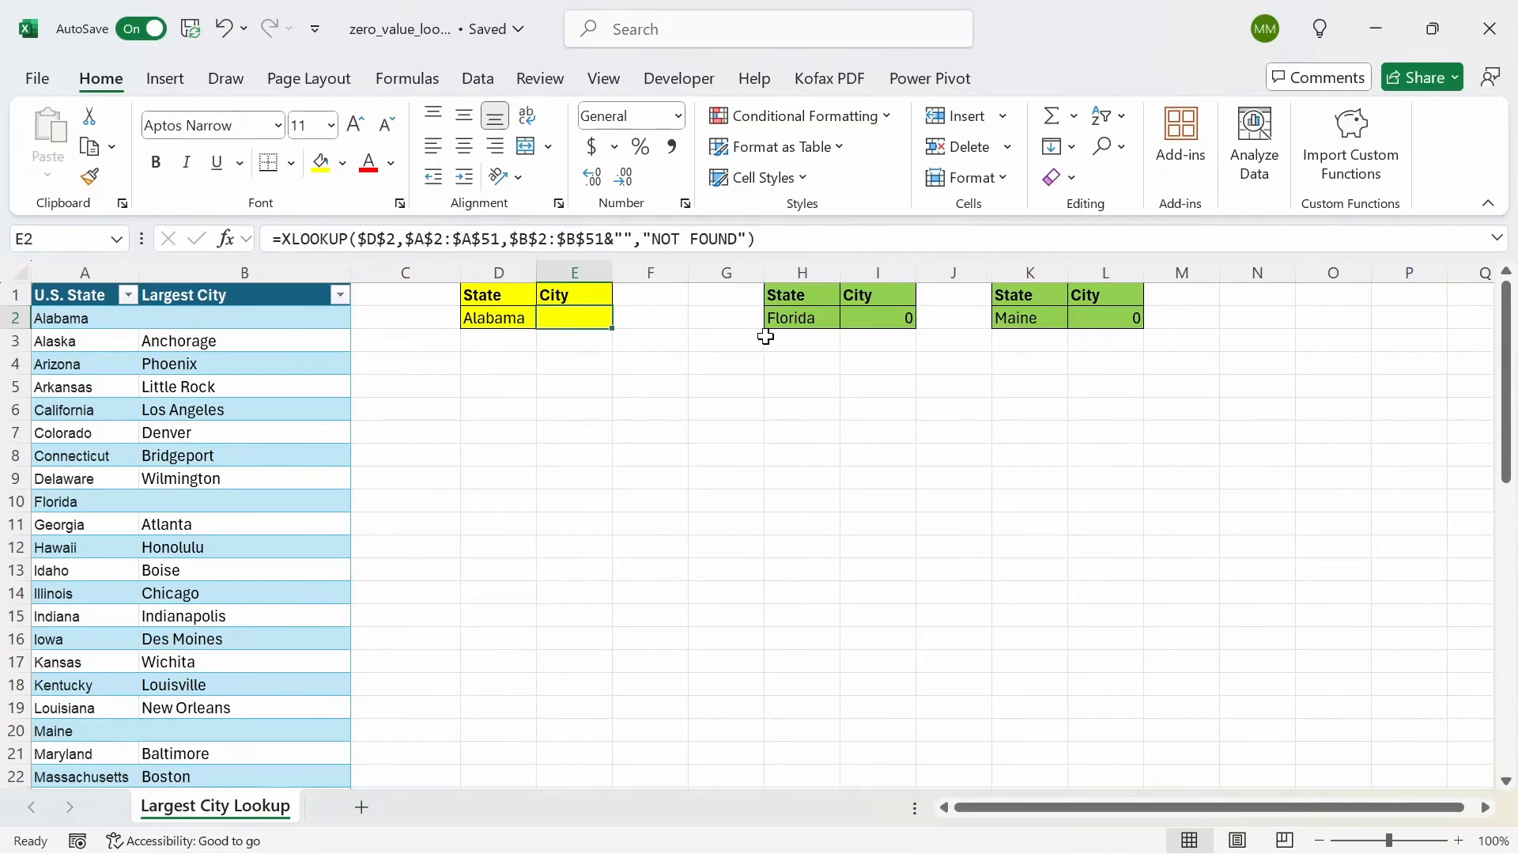
Step: Append &"" to the table range in Florida's VLOOKUP in I2 so it shows blank instead of 0
{"action": "left_click", "coordinate": [800, 318]}
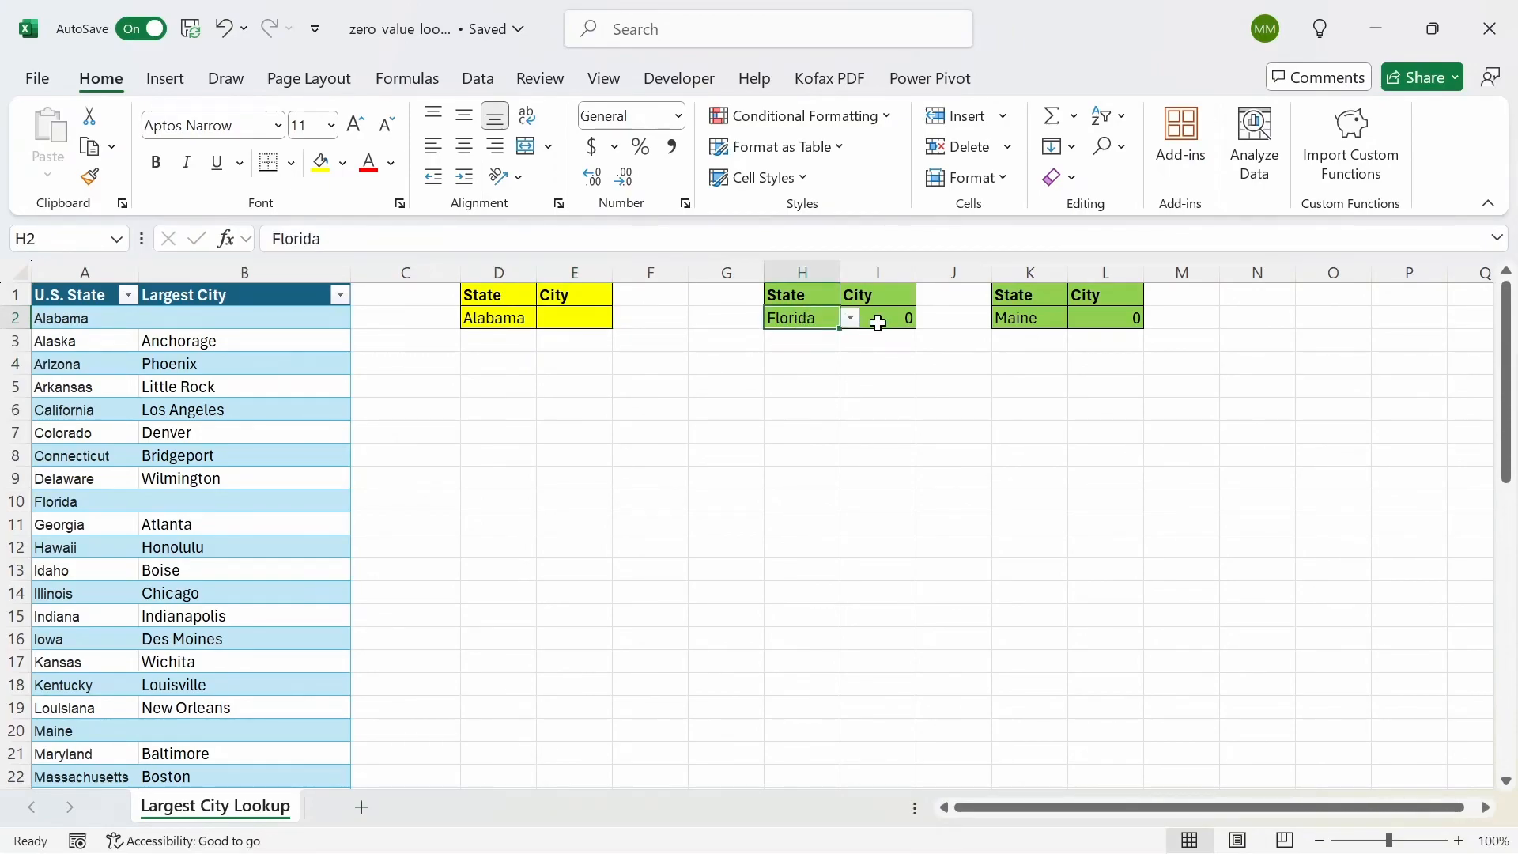
{"action": "left_click", "coordinate": [876, 318]}
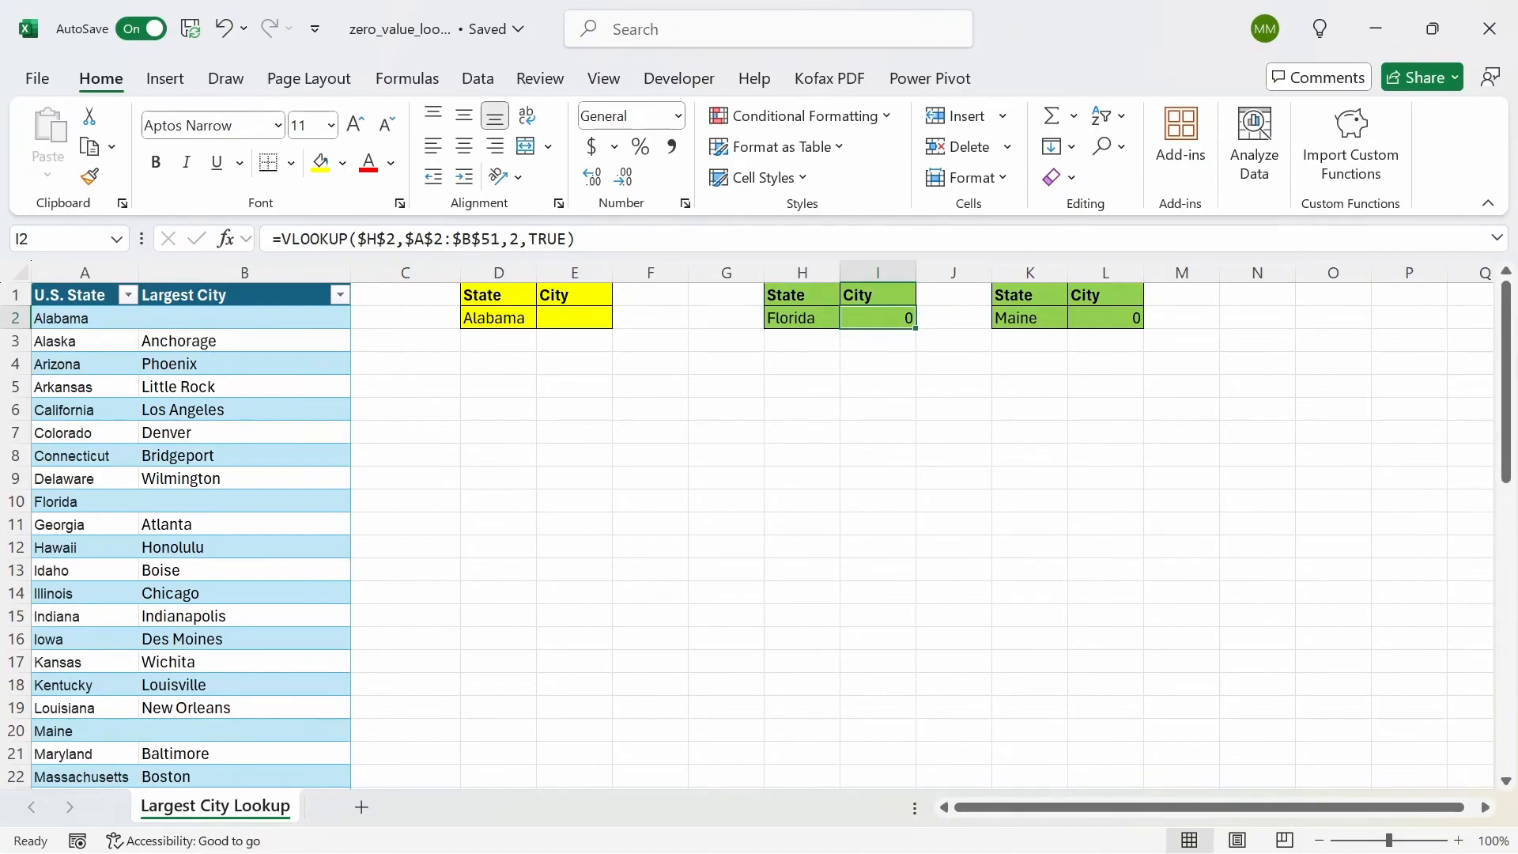
{"action": "double_click", "coordinate": [876, 318]}
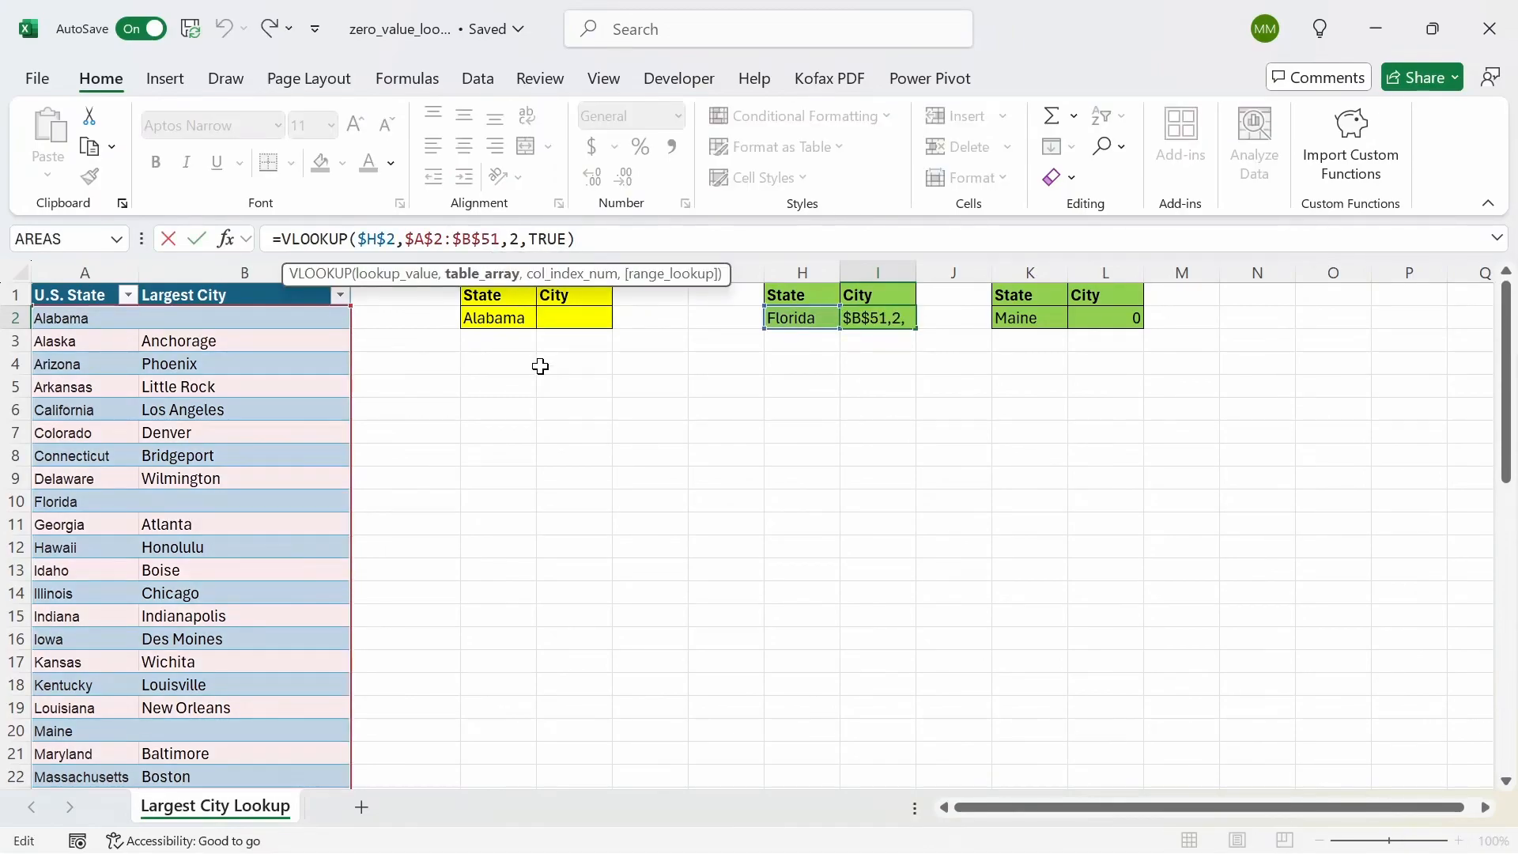
{"action": "mouse_move", "coordinate": [559, 407]}
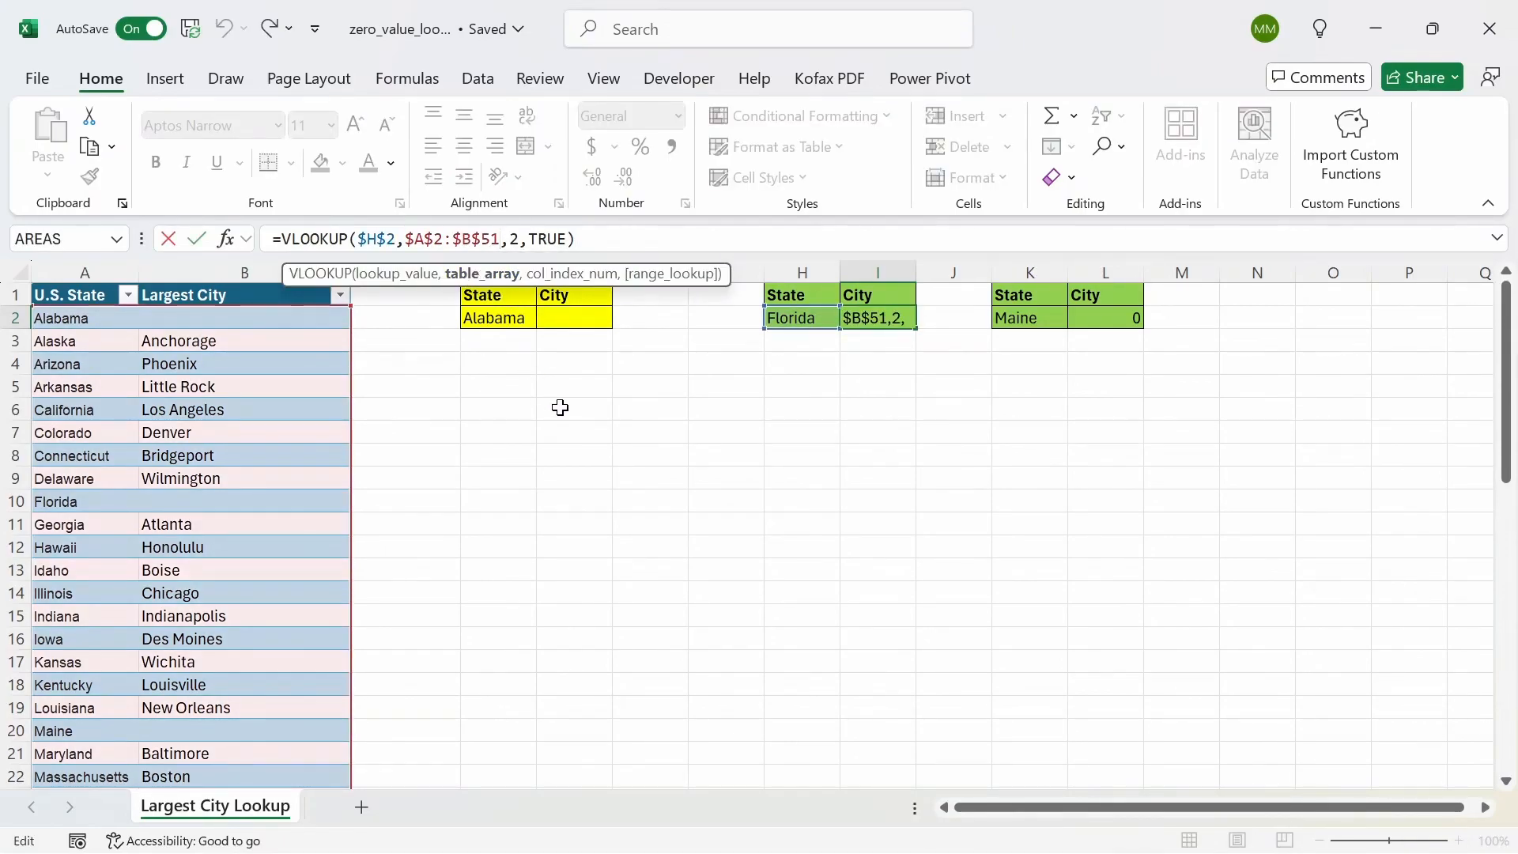
{"action": "type", "text": "&"}
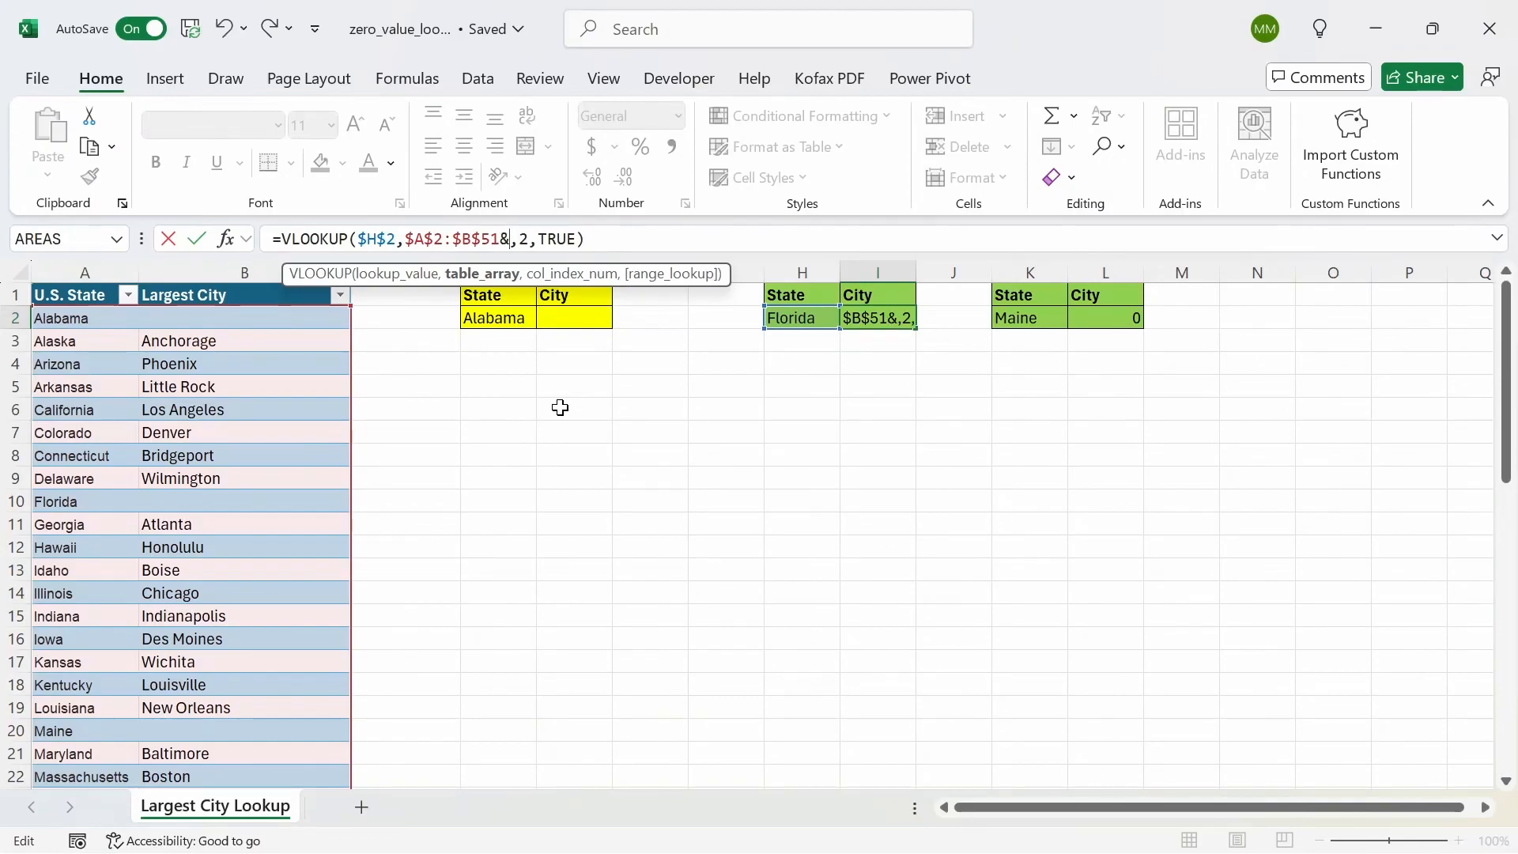
{"action": "type", "text": "\""}
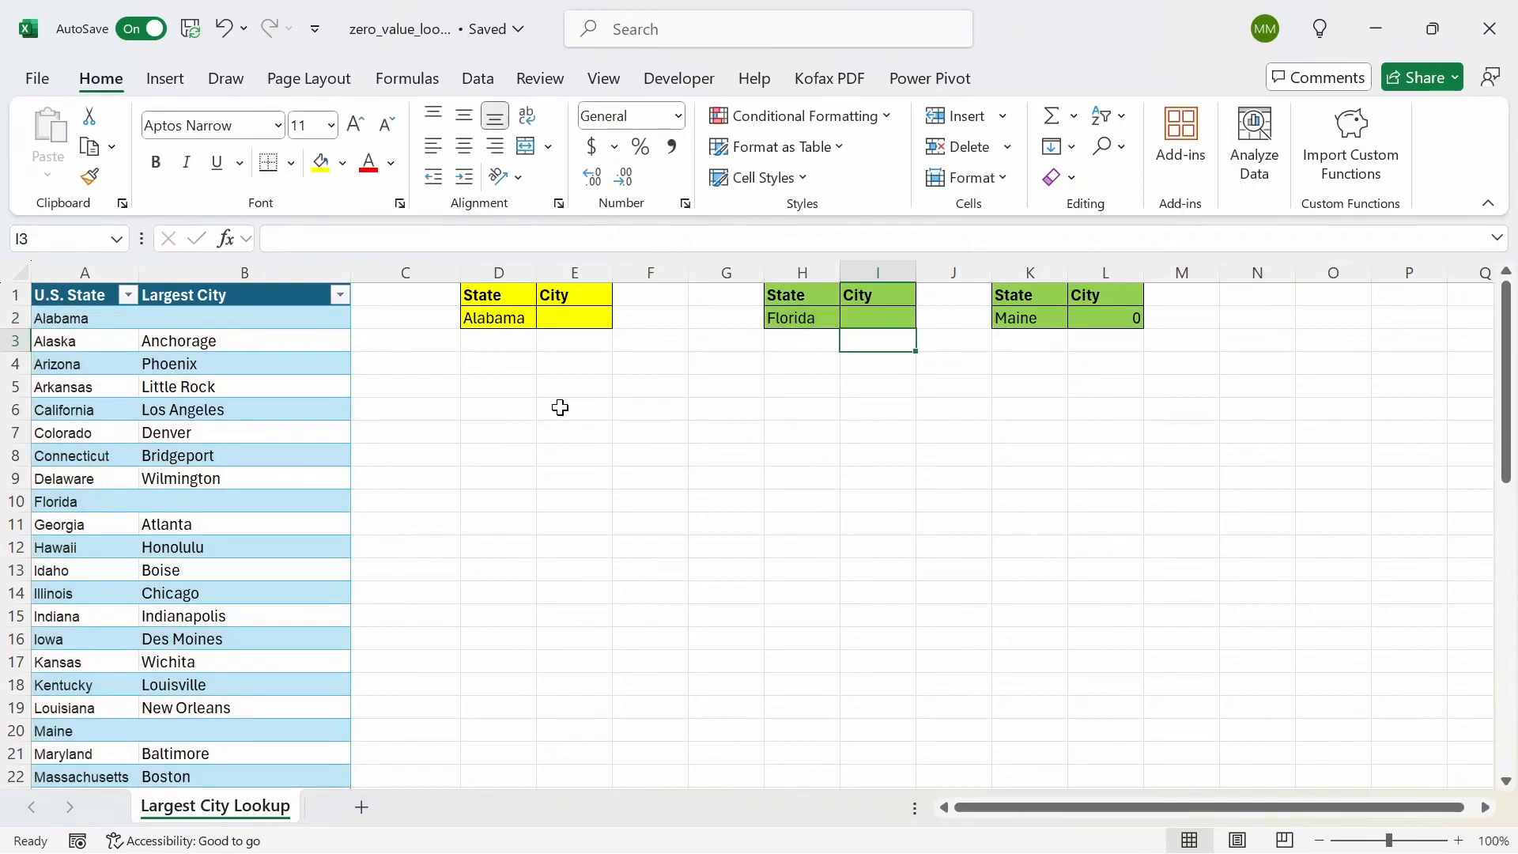
{"action": "left_click", "coordinate": [878, 318]}
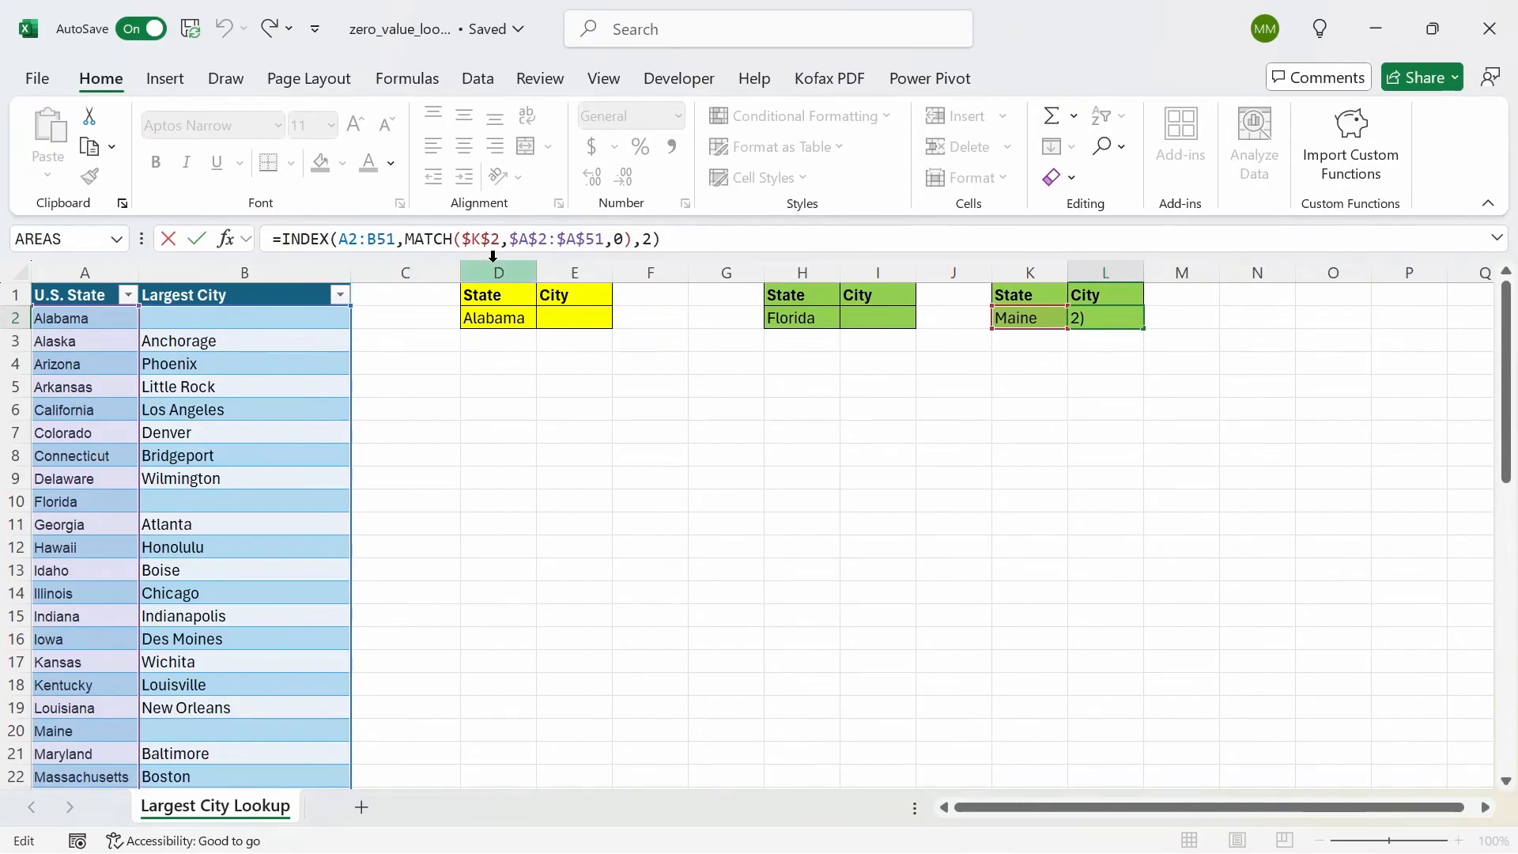
Step: Append &"" to the end of Maine's INDEX/MATCH formula in L2, then return to E2
{"action": "type", "text": "&"}
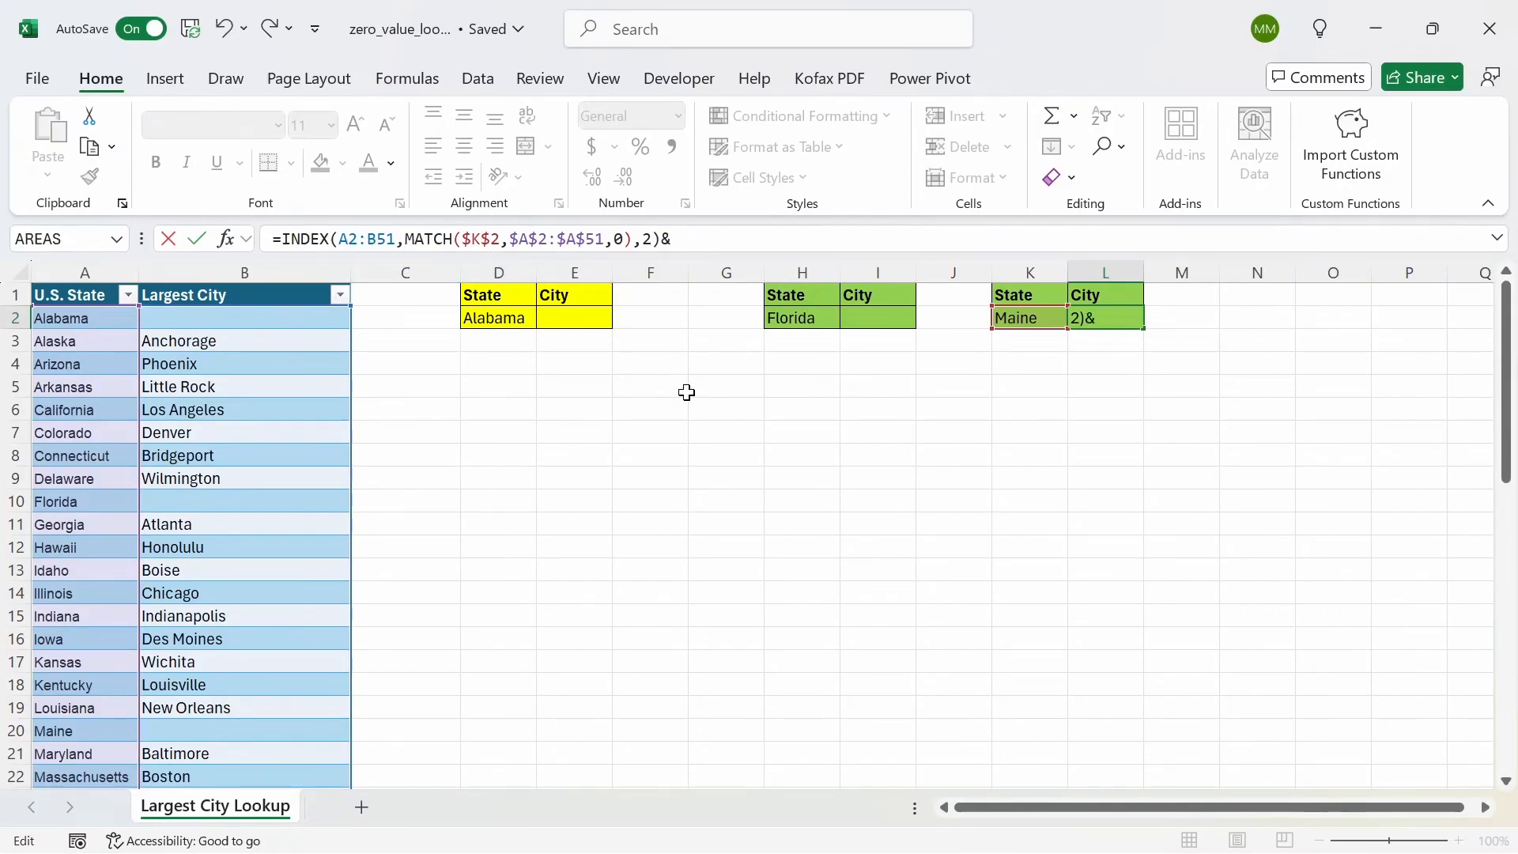
{"action": "type", "text": "\"\""}
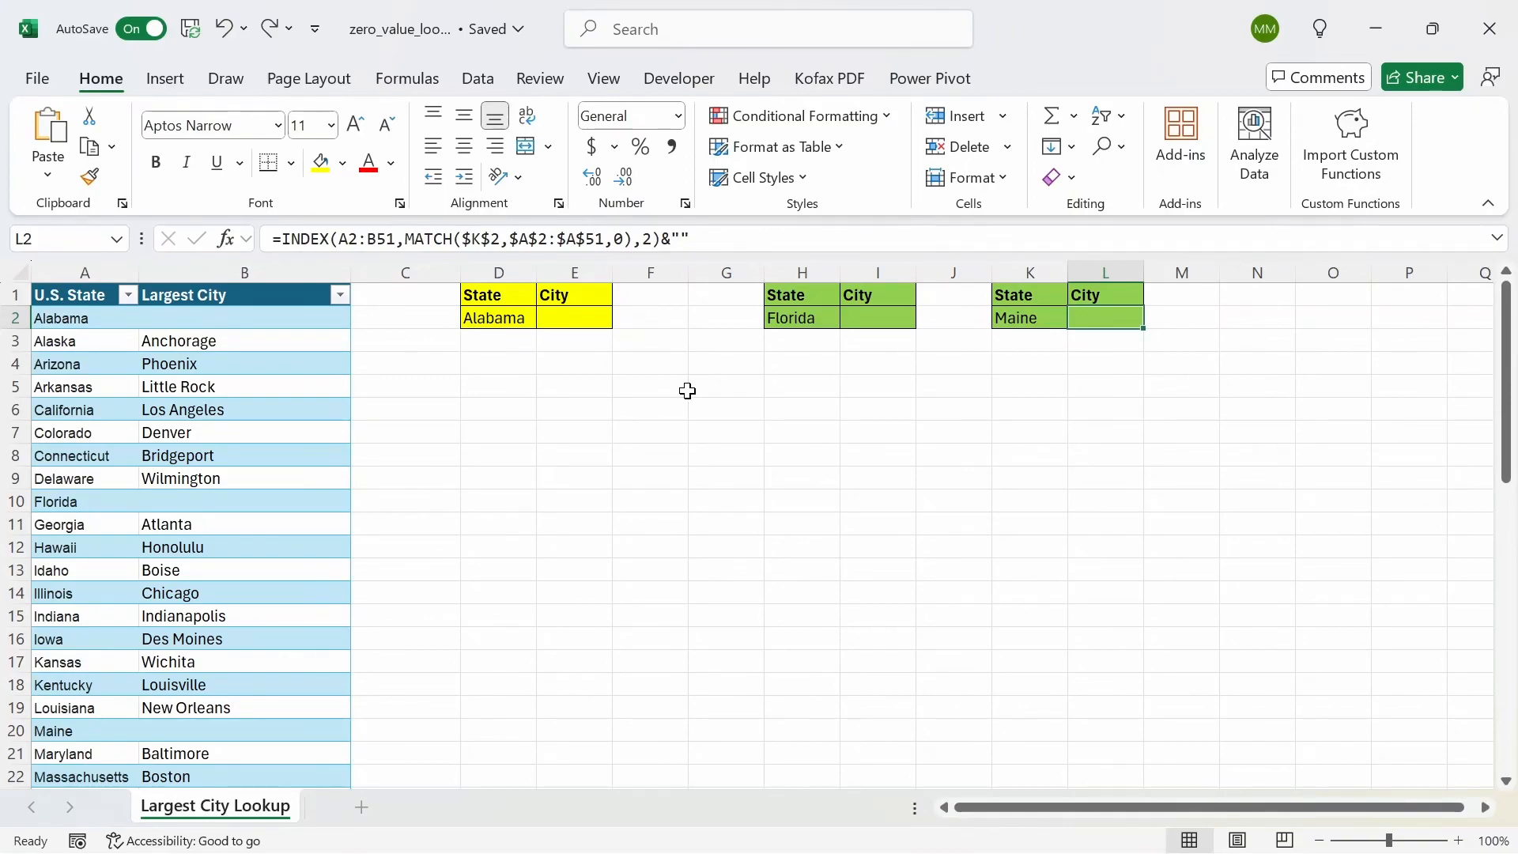
{"action": "left_click", "coordinate": [572, 318]}
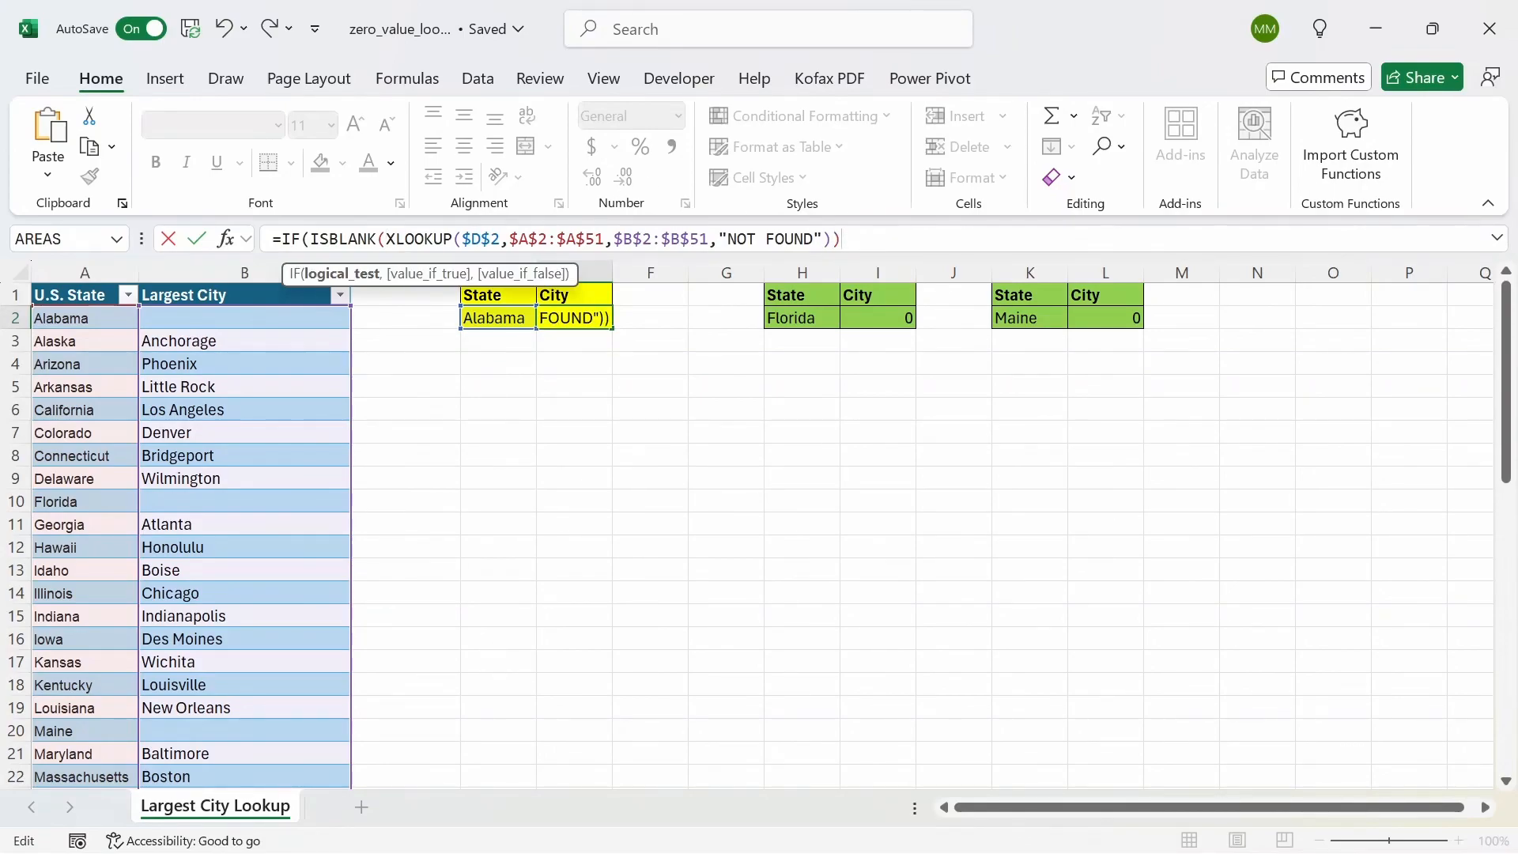
Step: Rewrite E2 as =IF(ISBLANK(XLOOKUP(...)),"",XLOOKUP(...)) so Alabama's missing city shows blank
{"action": "type", "text": ","}
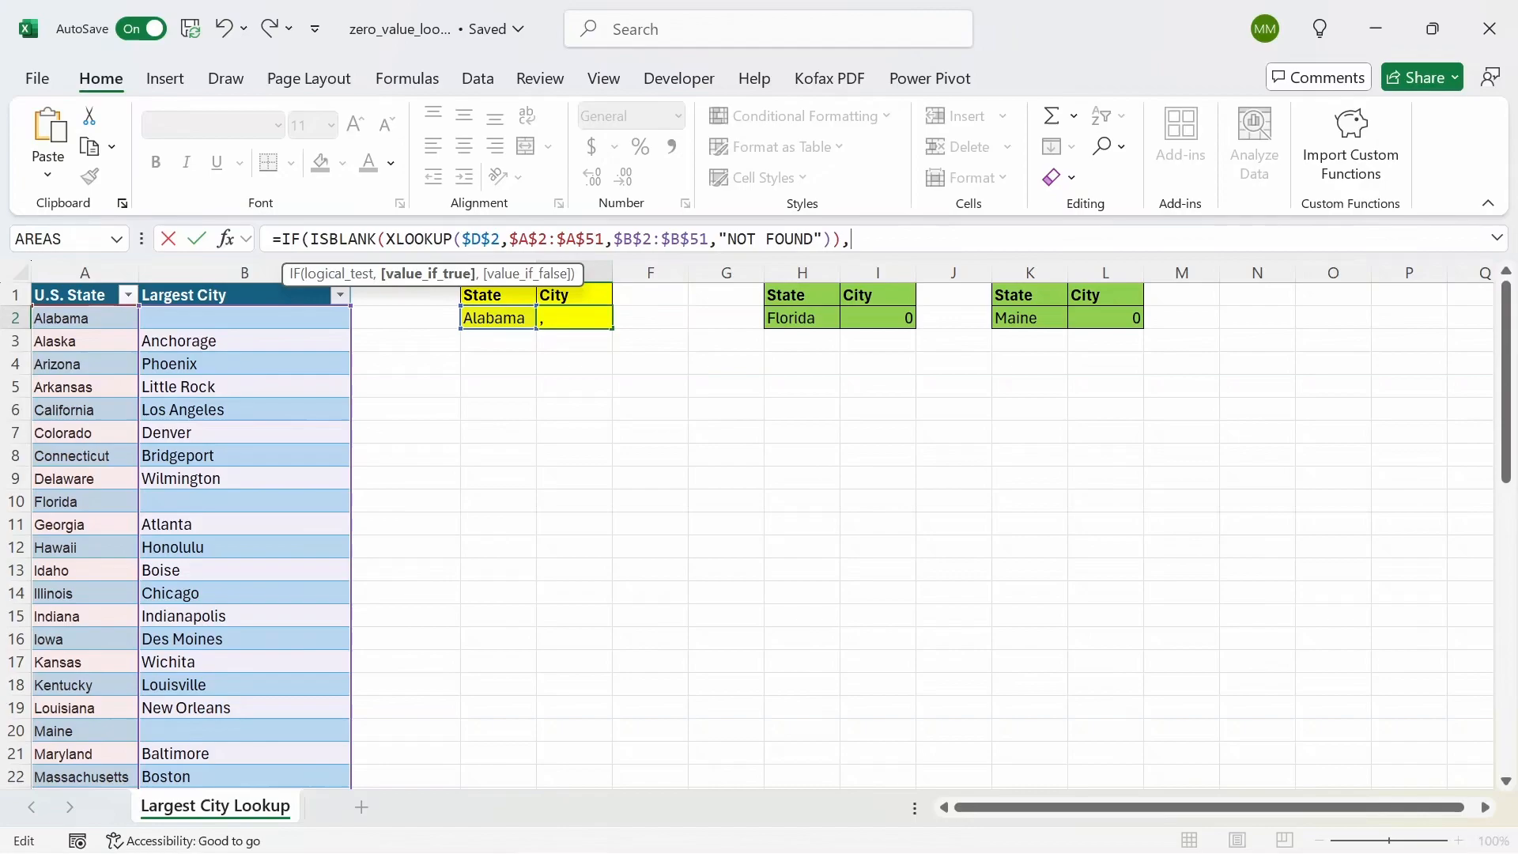
{"action": "type", "text": "\"\""}
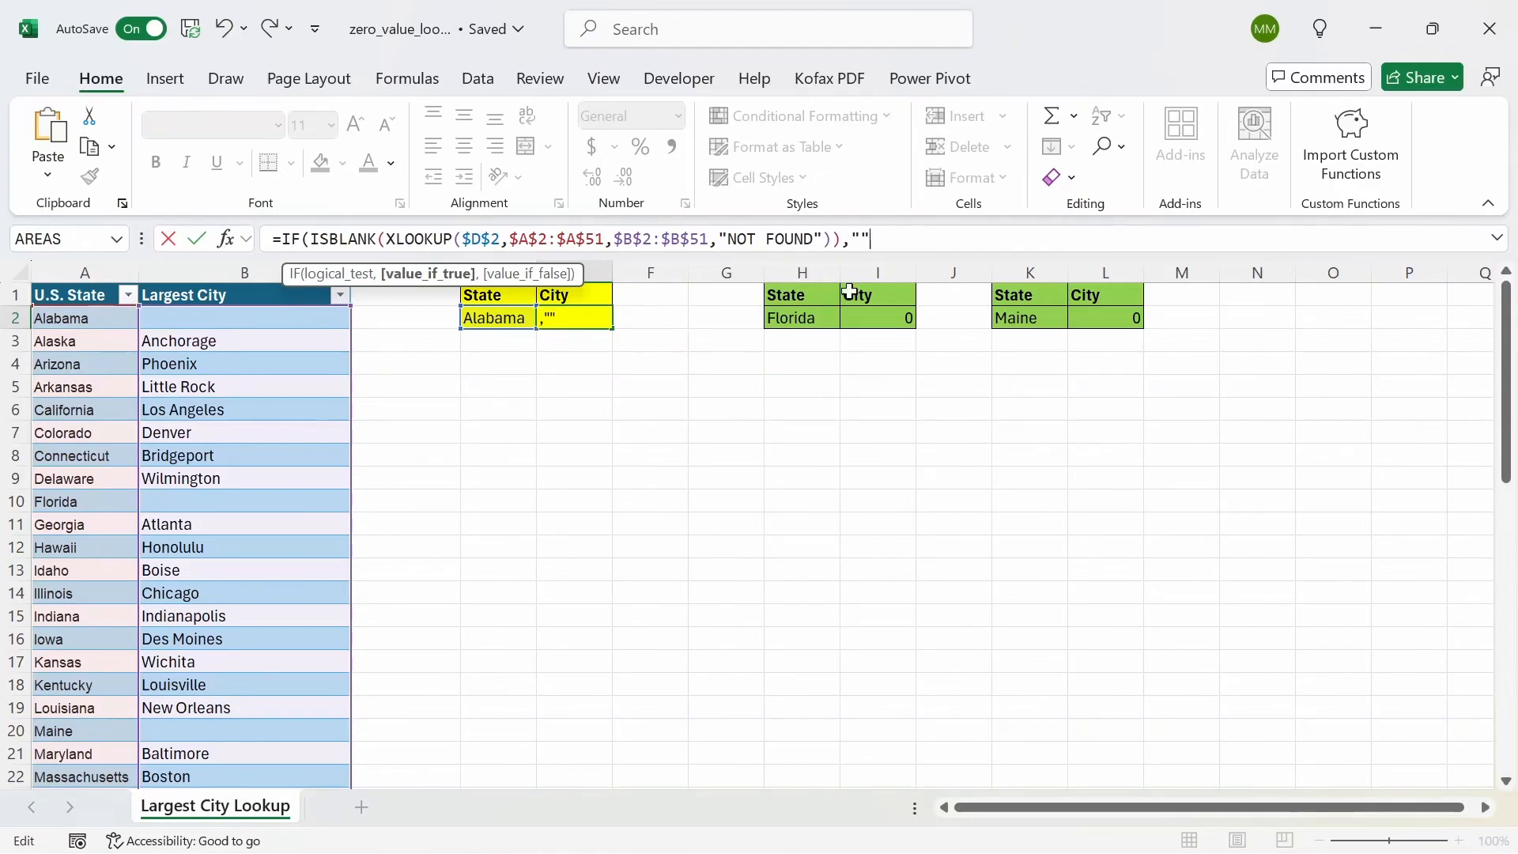
{"action": "type", "text": ","}
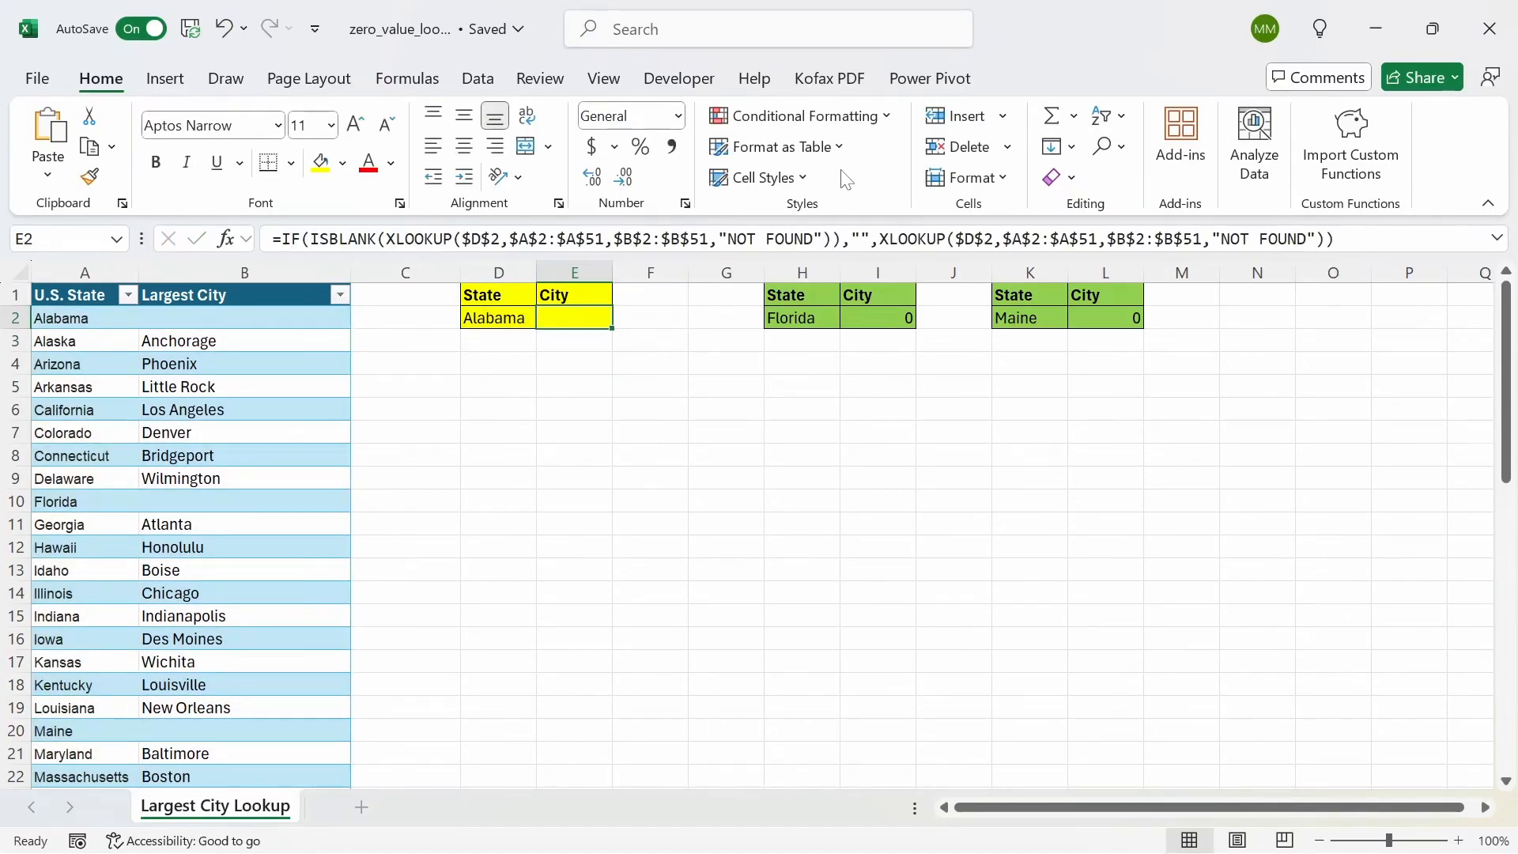
{"action": "left_click", "coordinate": [496, 317]}
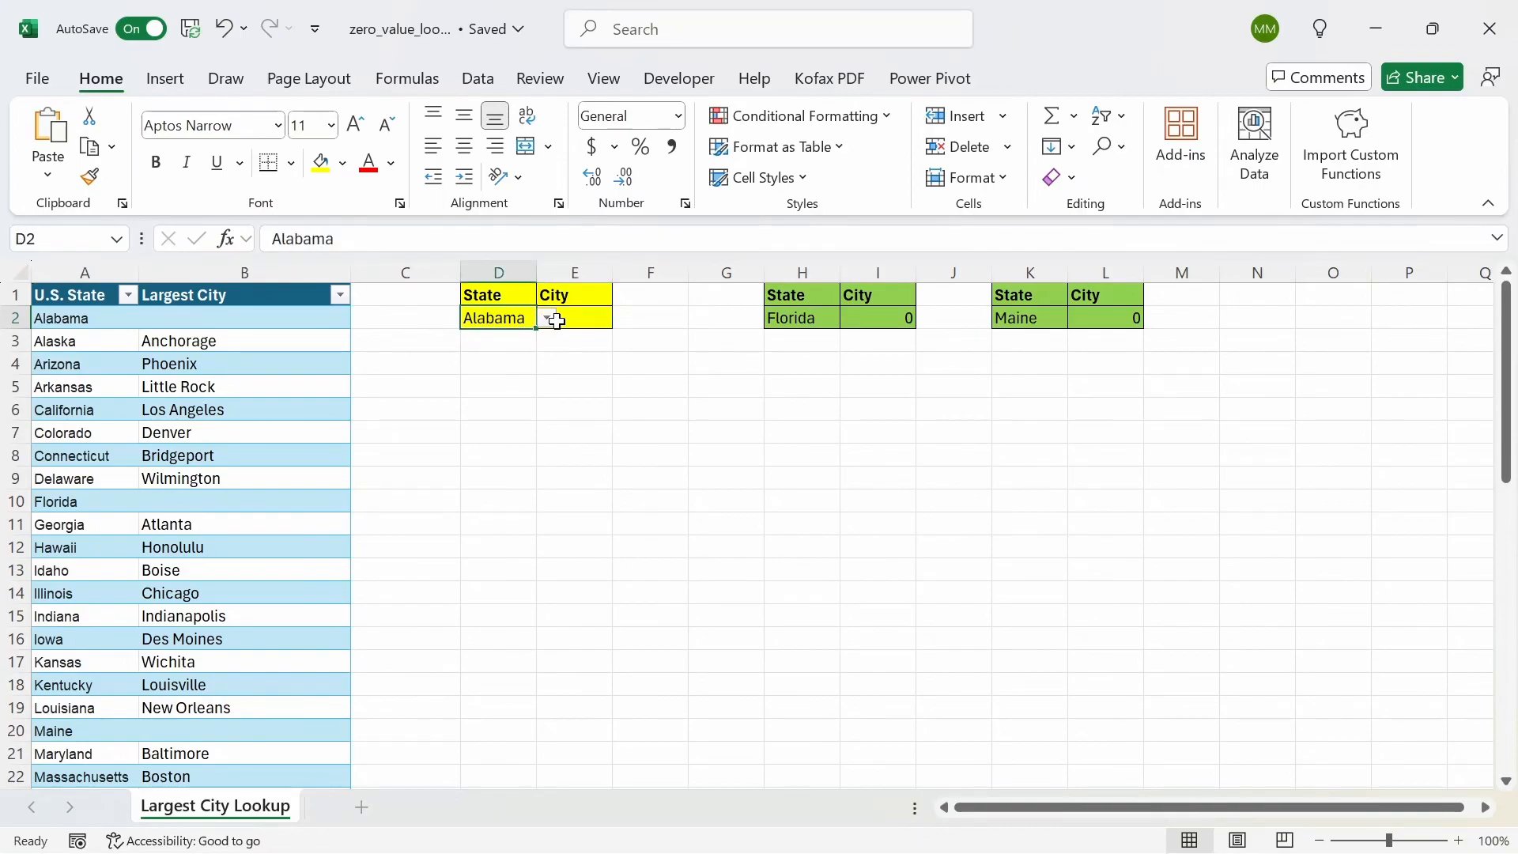
Step: Choose Hawaii from D2's state dropdown so the lookup returns Honolulu, then move to Florida's formula
{"action": "left_click", "coordinate": [545, 318]}
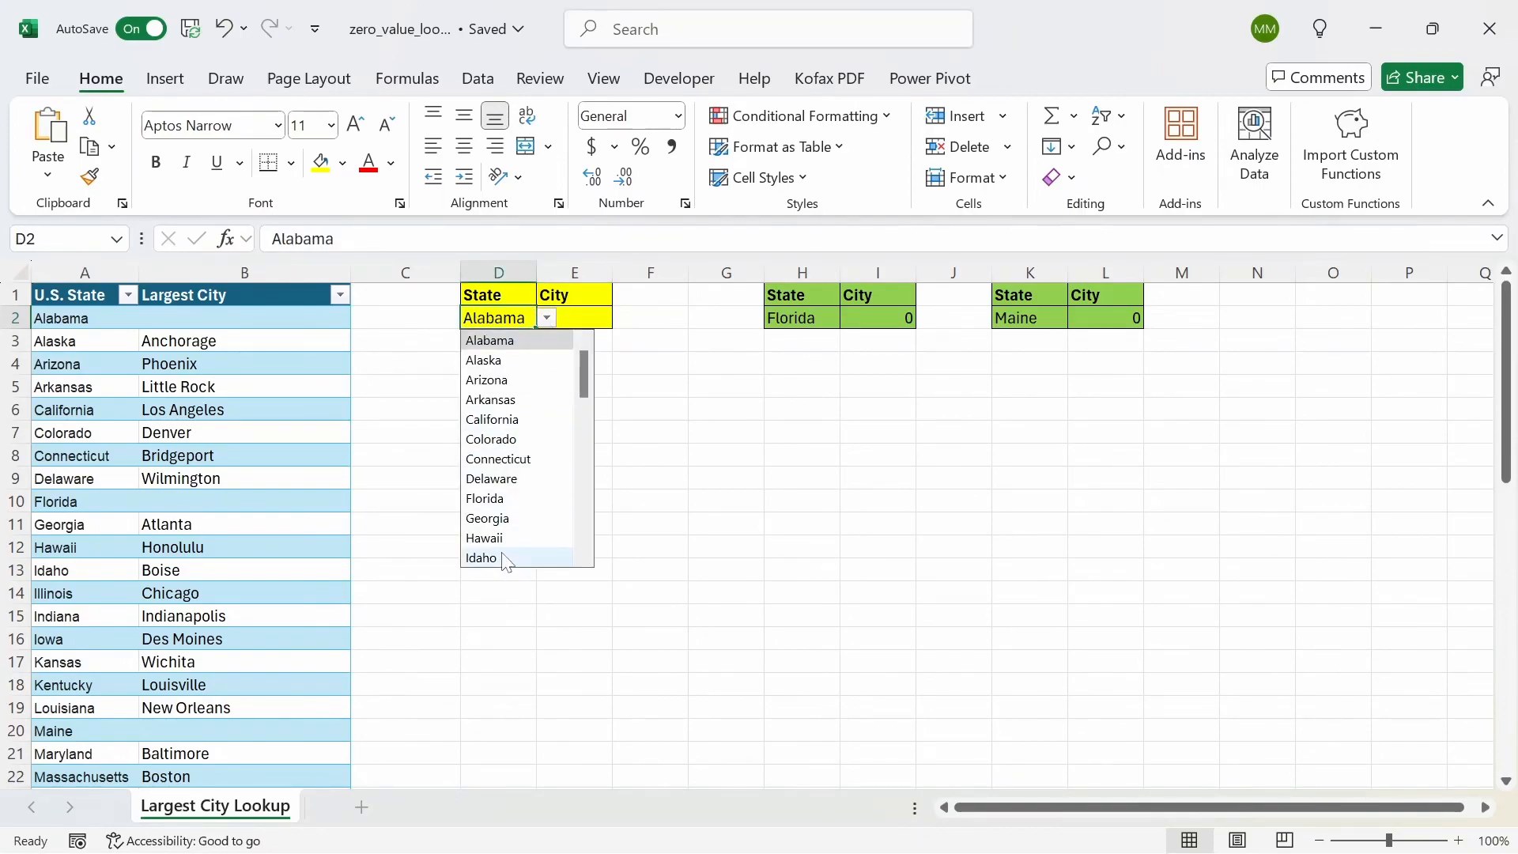
{"action": "left_click", "coordinate": [484, 538]}
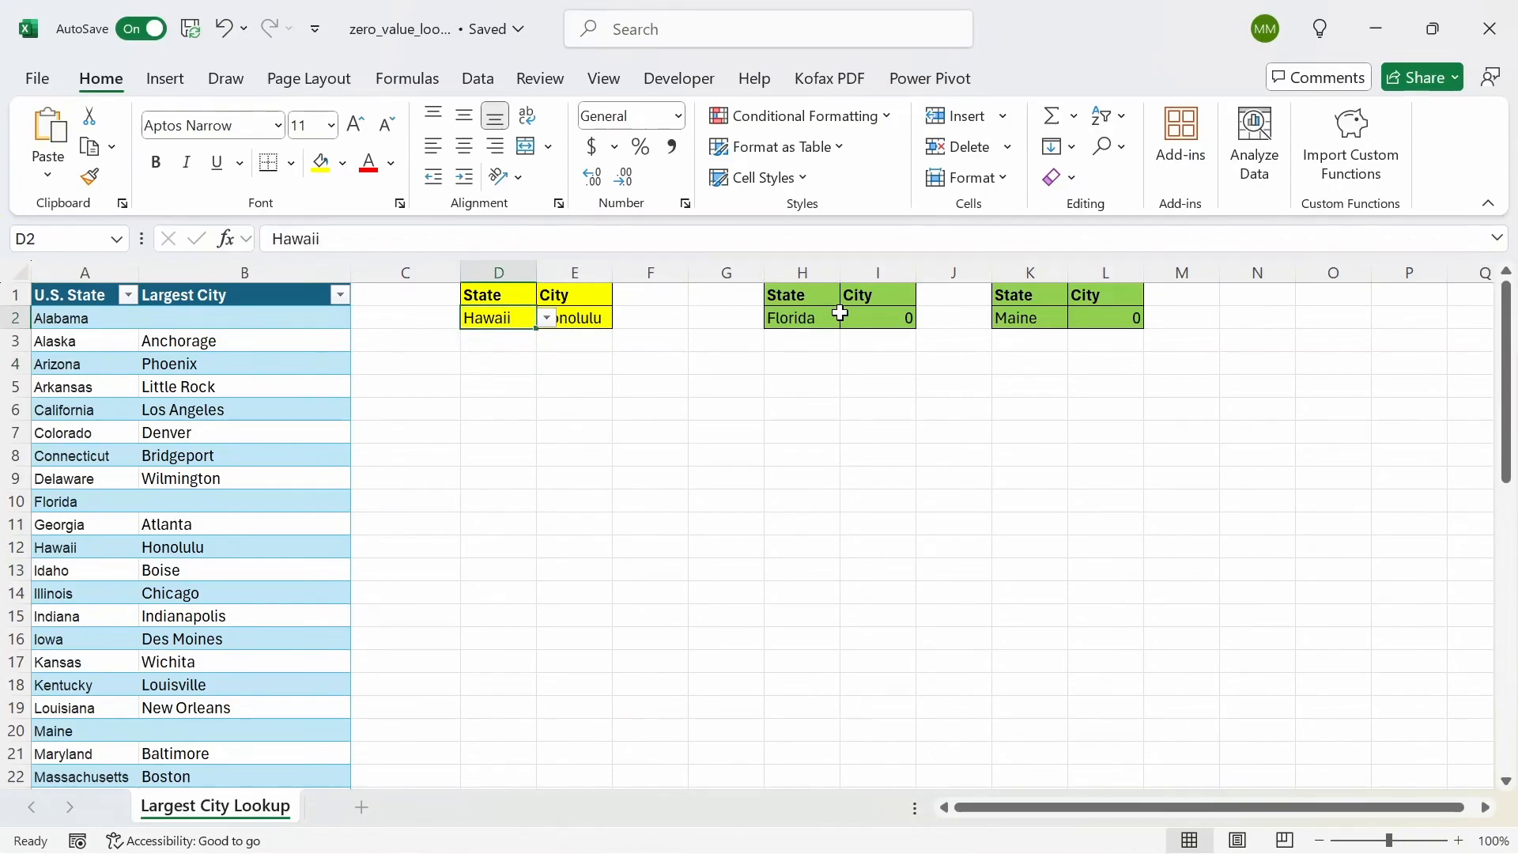
{"action": "left_click", "coordinate": [801, 318]}
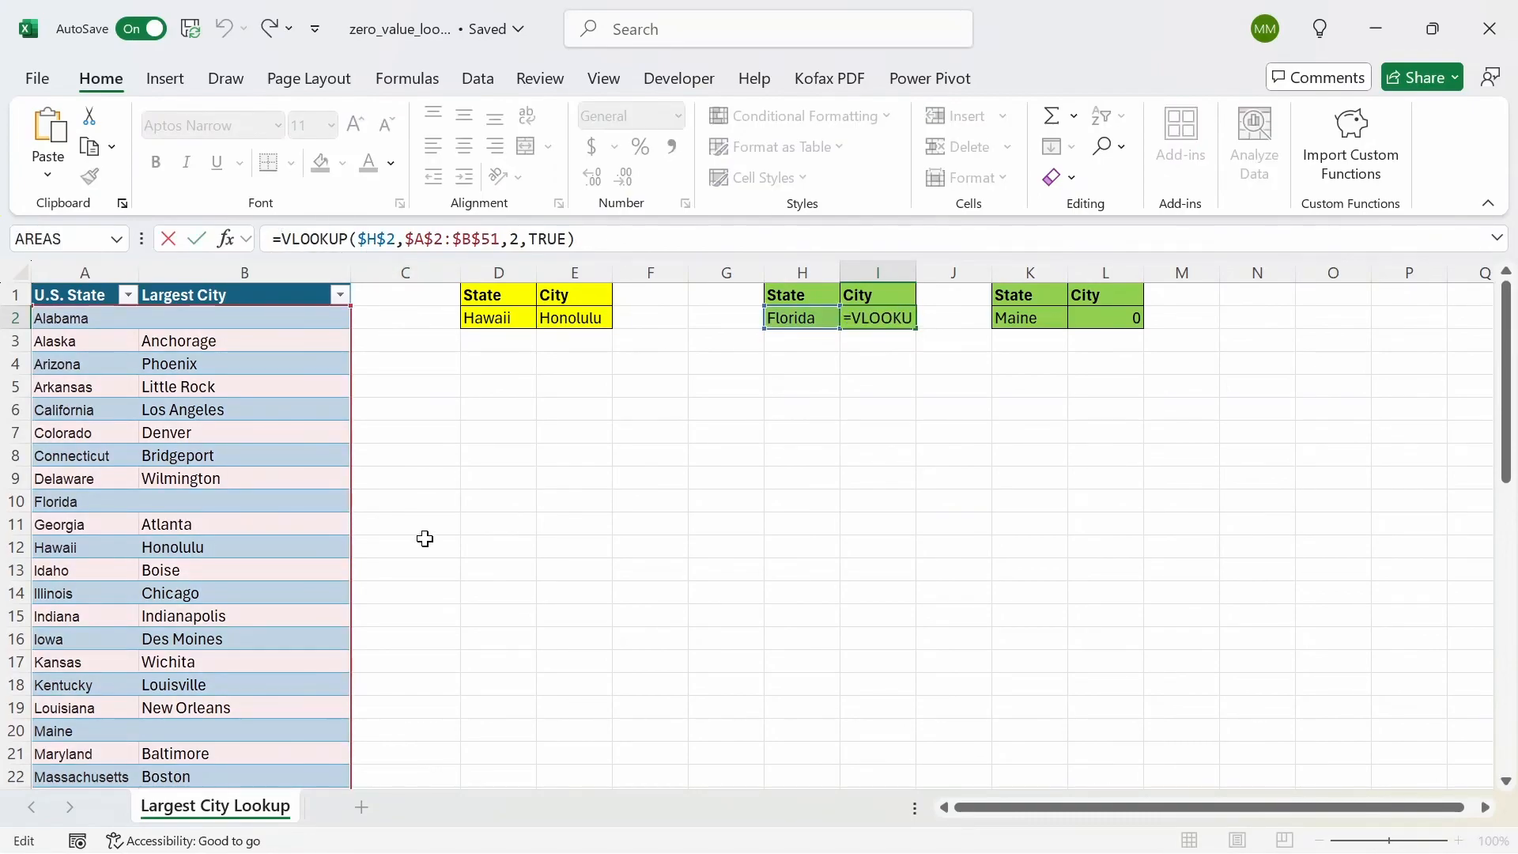
Step: Rewrite I2 as =IF(ISBLANK(VLOOKUP($H$2,$A$2:$B$51,2,TRUE)),"",VLOOKUP(...)) so Florida shows blank
{"action": "type", "text": "=IF("}
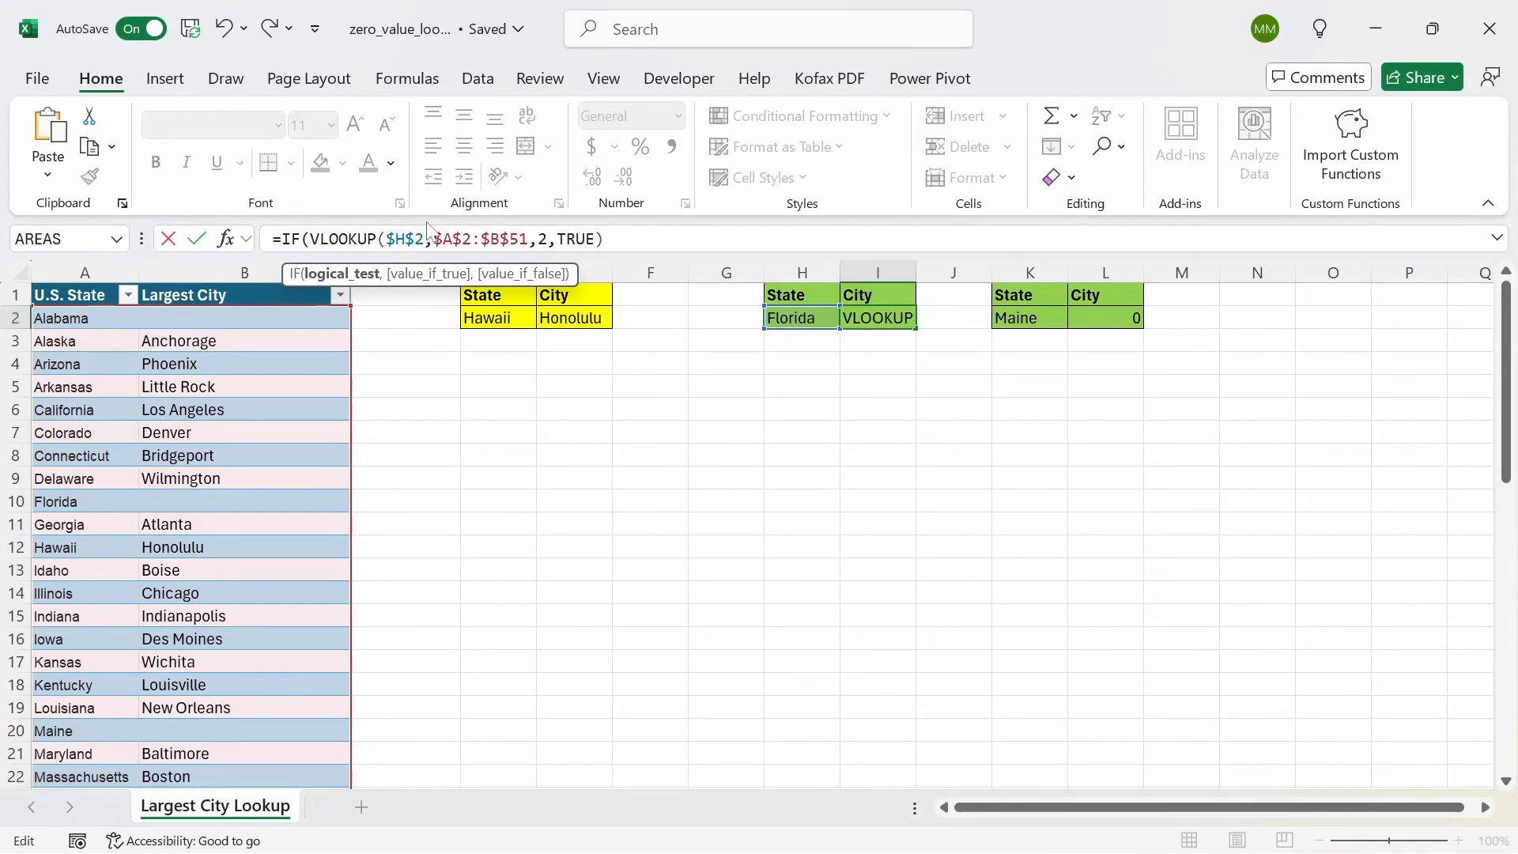
{"action": "type", "text": "i"}
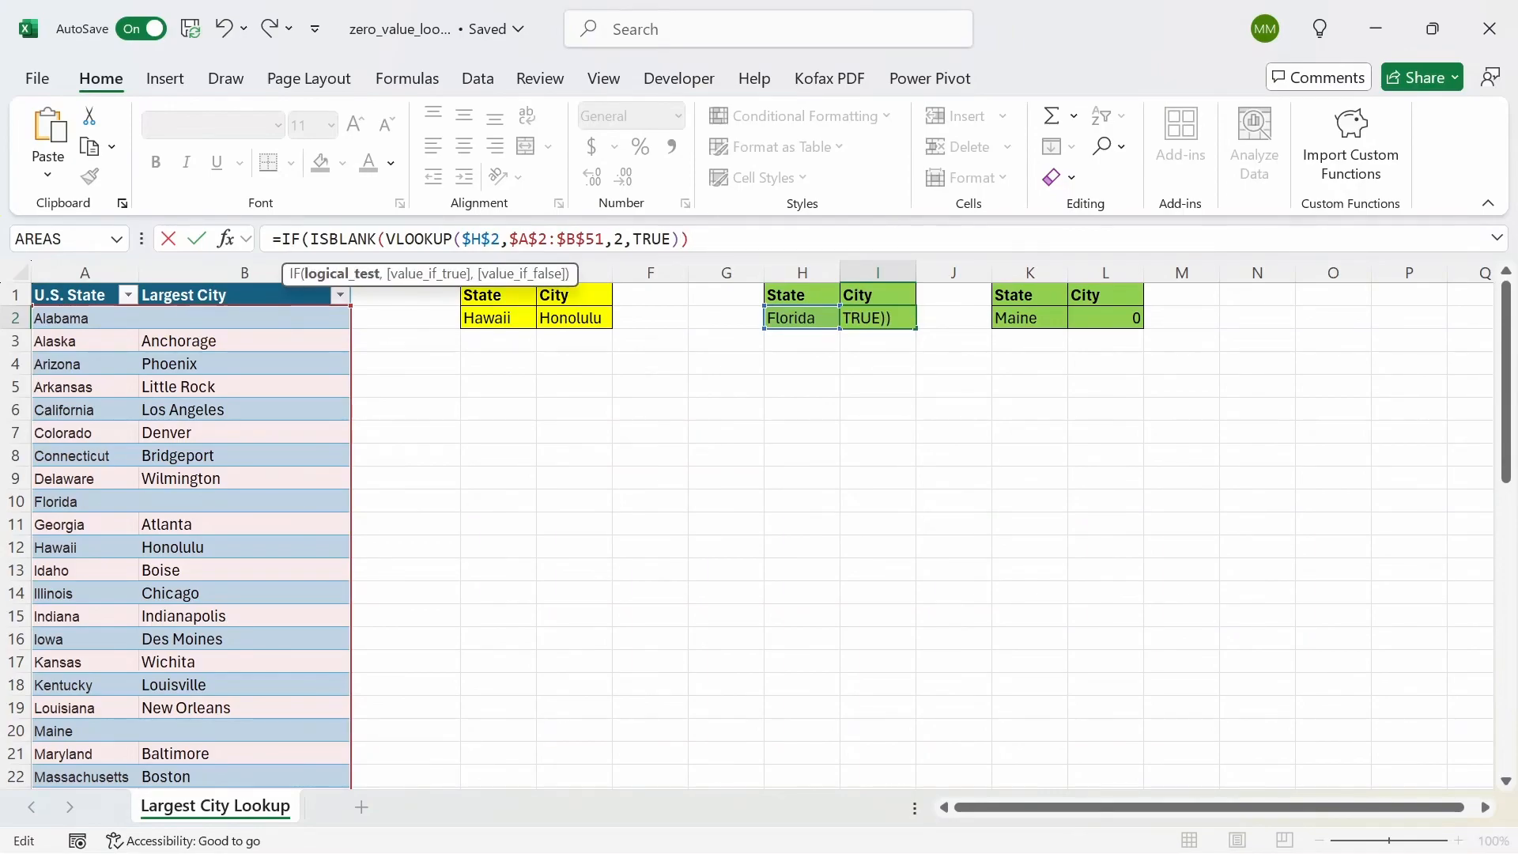
{"action": "type", "text": ",\"\""}
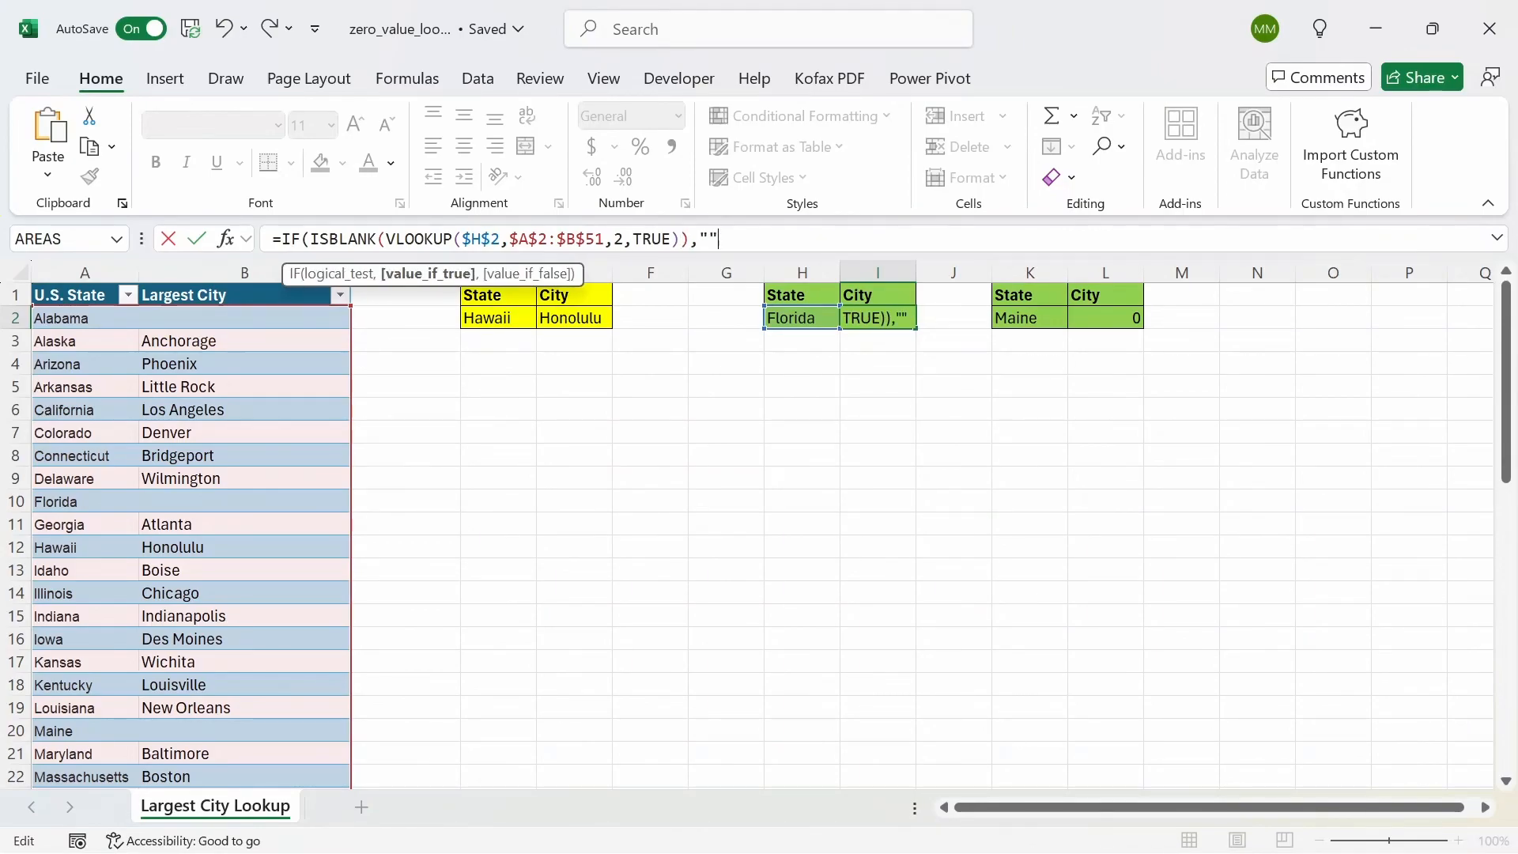
{"action": "type", "text": ","}
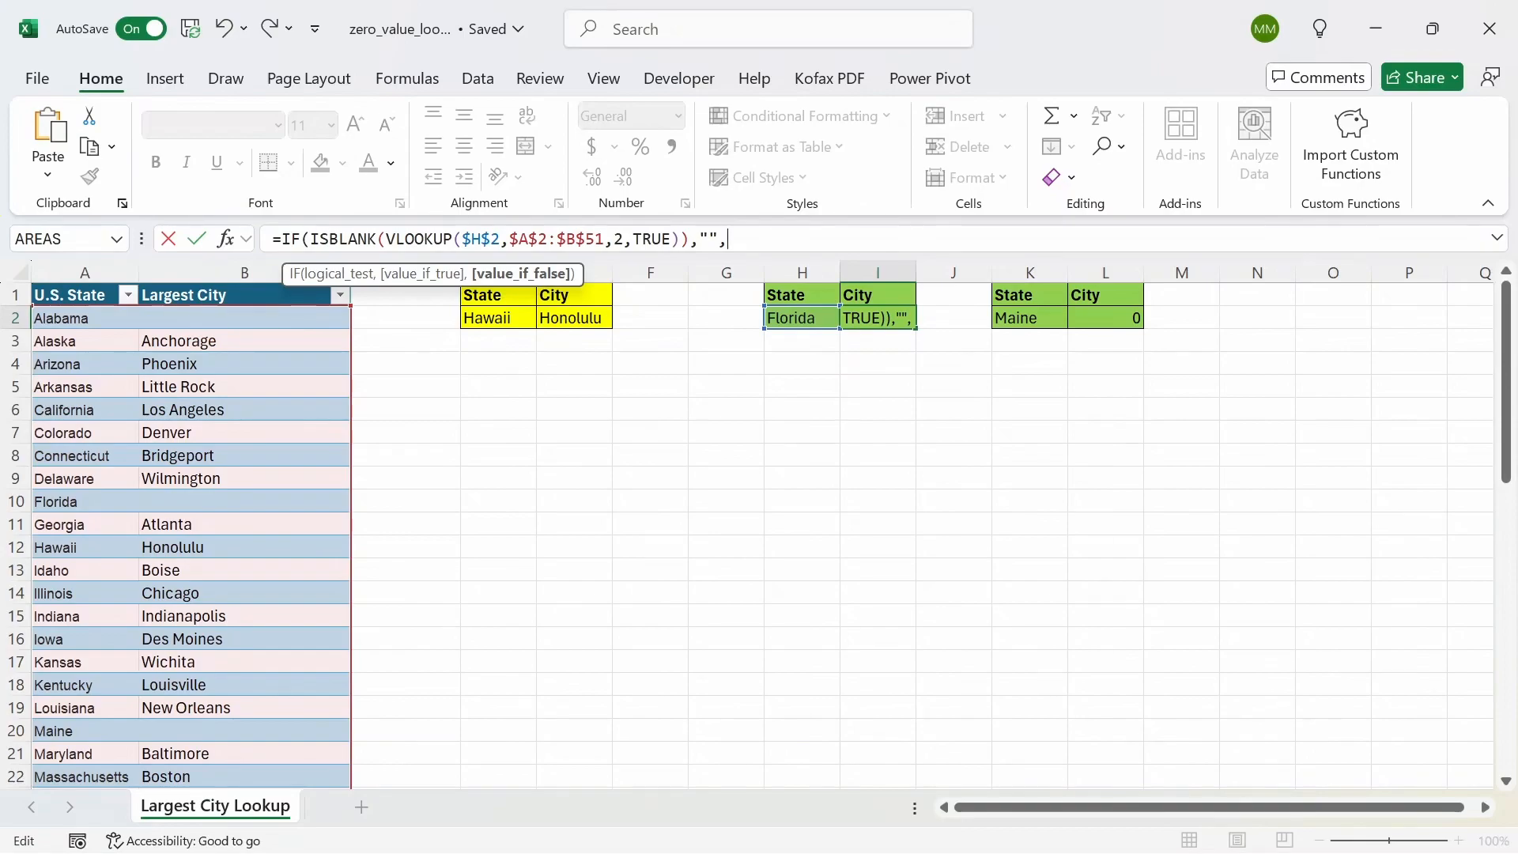
{"action": "type", "text": "VLOOKUP($H$2,$A$2:$B$51,2,TRUE)"}
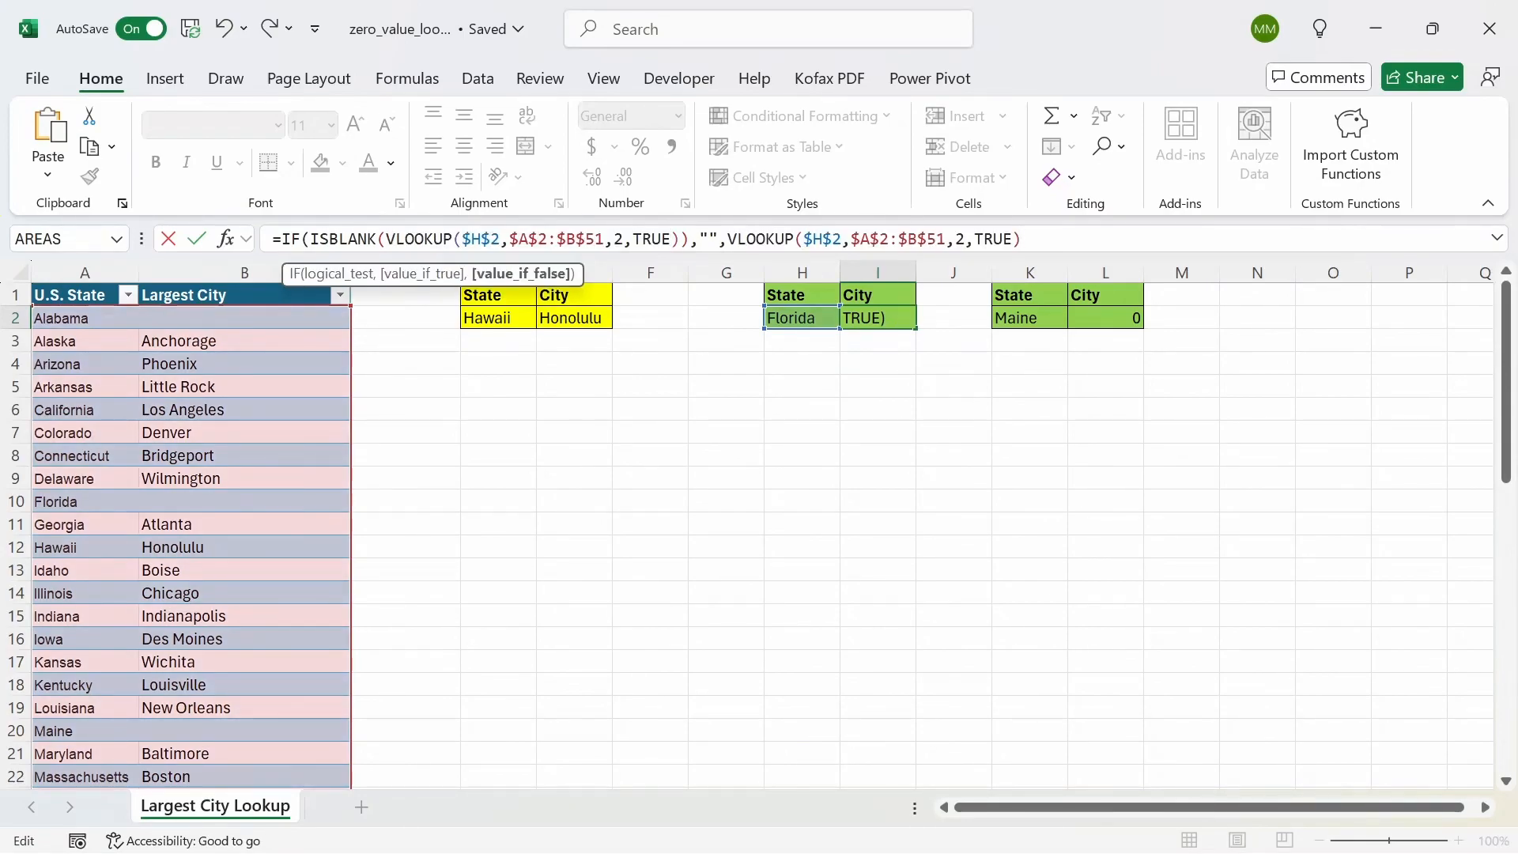
{"action": "type", "text": ")"}
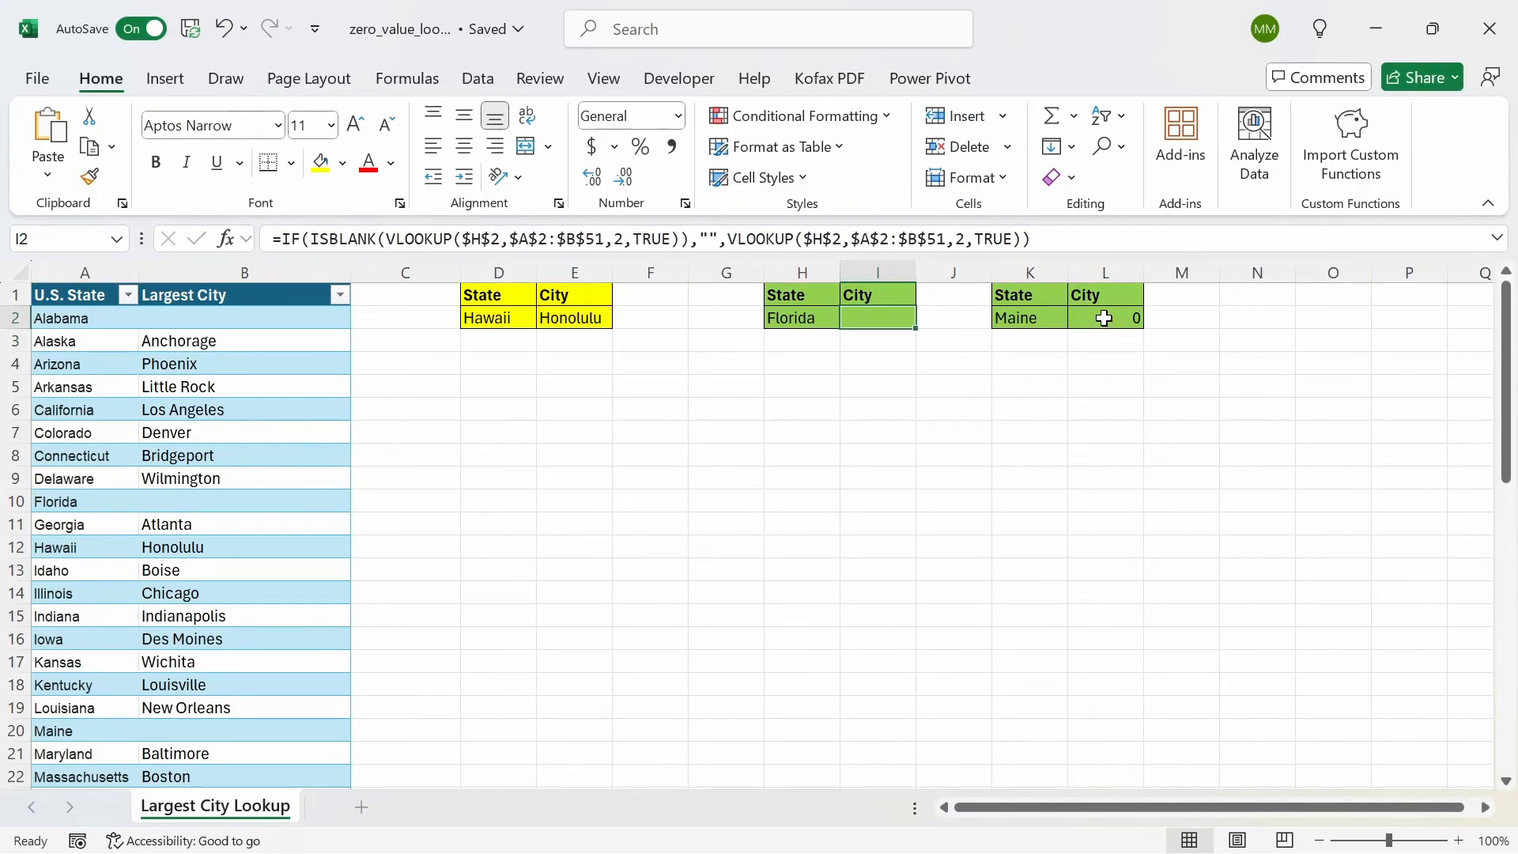
Step: Rewrite L2 as =IF(ISBLANK(INDEX(A2:B51,MATCH($K$2,$A$2:$A$51,0),2)),"",INDEX(...)) so Maine shows blank
{"action": "type", "text": "=INDEX(A2:B51,MATCH($K$2,$A$2:$A$51,0),2)"}
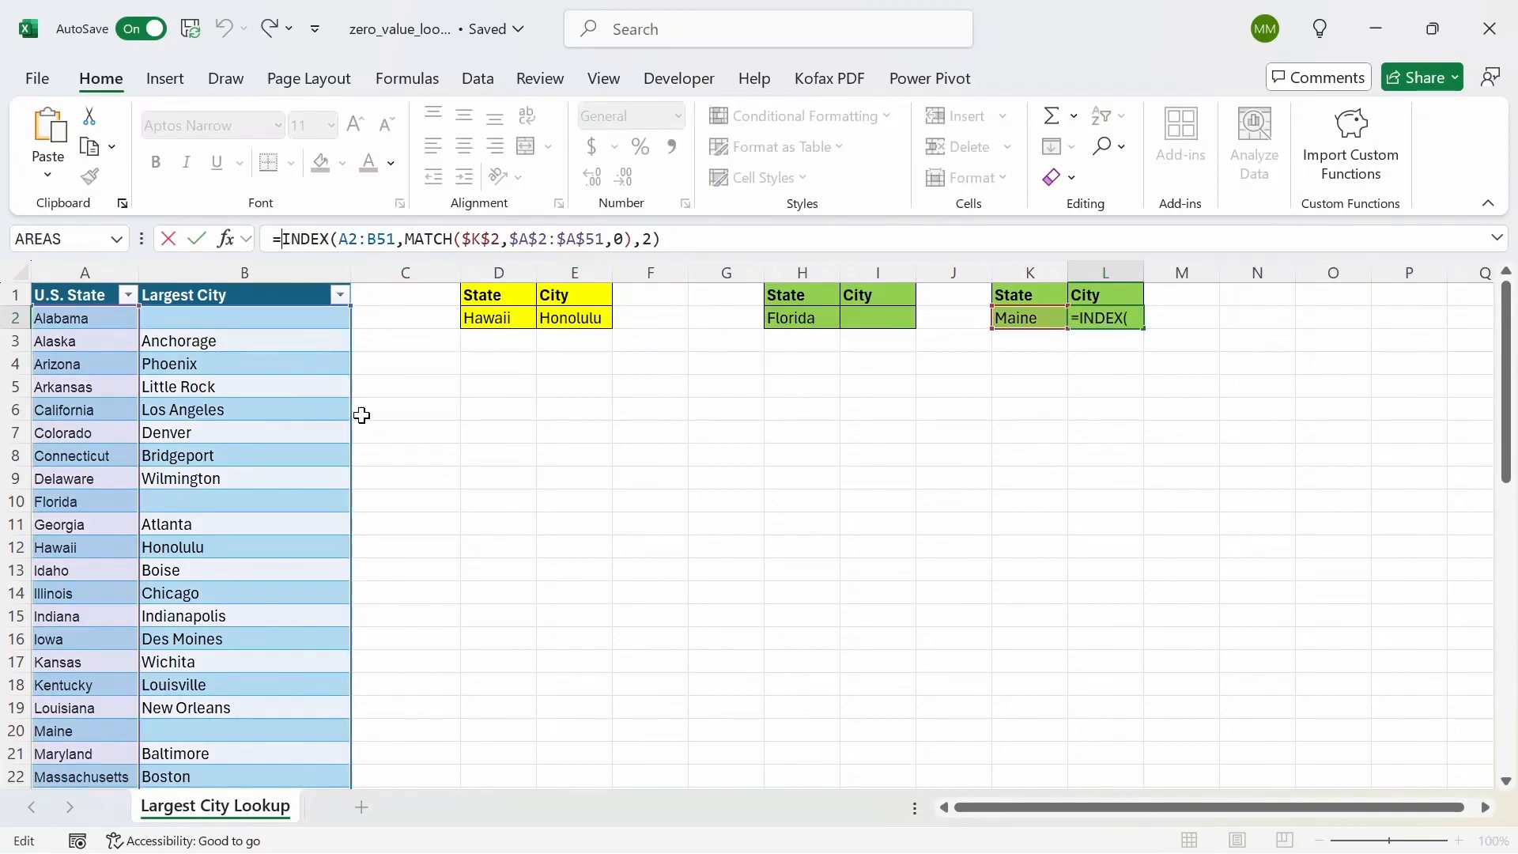
{"action": "type", "text": "IF("}
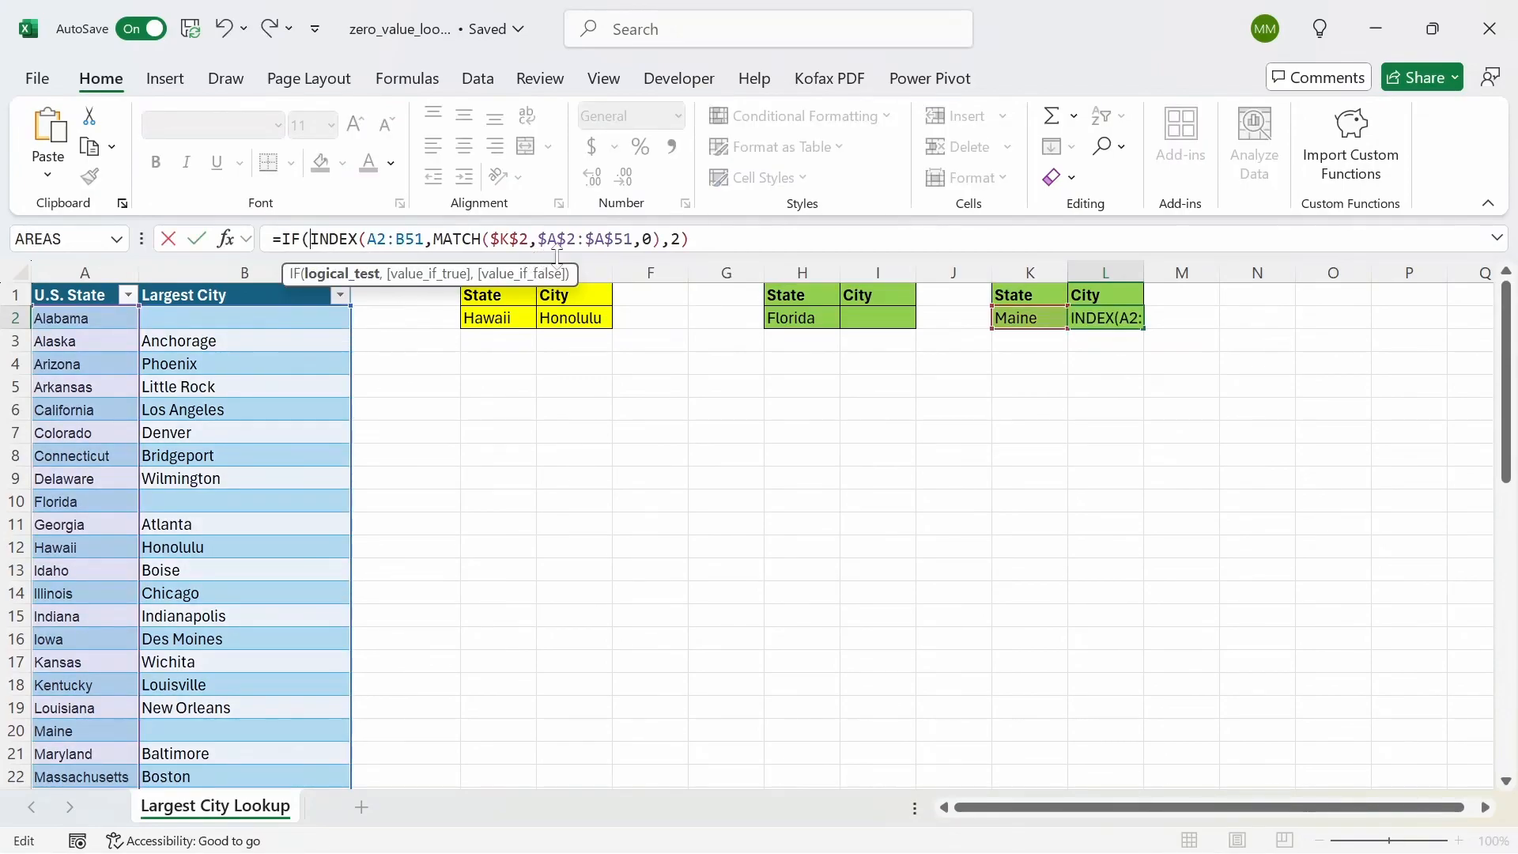
{"action": "type", "text": "ISBLANK("}
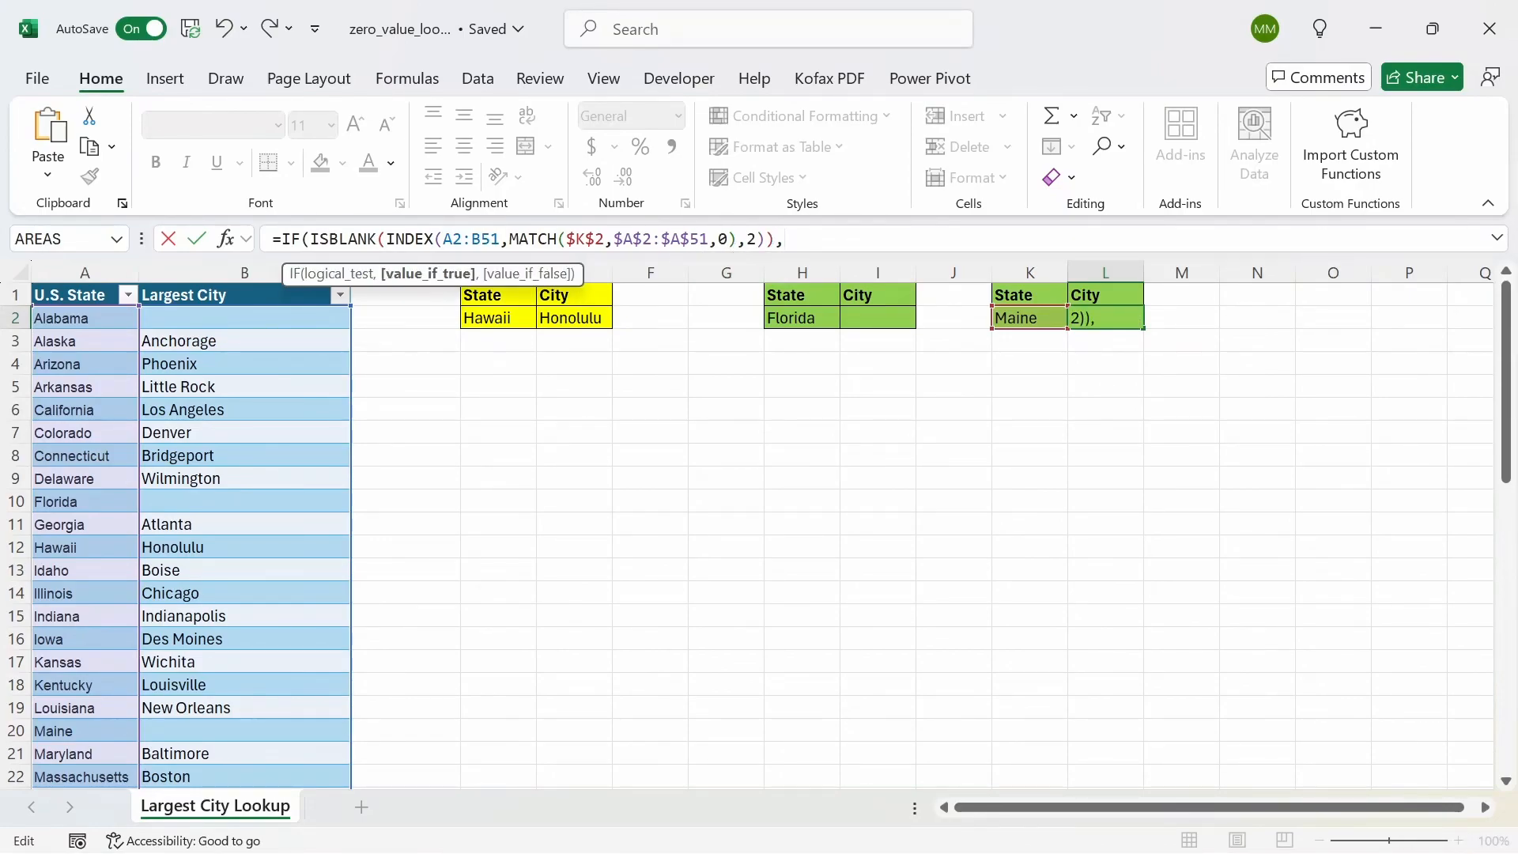
{"action": "type", "text": "\"\""}
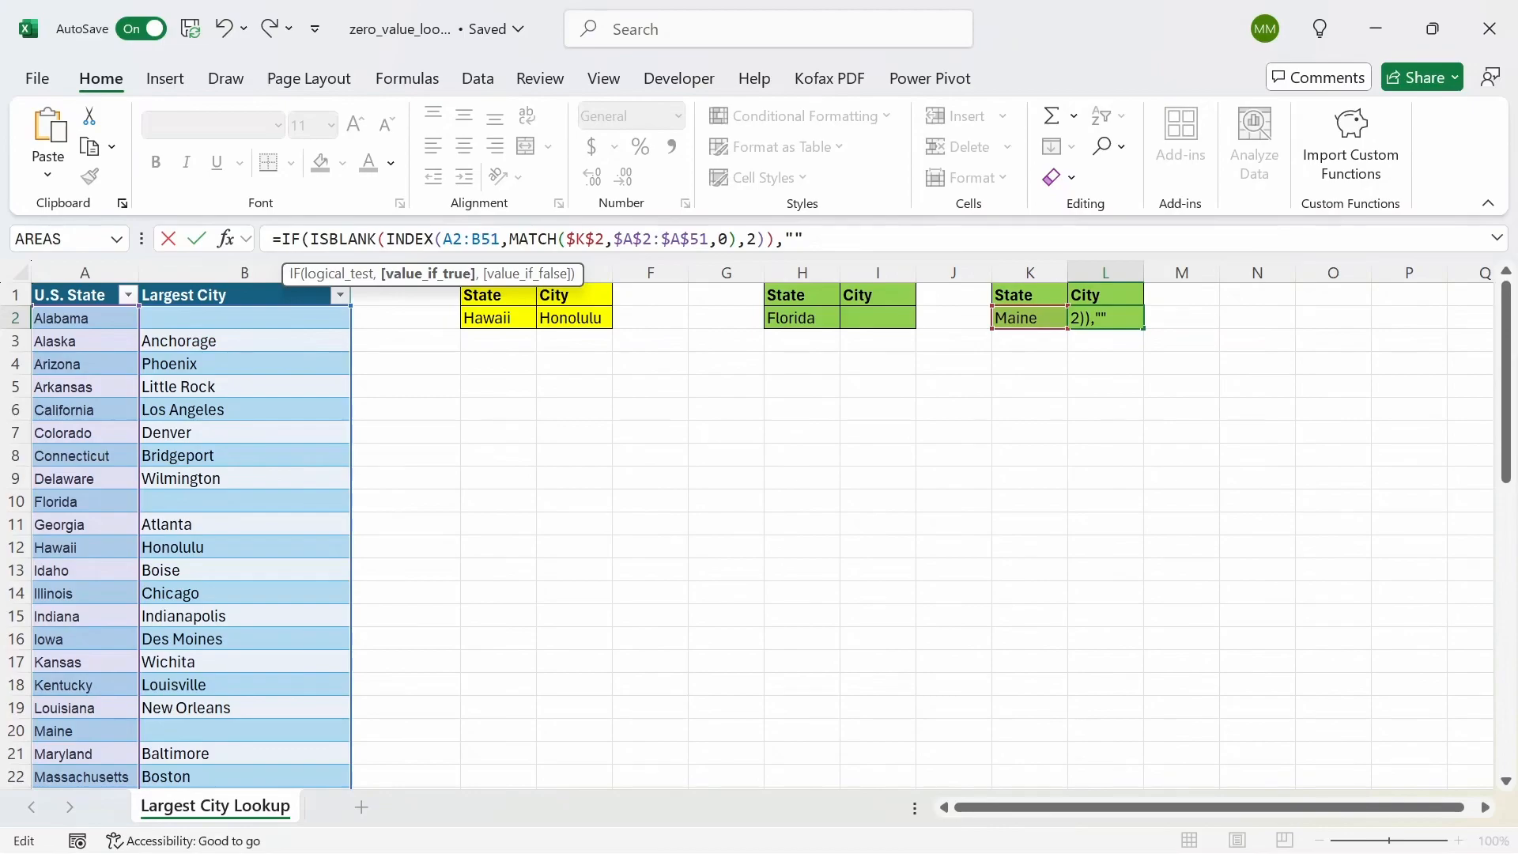
{"action": "type", "text": ","}
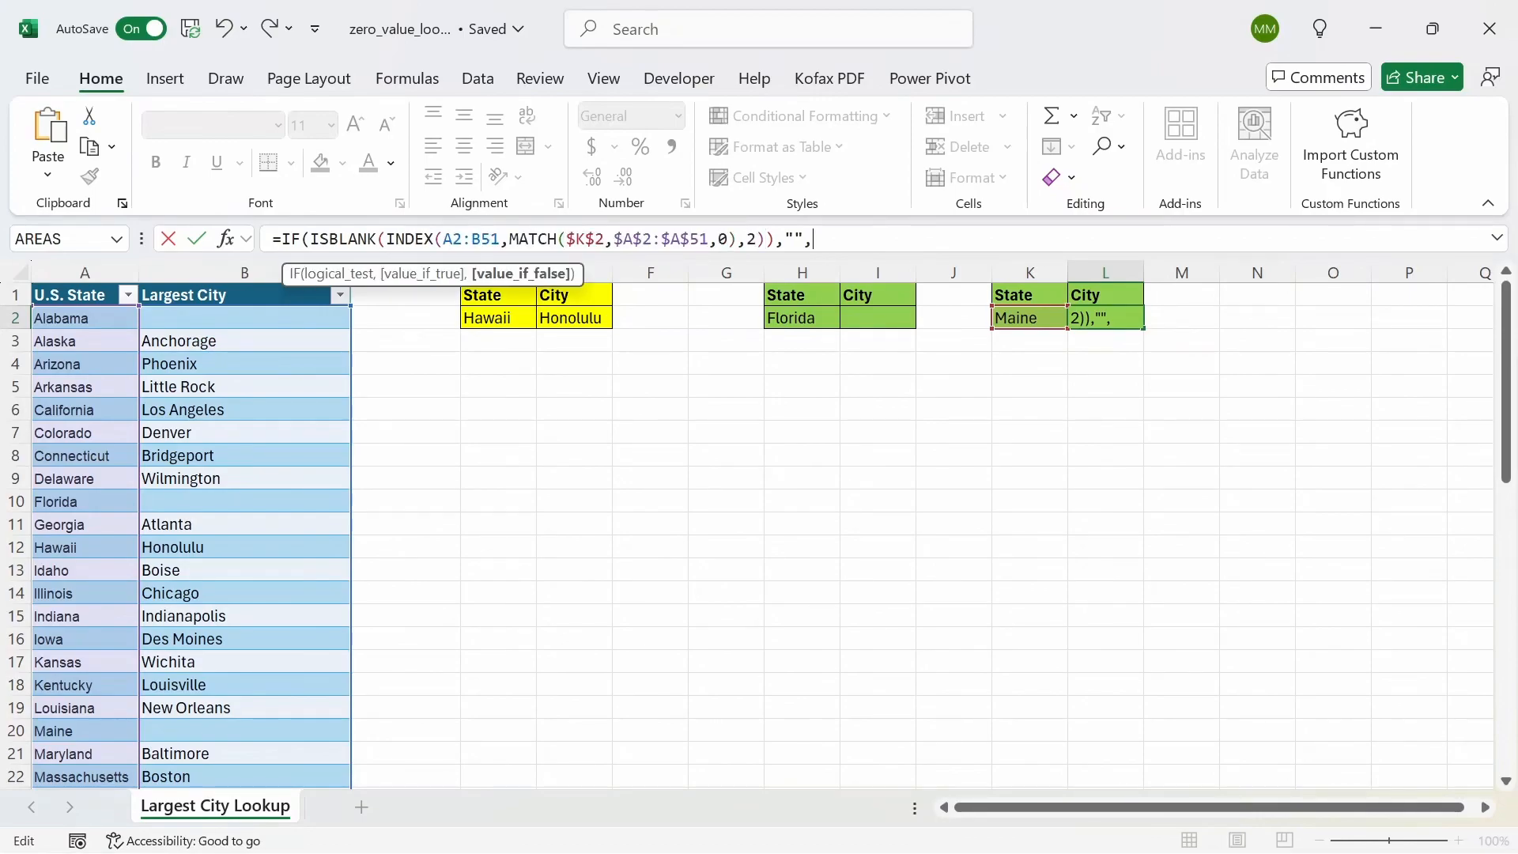
{"action": "type", "text": "INDEX(A2:B51,MATCH($K$2,$A$2:$A$51,0),2)"}
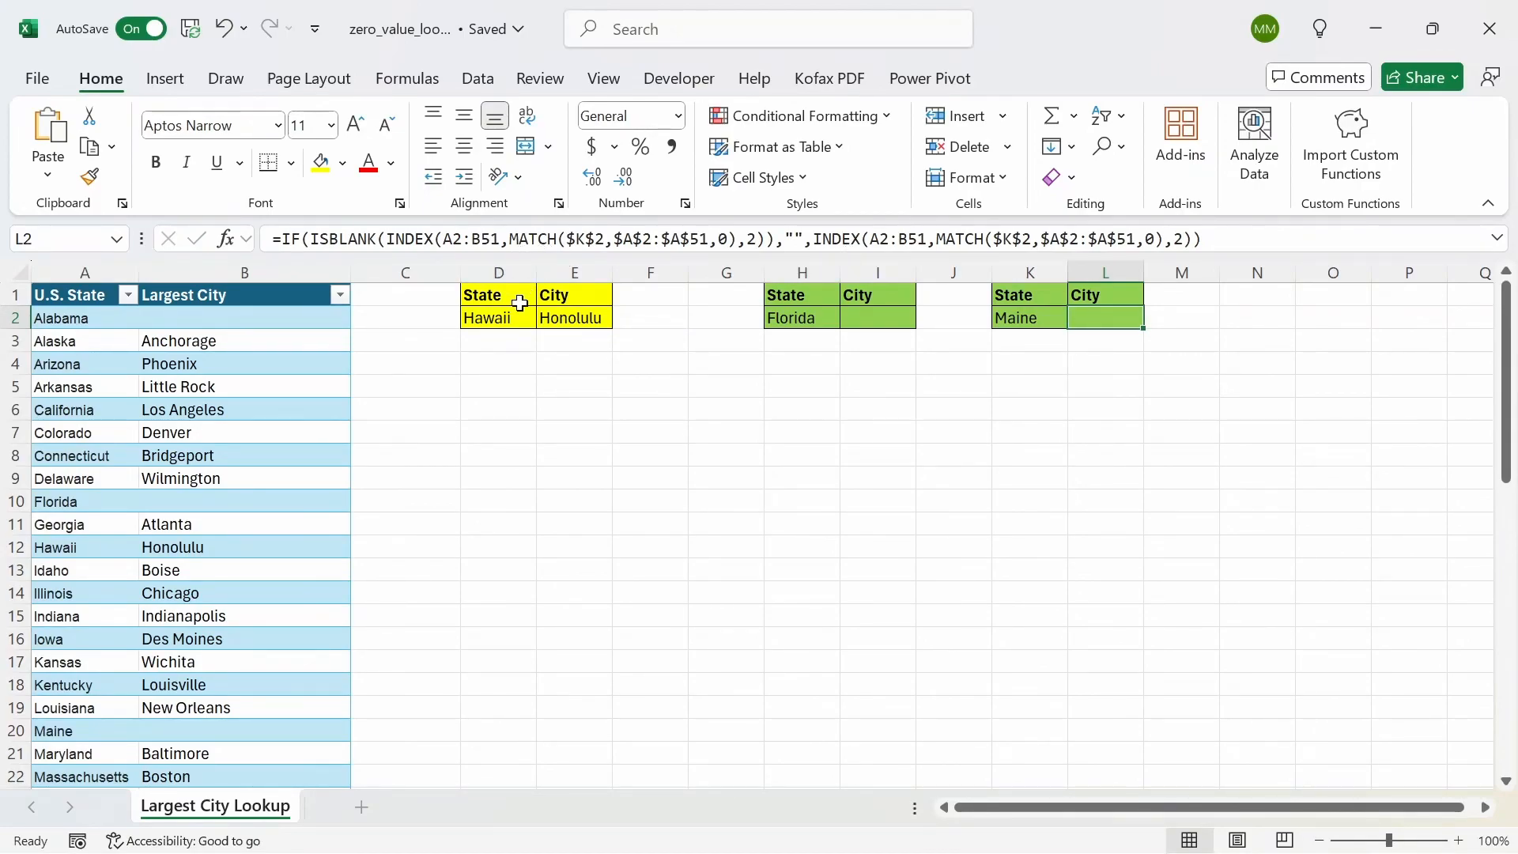
Step: Set D2's state back to Alabama from the dropdown, leaving its city blank
{"action": "left_click", "coordinate": [545, 318]}
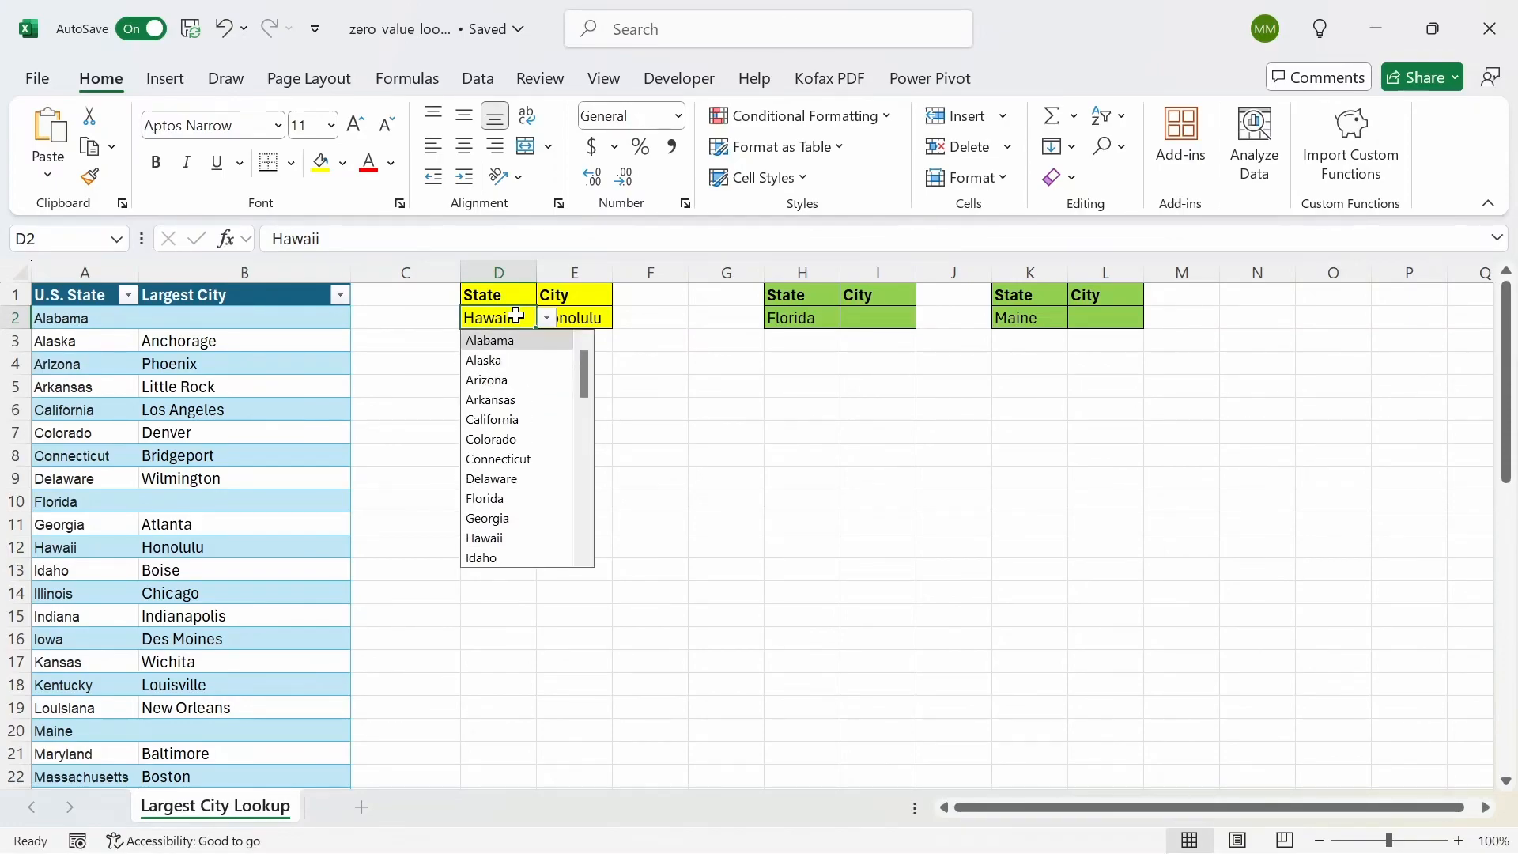
{"action": "left_click", "coordinate": [489, 340]}
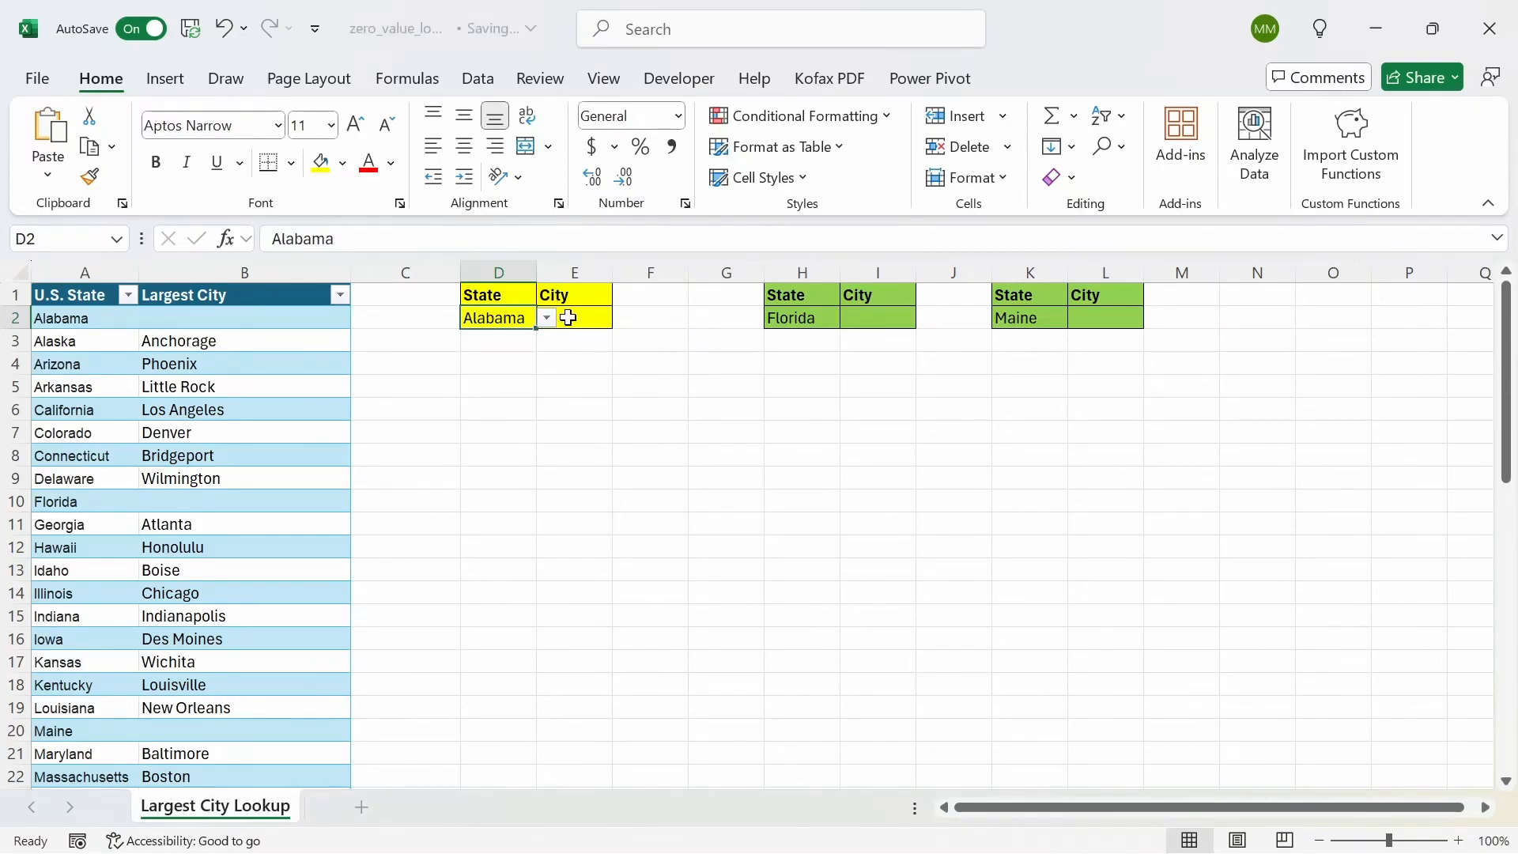